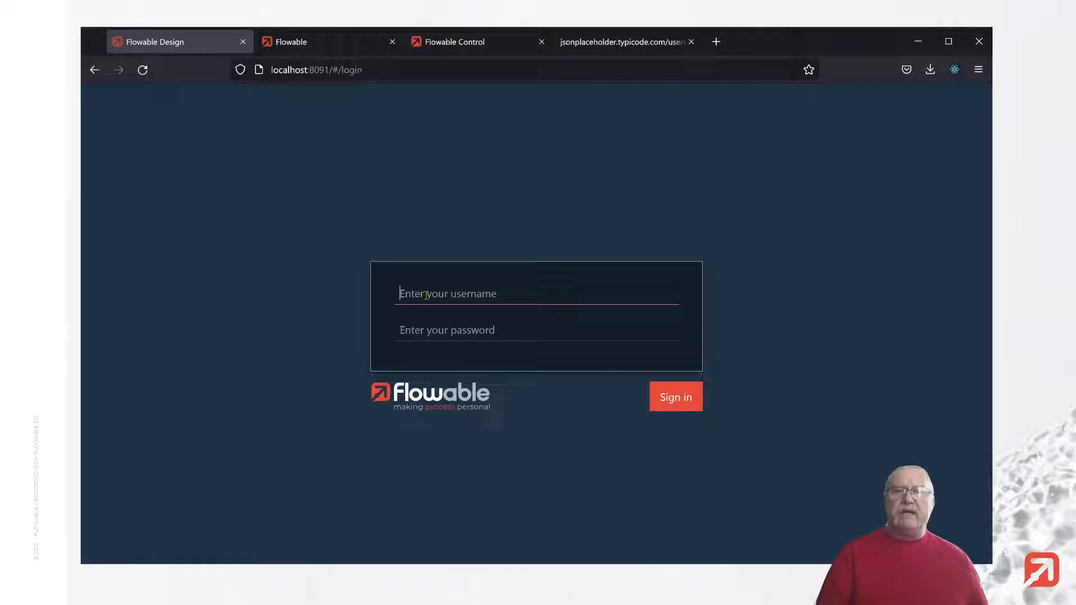
Step: Sign in to Flowable Design as admin
type("admin")
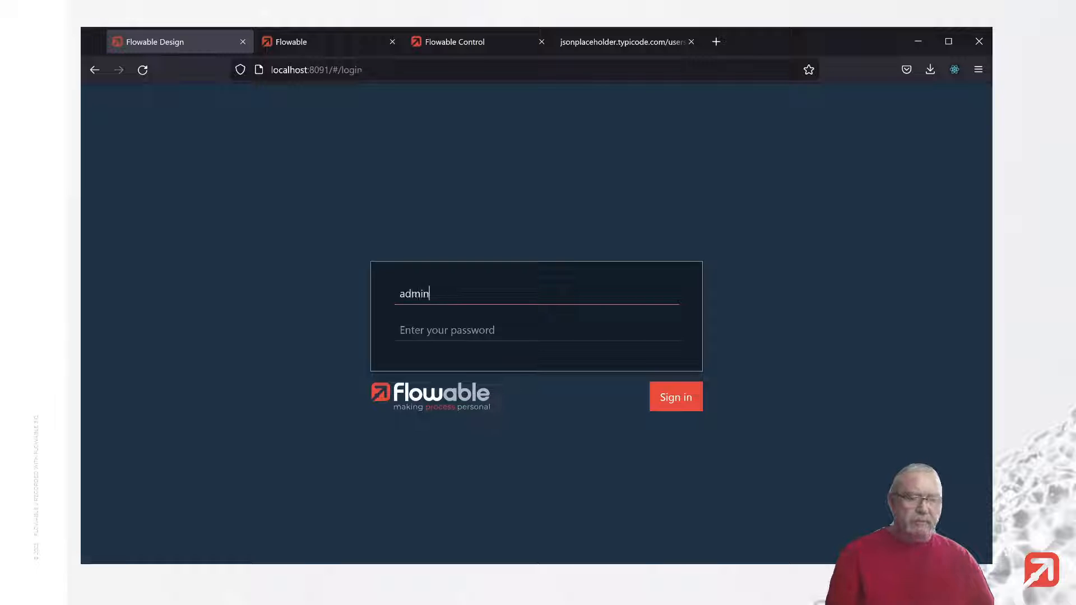
type("••••")
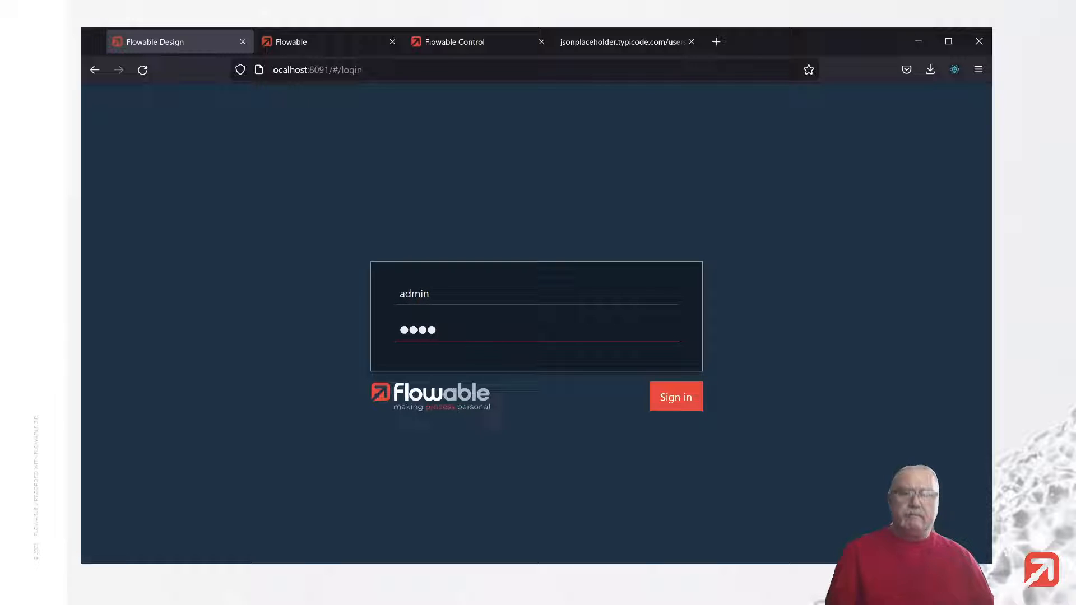
left_click(675, 397)
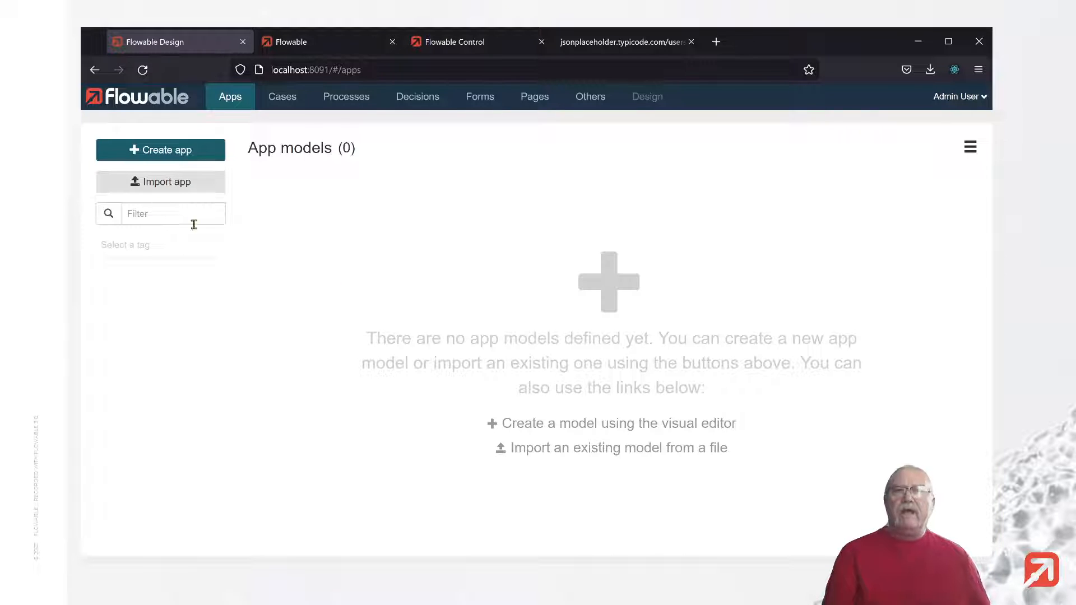
Step: Create a new app named Demo App with key demoApp
left_click(161, 149)
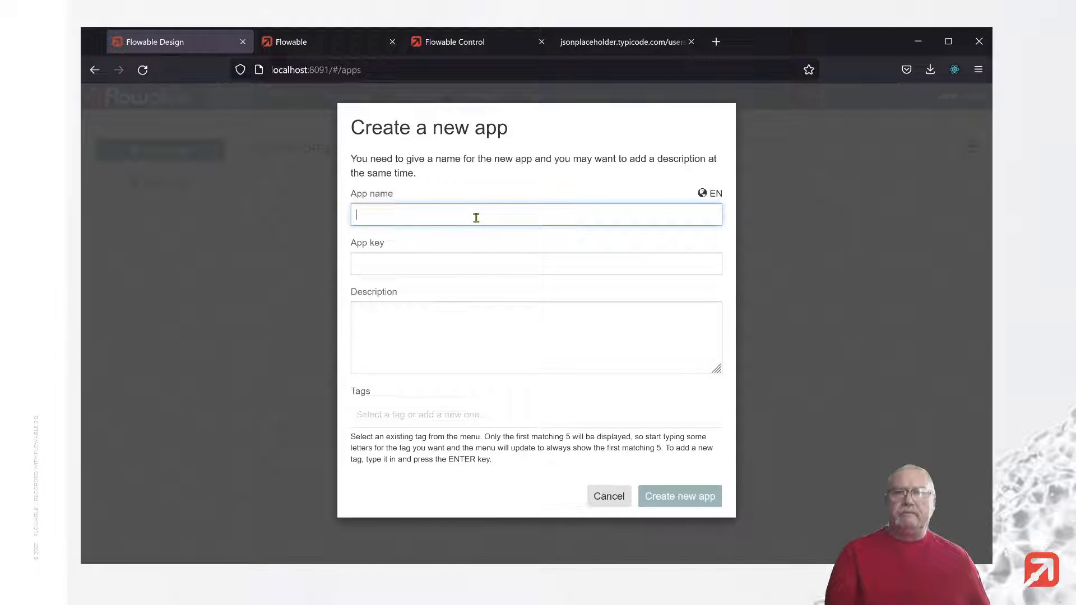
type("Demo App")
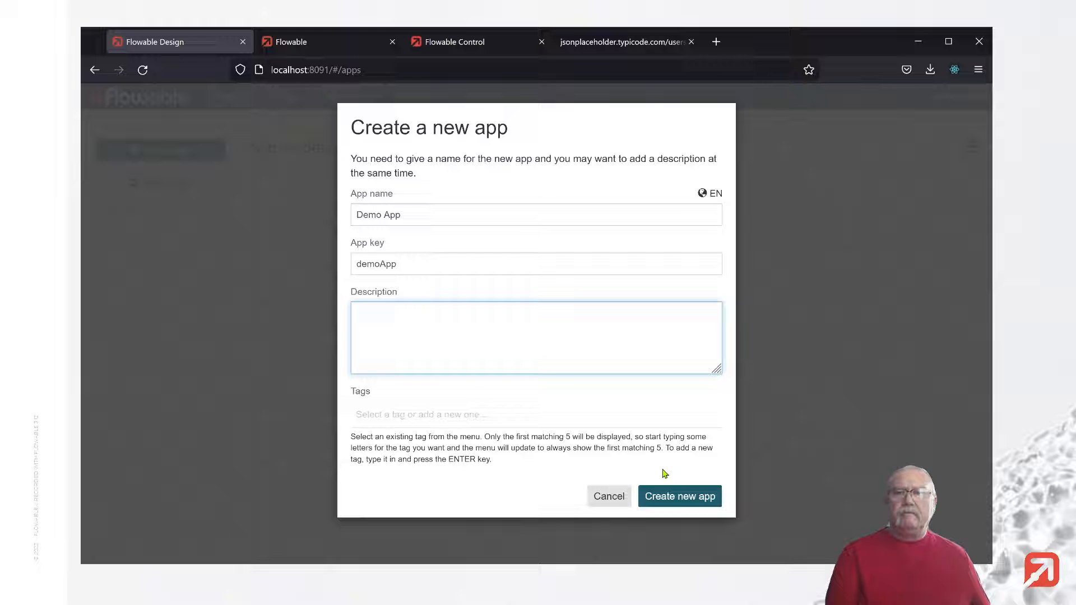
left_click(679, 497)
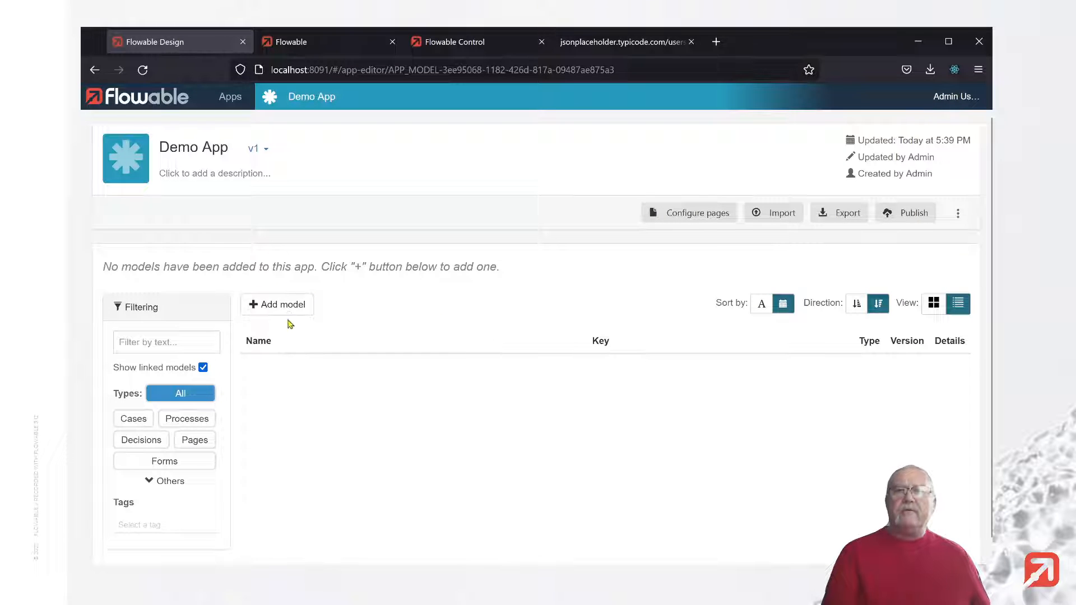
Step: Add a process model named Demo Process (key demoProcess) to Demo App
left_click(277, 303)
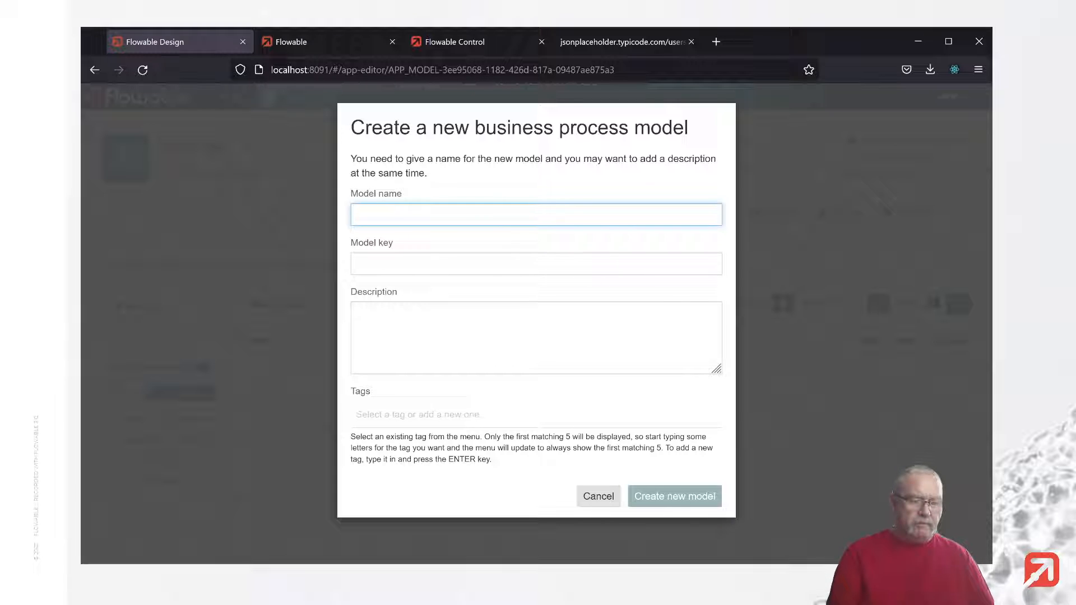
type("Demo Process")
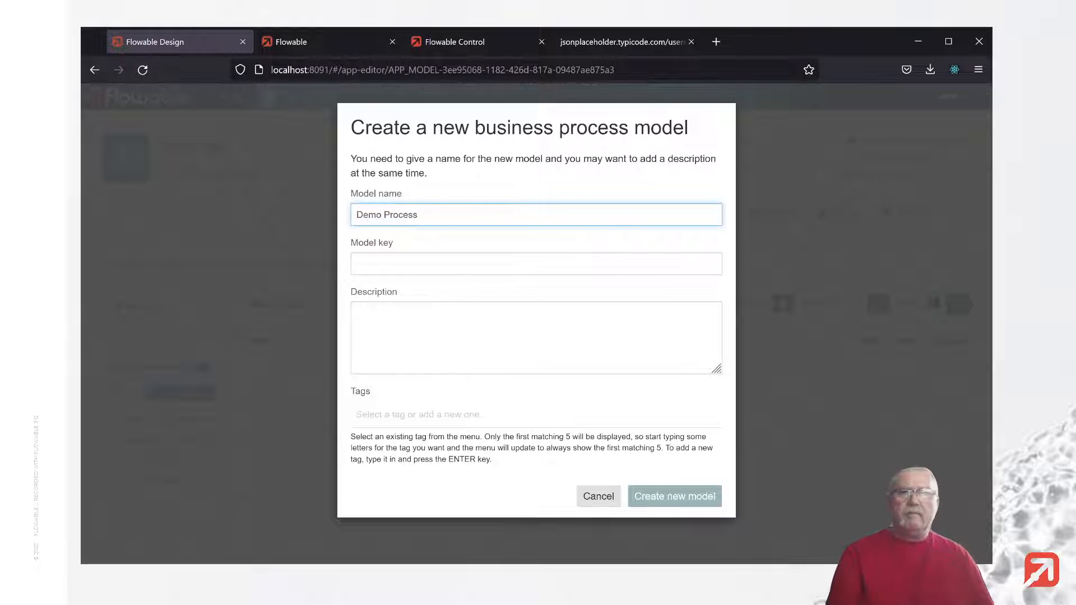
left_click(673, 496)
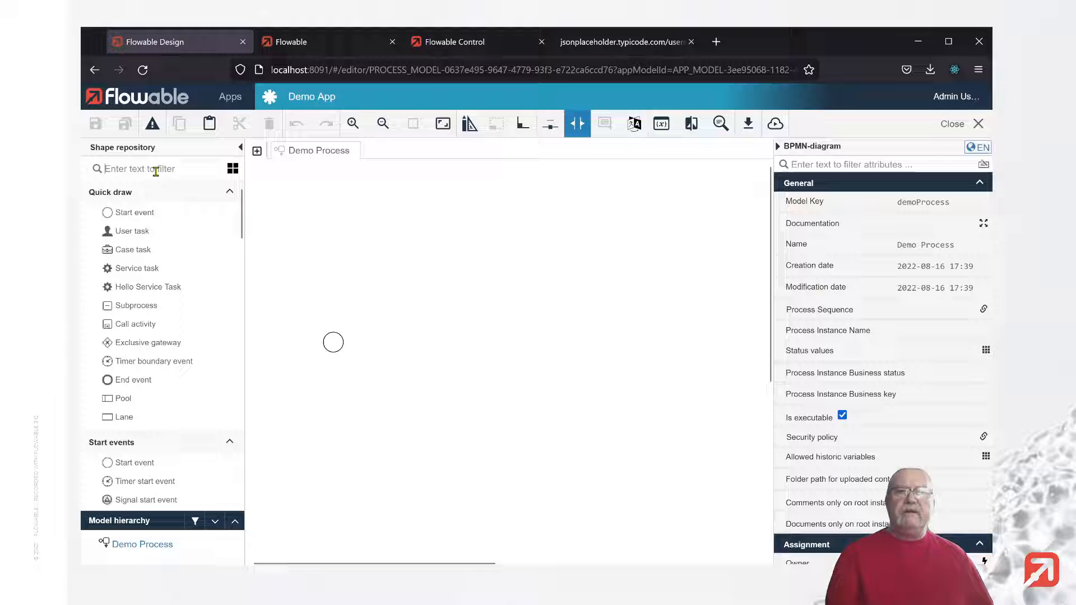
Step: Lay out start event, Initialize variables task, user task named Display Form, and end event
type("init")
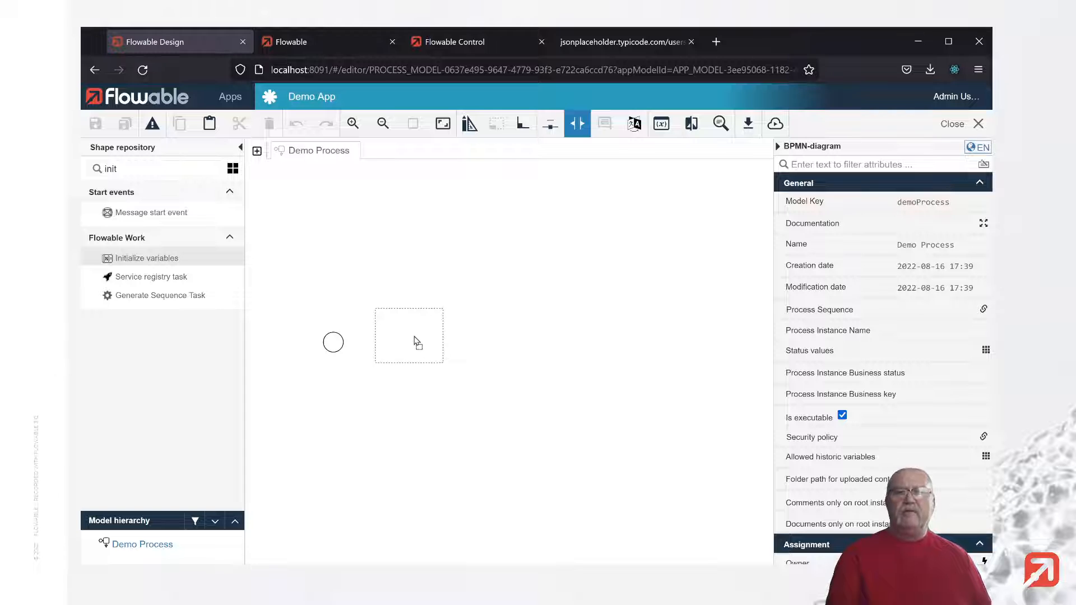
left_click(408, 335)
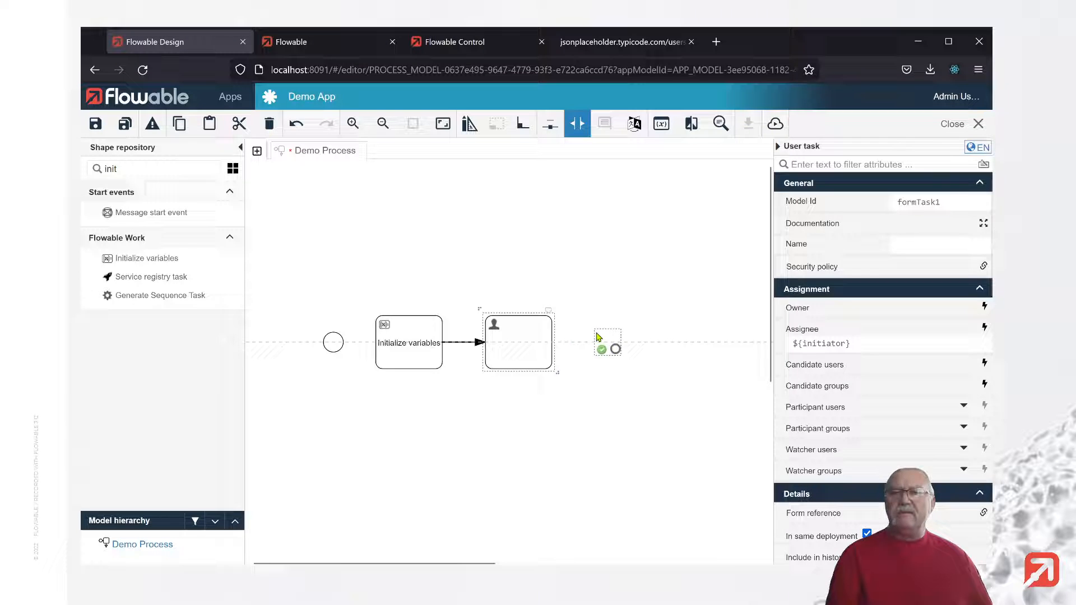
left_click(333, 342)
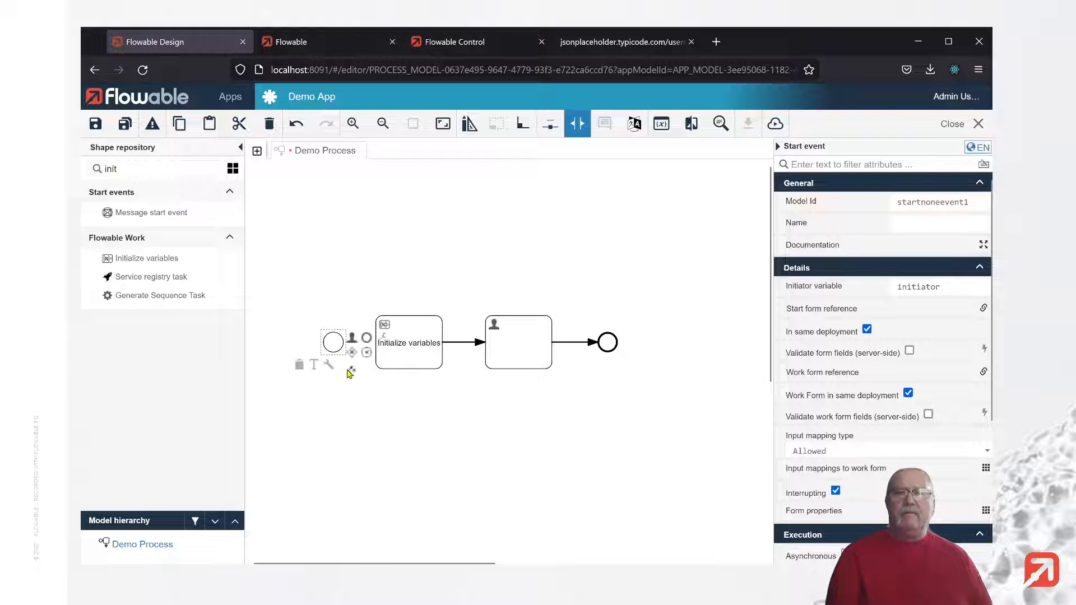
left_click(518, 342)
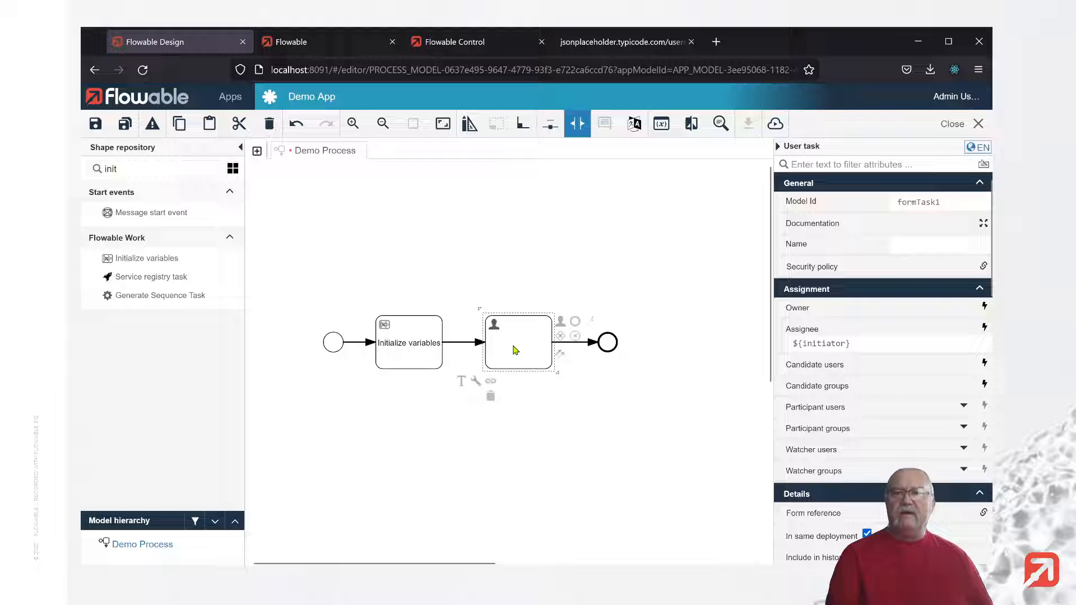
mouse_move(505, 343)
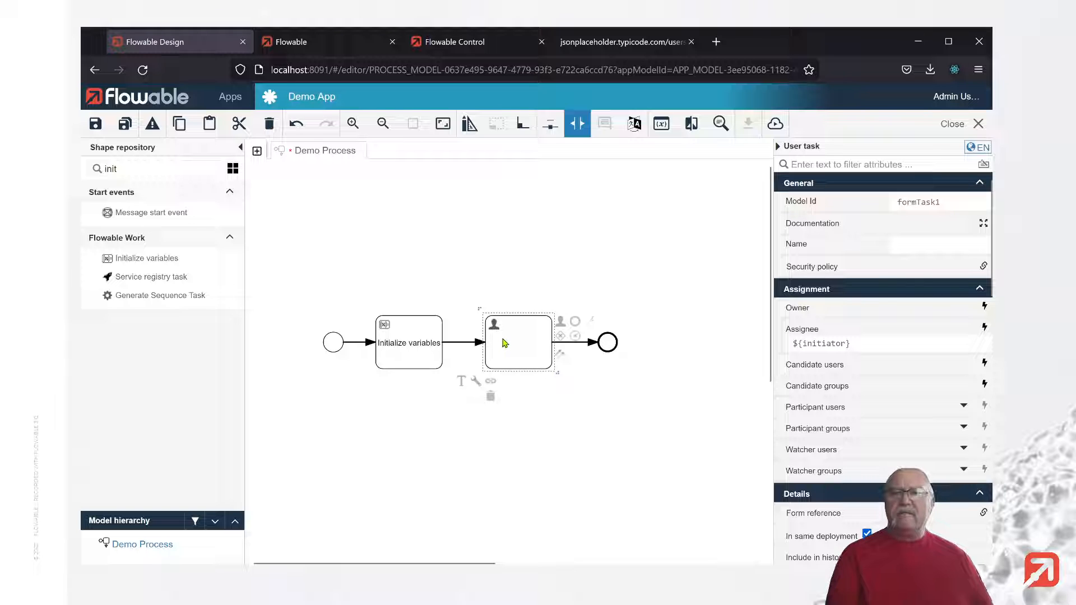
type("Display Form")
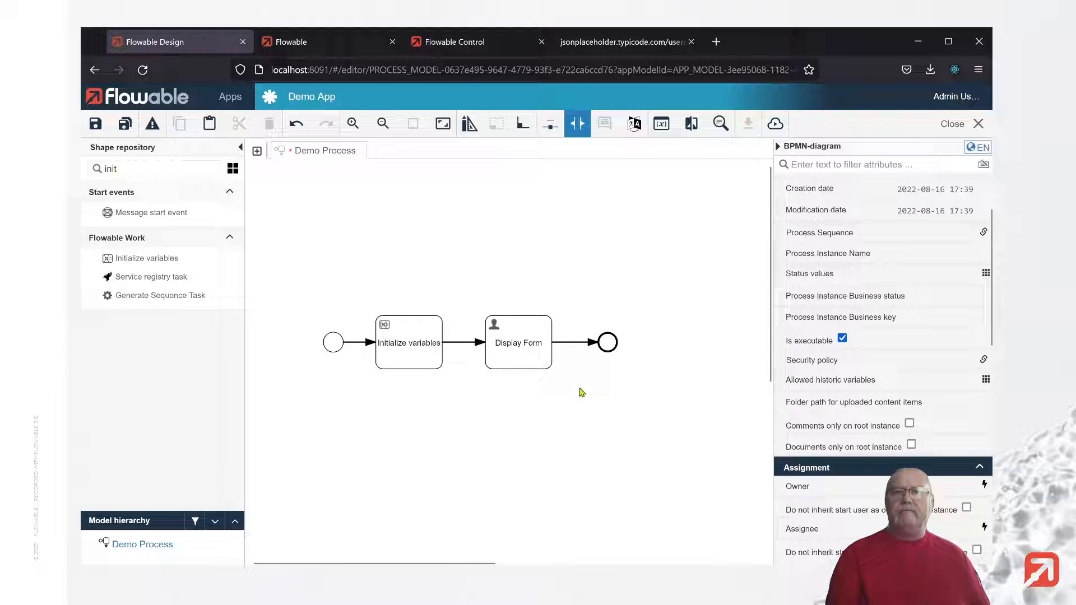
Step: Select the Initialize variables task to show its configuration properties
left_click(408, 342)
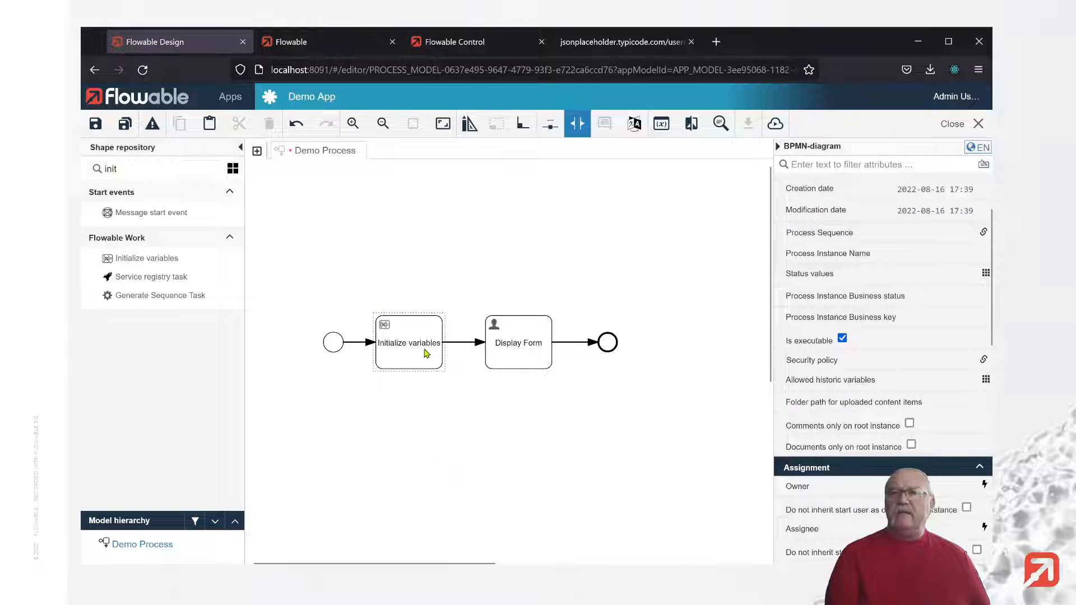
left_click(408, 342)
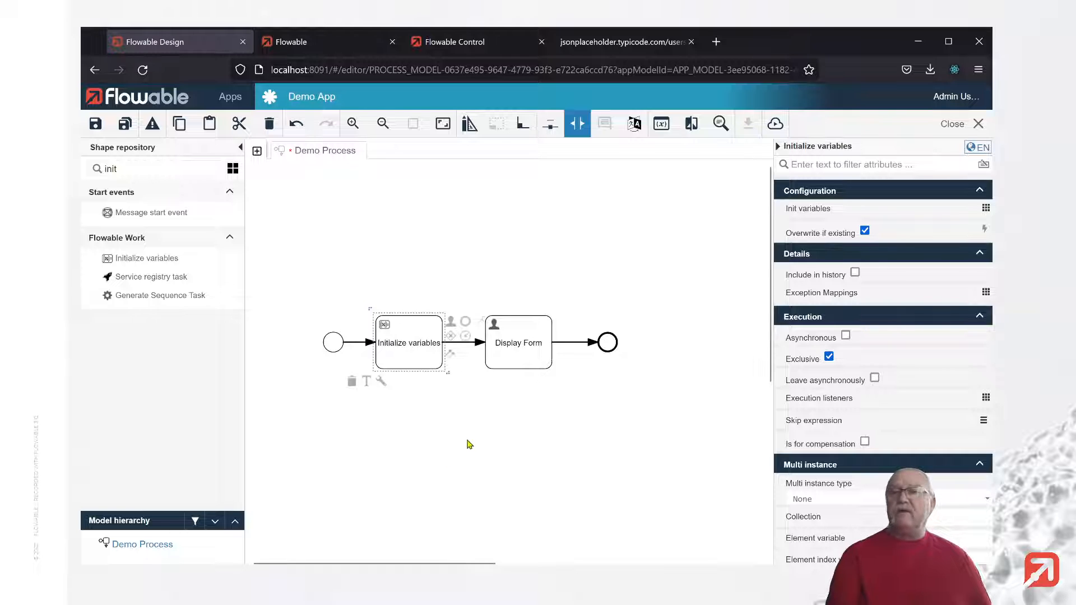
mouse_move(740, 315)
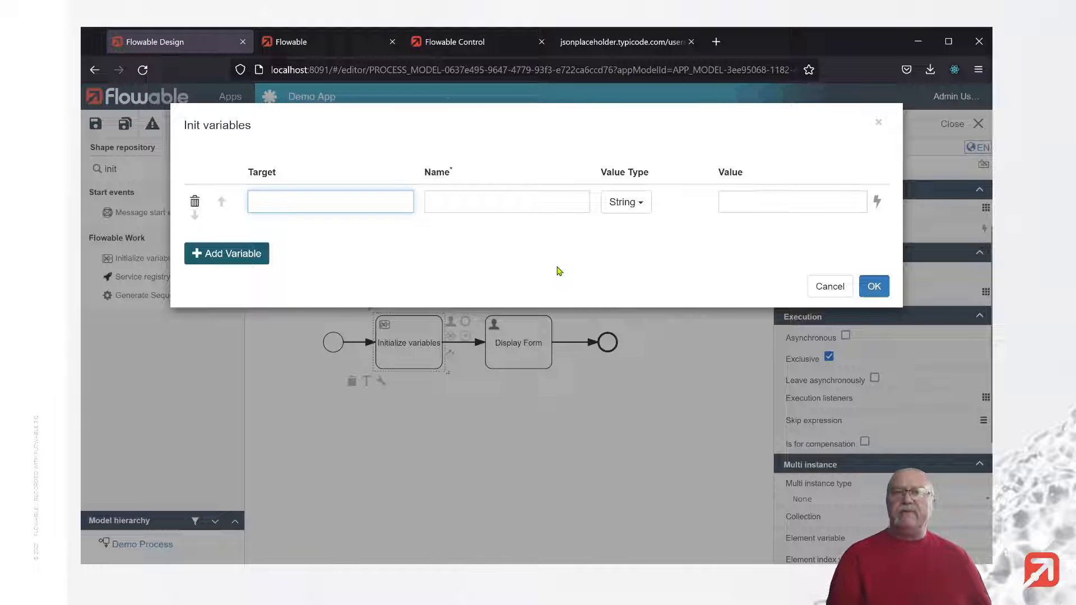
Step: Define a string variable name with value Bill Smith
left_click(331, 201)
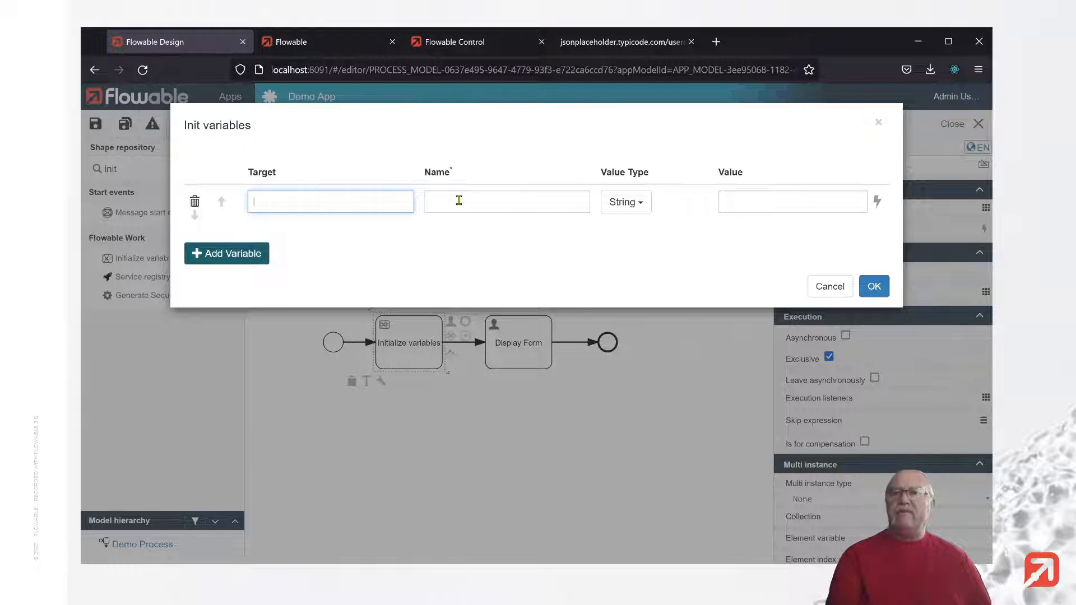
left_click(623, 201)
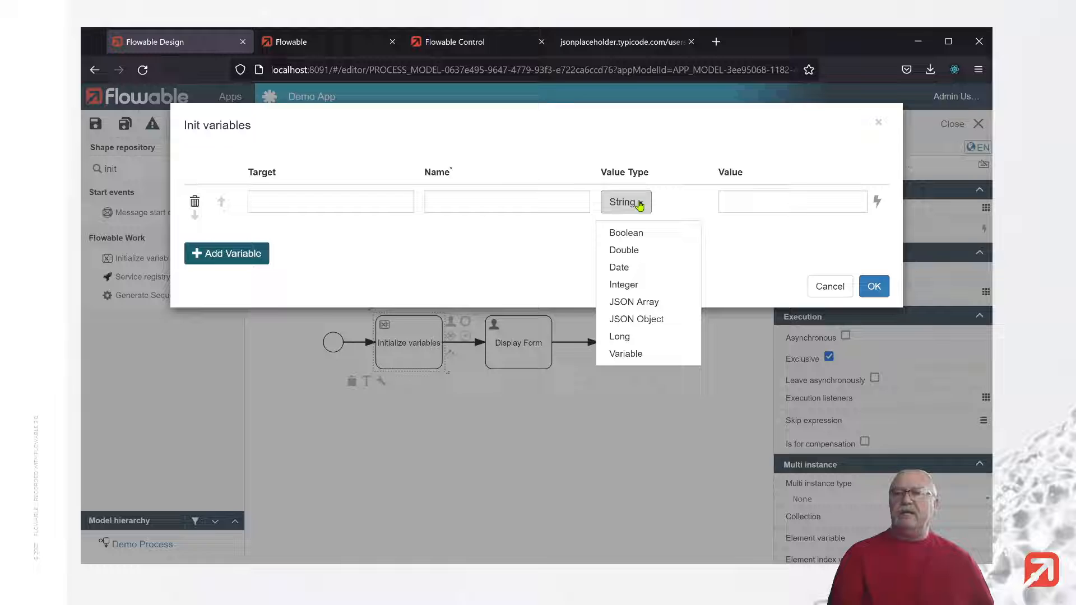
mouse_move(783, 186)
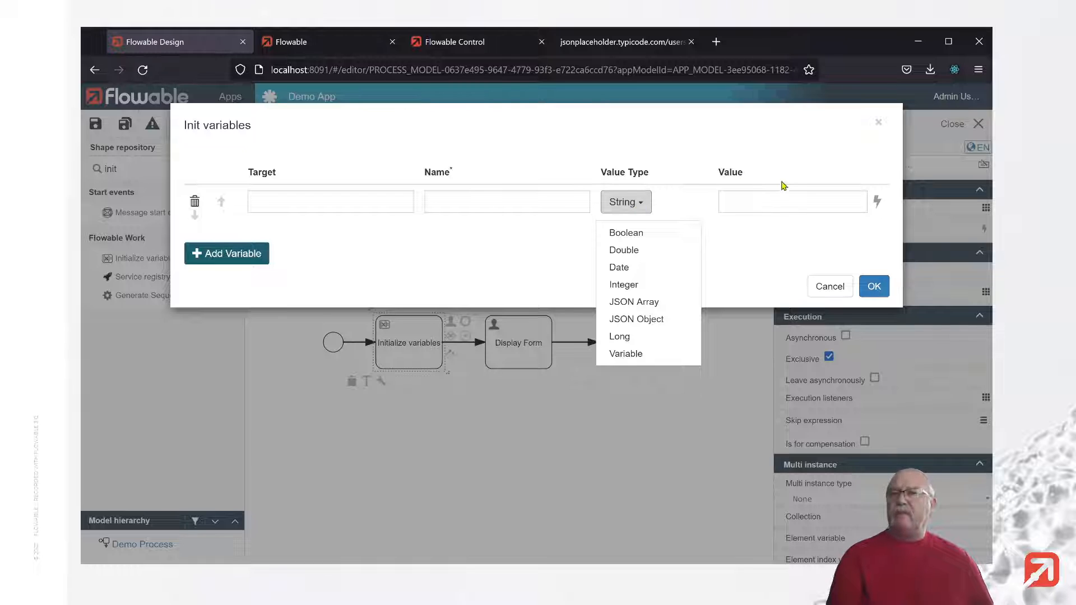
left_click(792, 201)
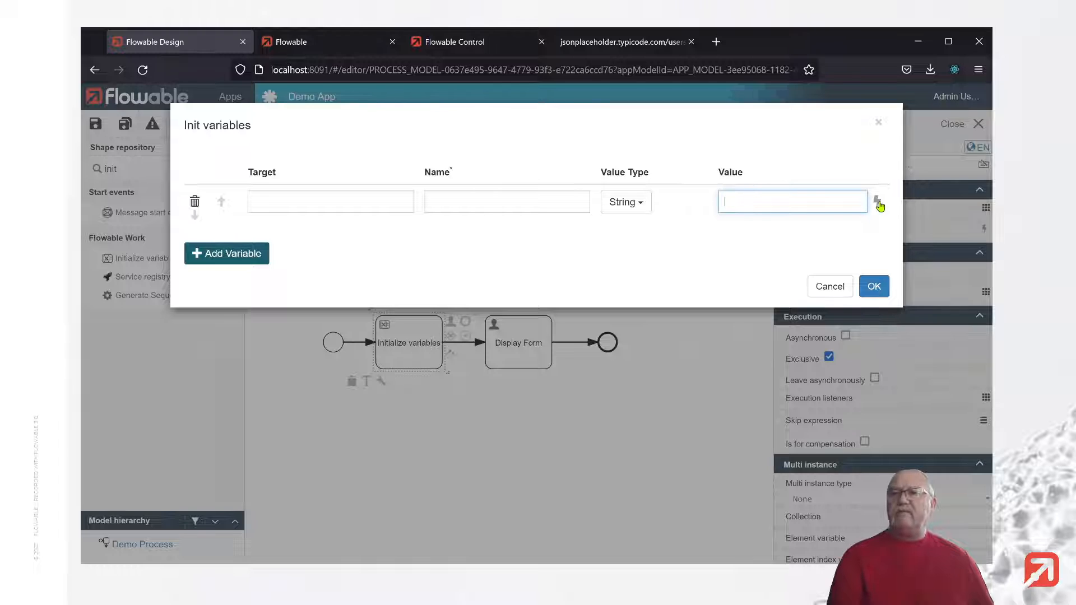
mouse_move(427, 300)
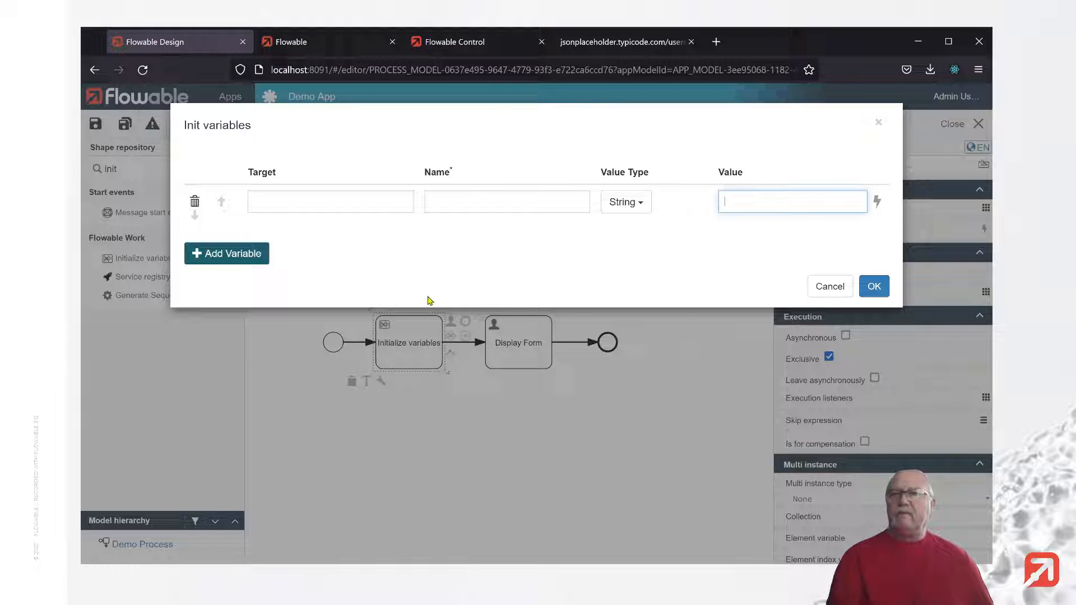
left_click(506, 201)
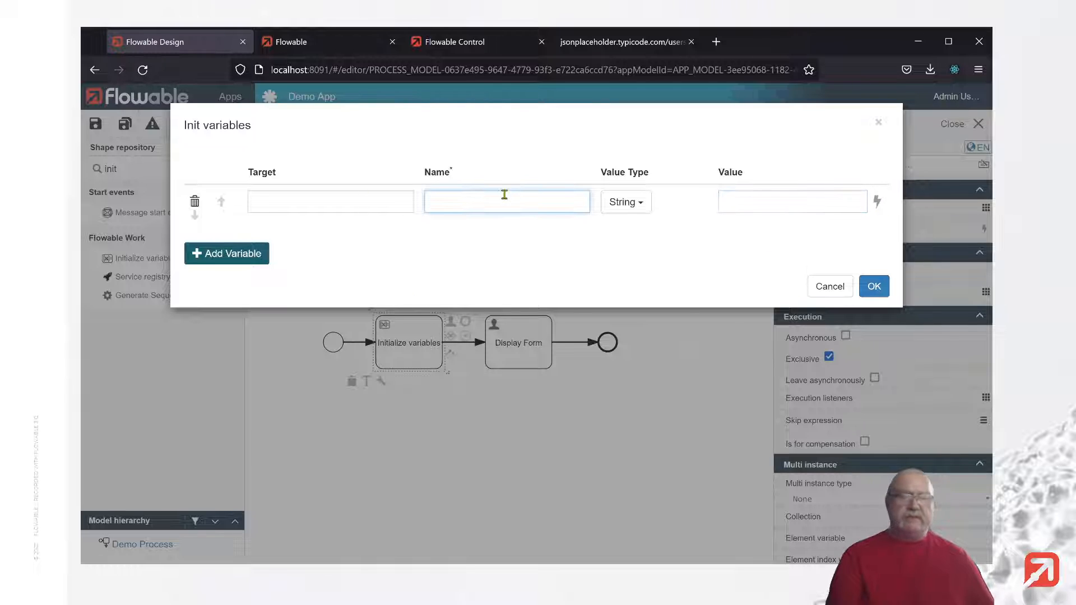
type("name")
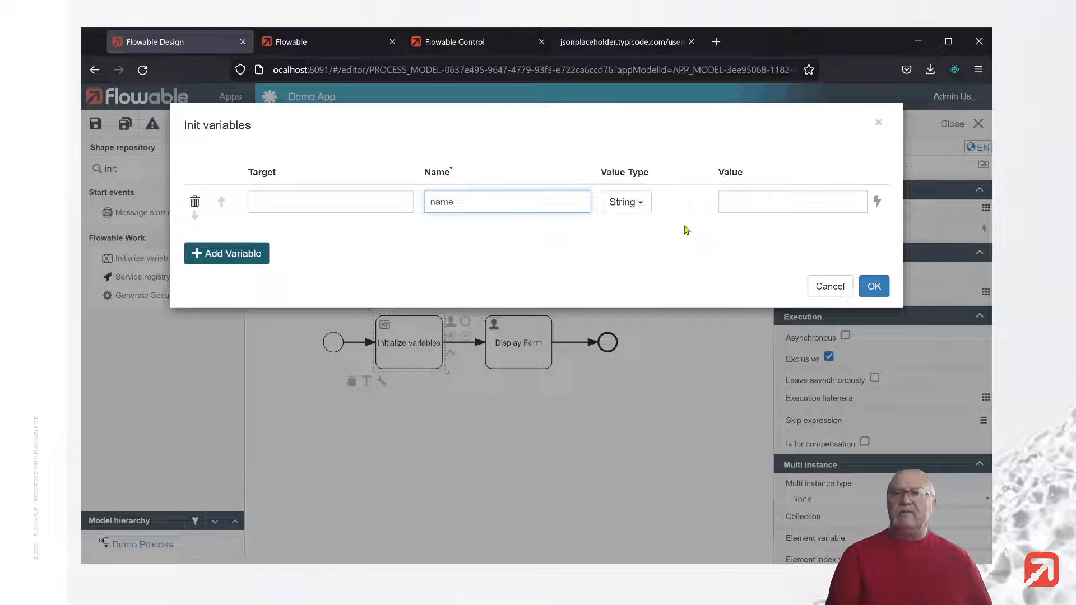
type("B")
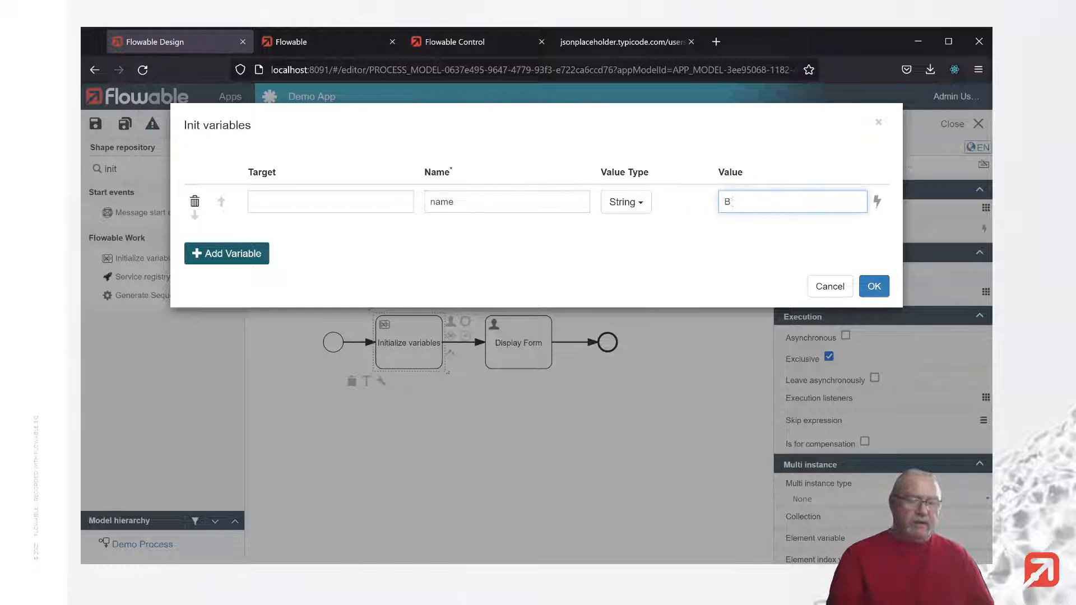
type("ill Smith")
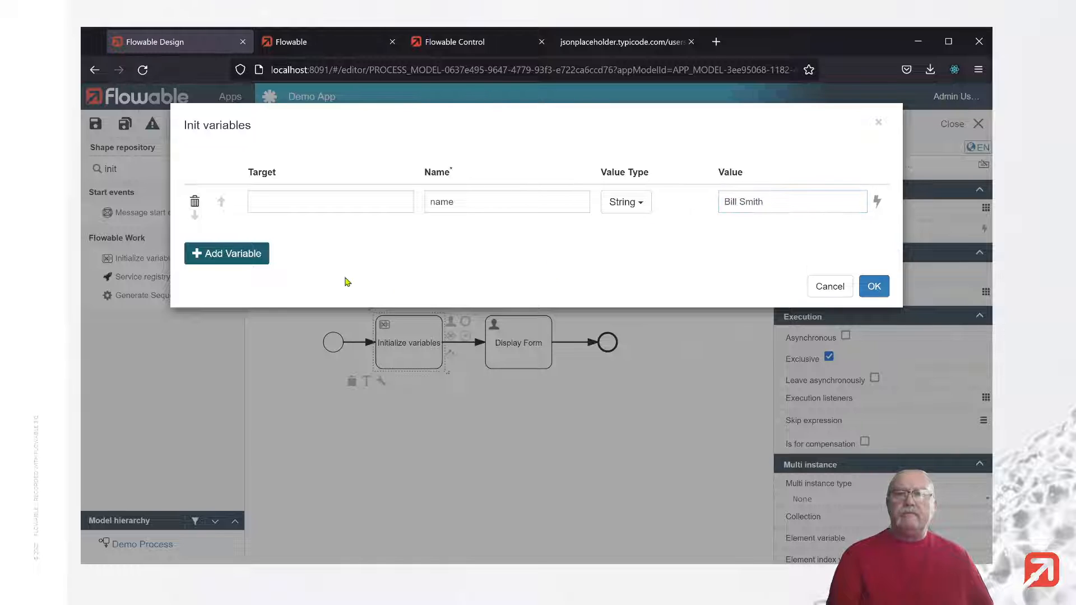
Step: Add string variables userName bill and street Smith St
left_click(225, 253)
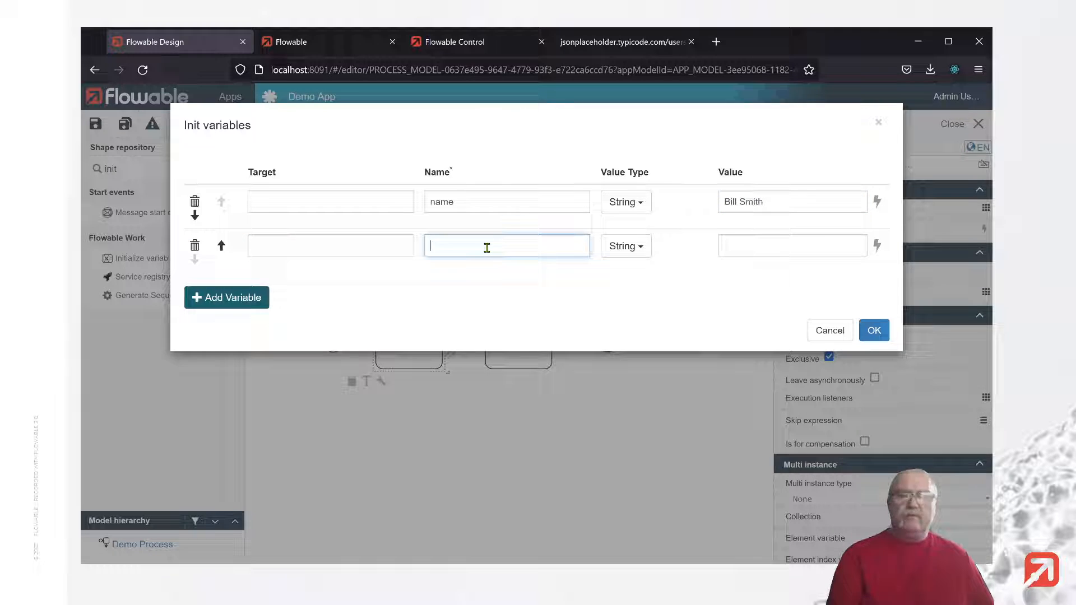
type("userName")
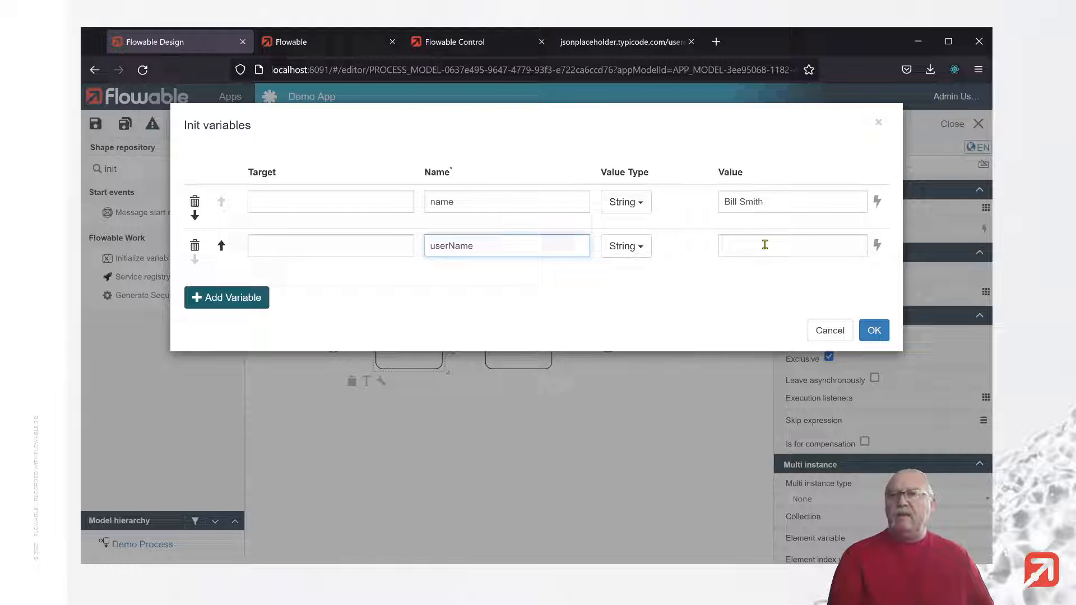
type("bill")
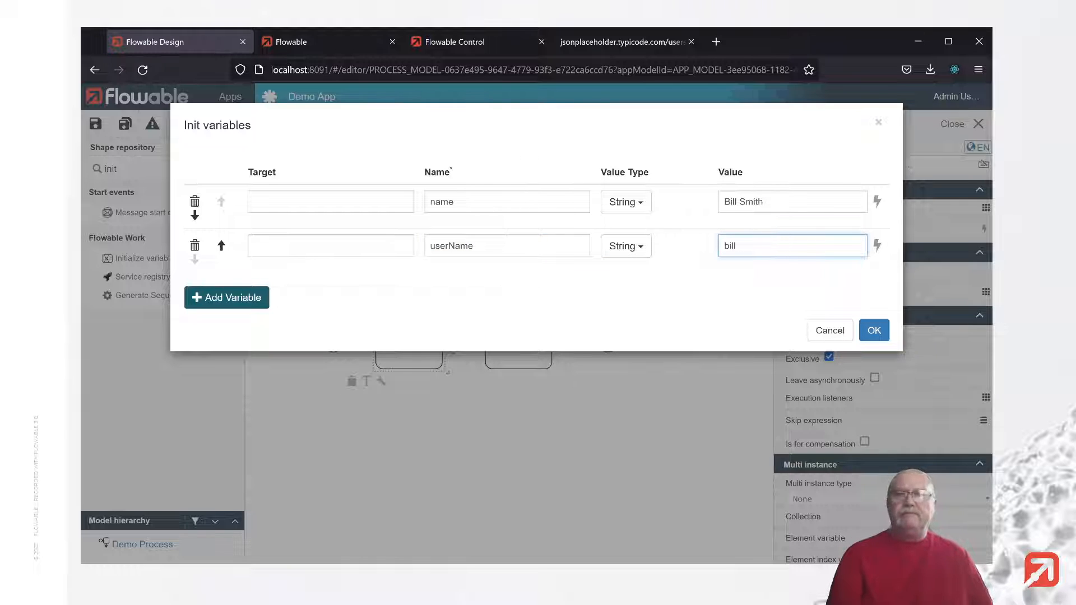
left_click(225, 297)
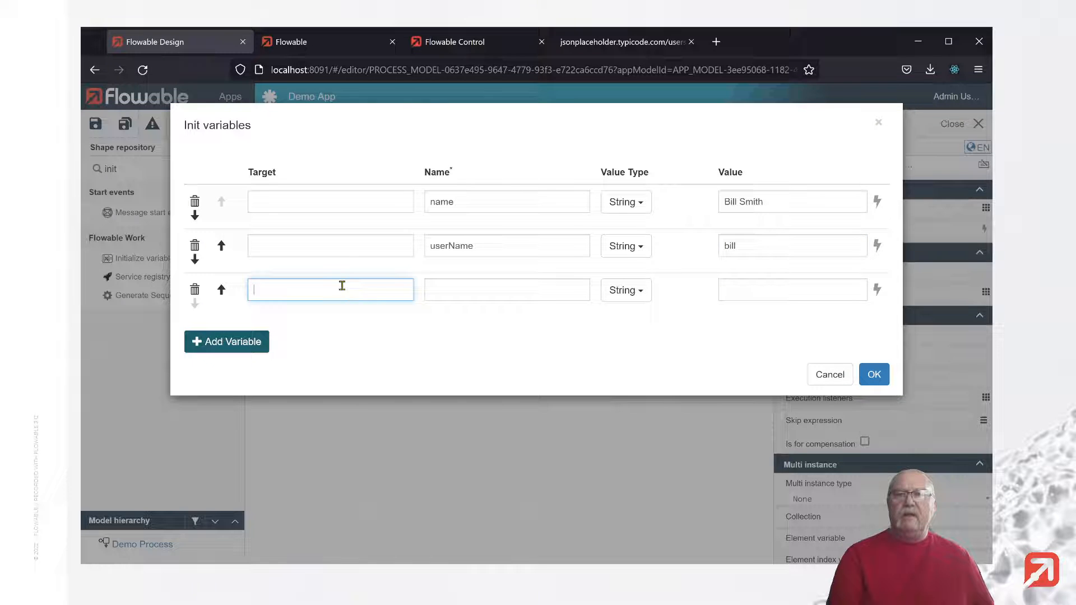
left_click(507, 289)
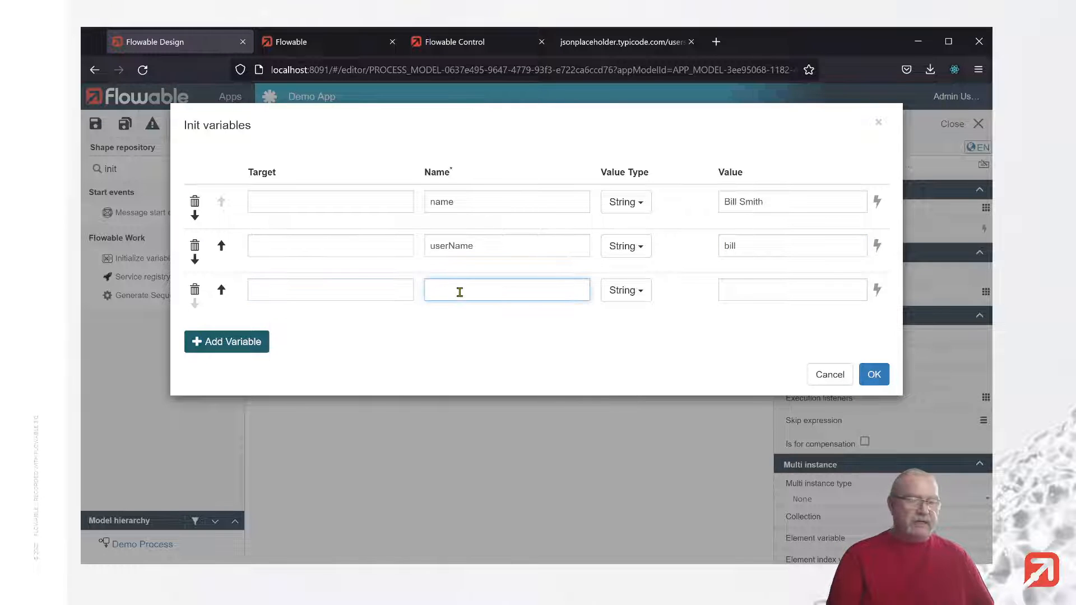
type("street")
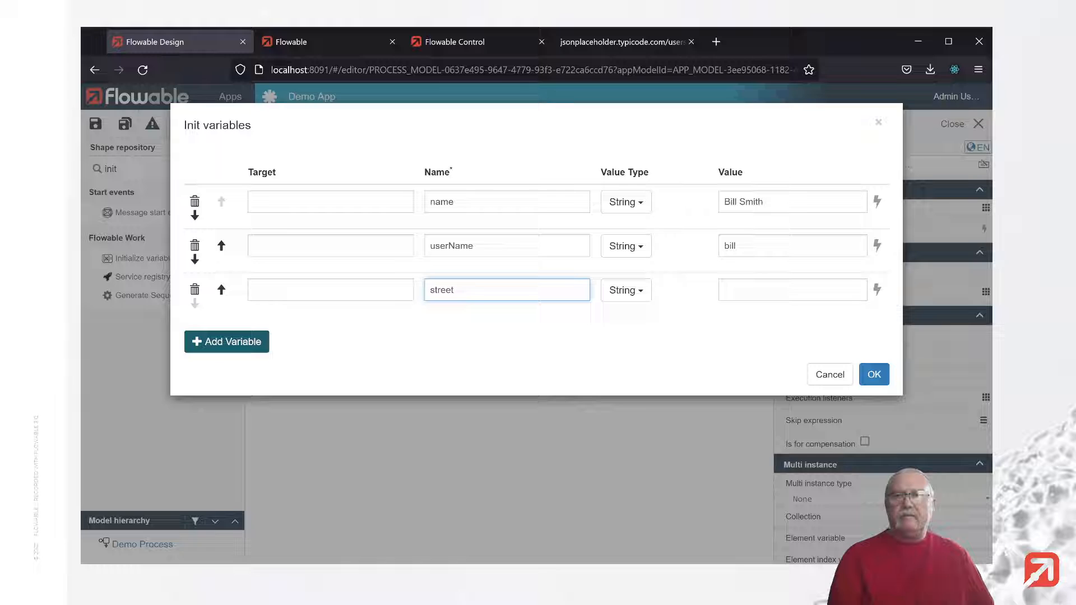
type("Smith St")
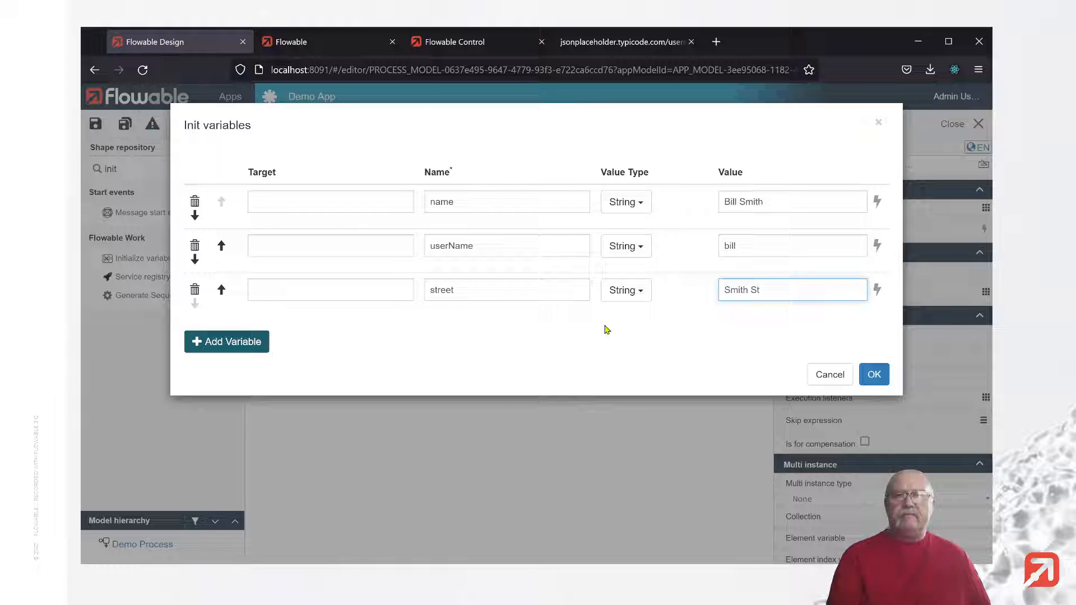
Step: Add string variable city Smithville and confirm the four definitions
left_click(226, 341)
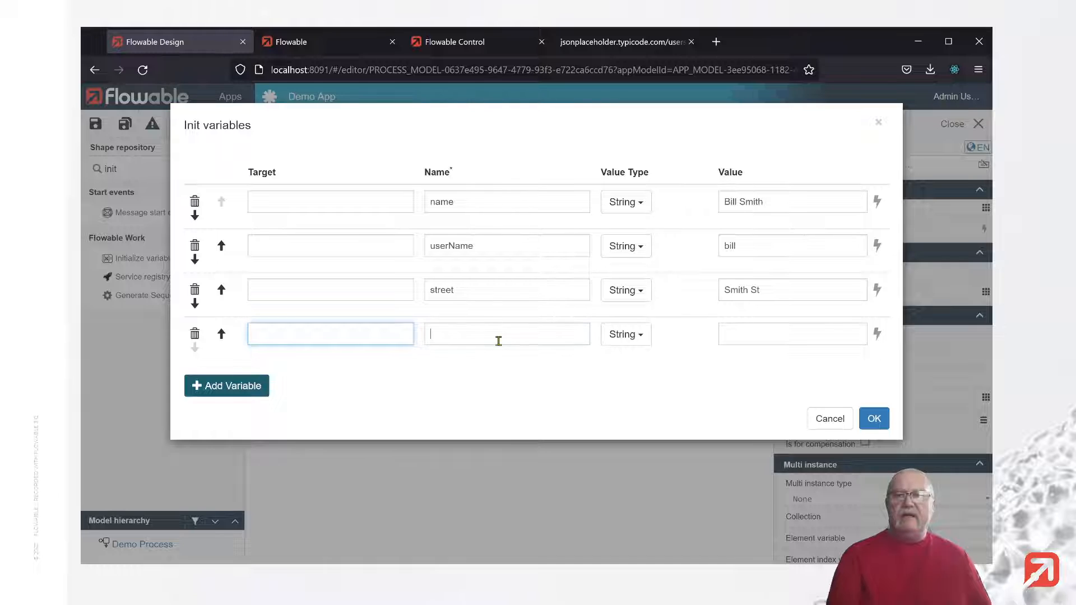
type("city")
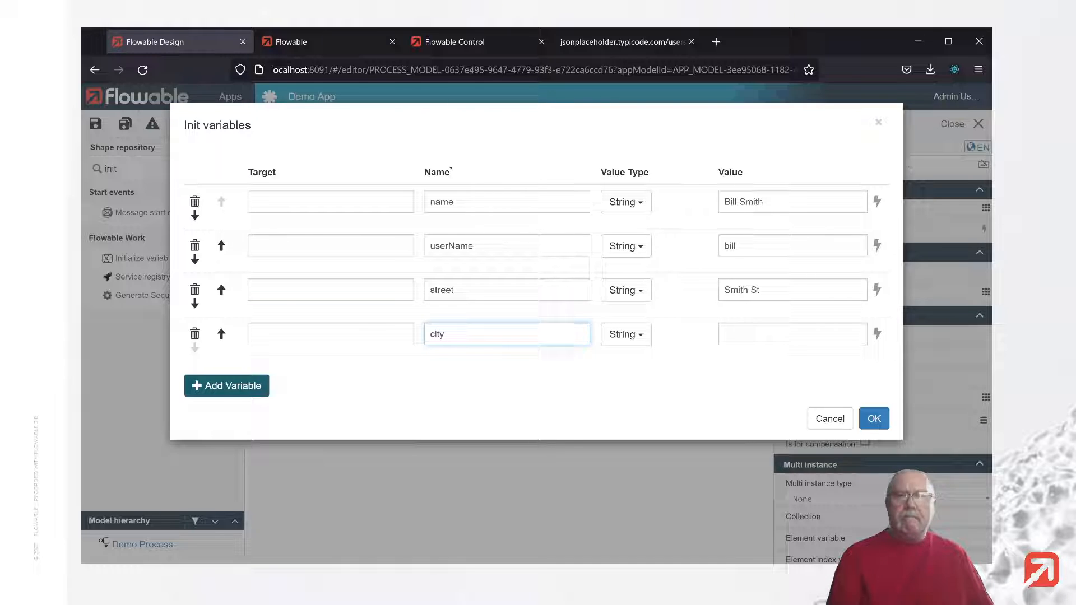
type("S")
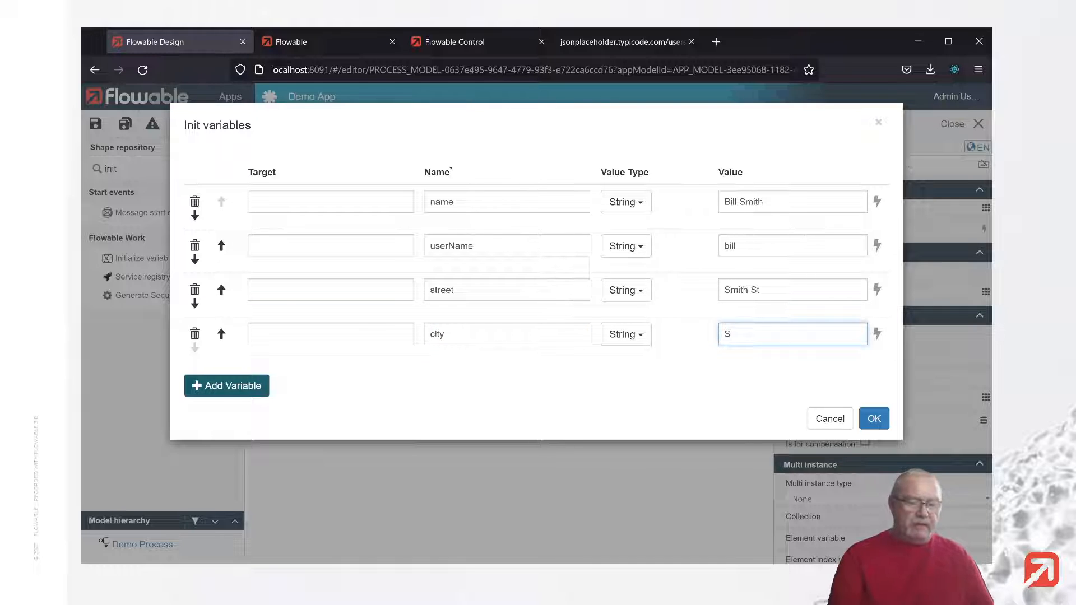
type("mithville")
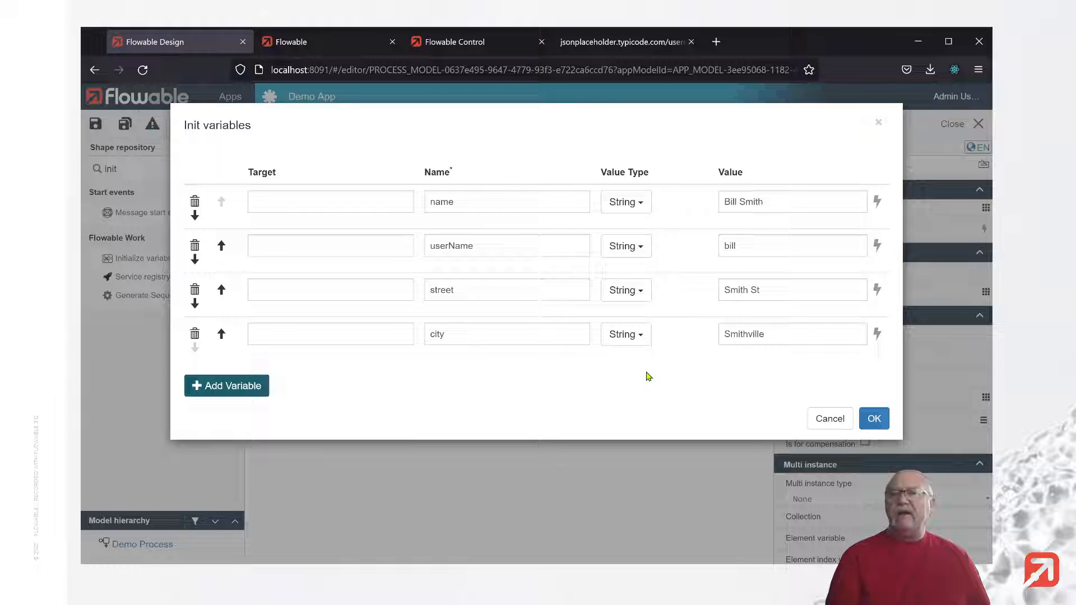
mouse_move(716, 396)
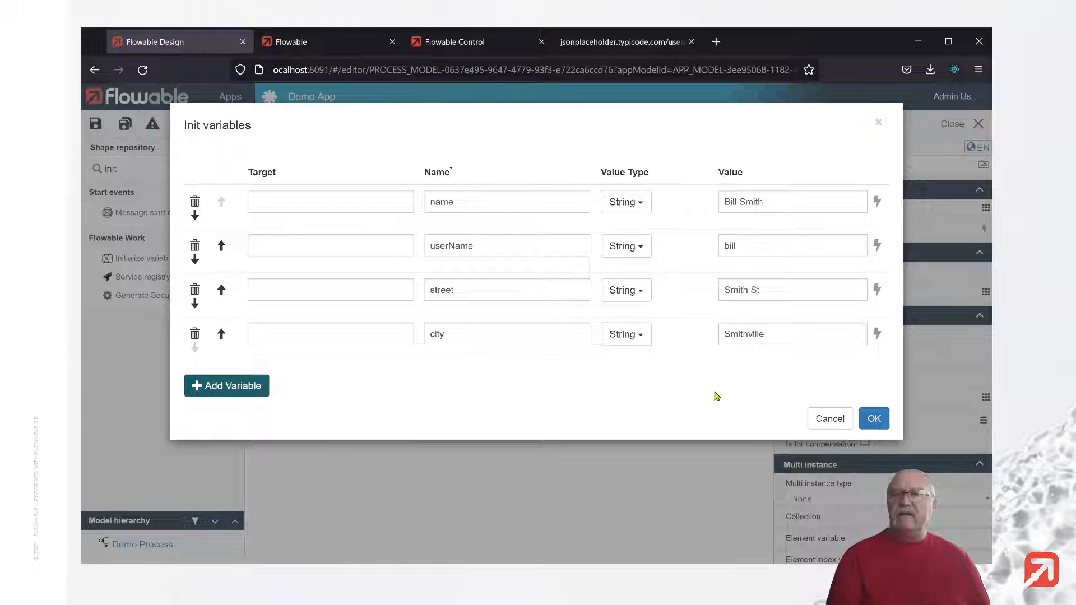
left_click(873, 418)
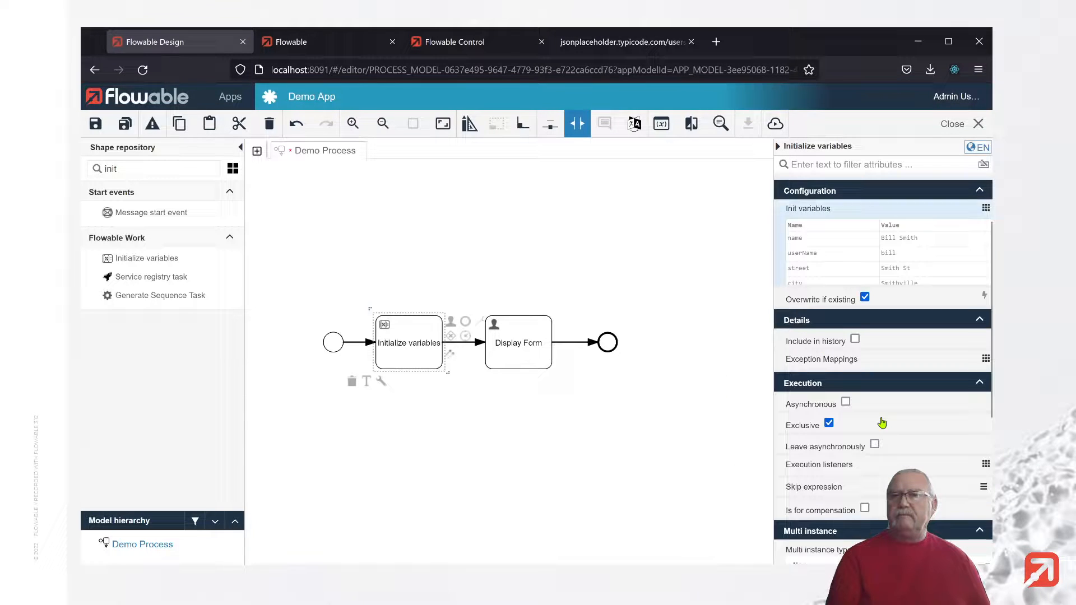
Step: Create a new form Display Form (key displayForm) as the user task's form reference
left_click(518, 343)
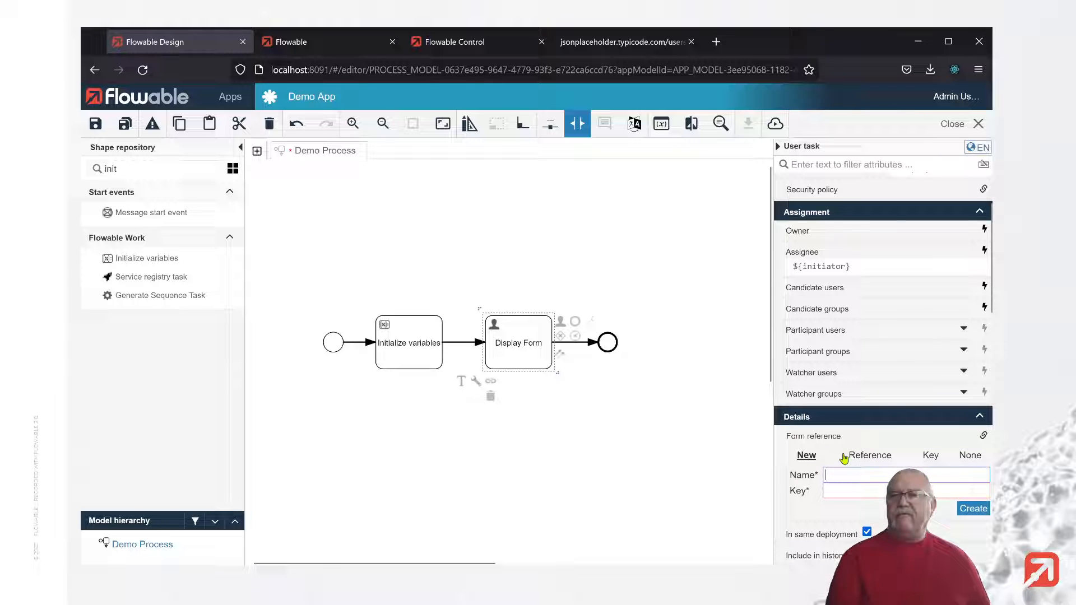
type("Displ")
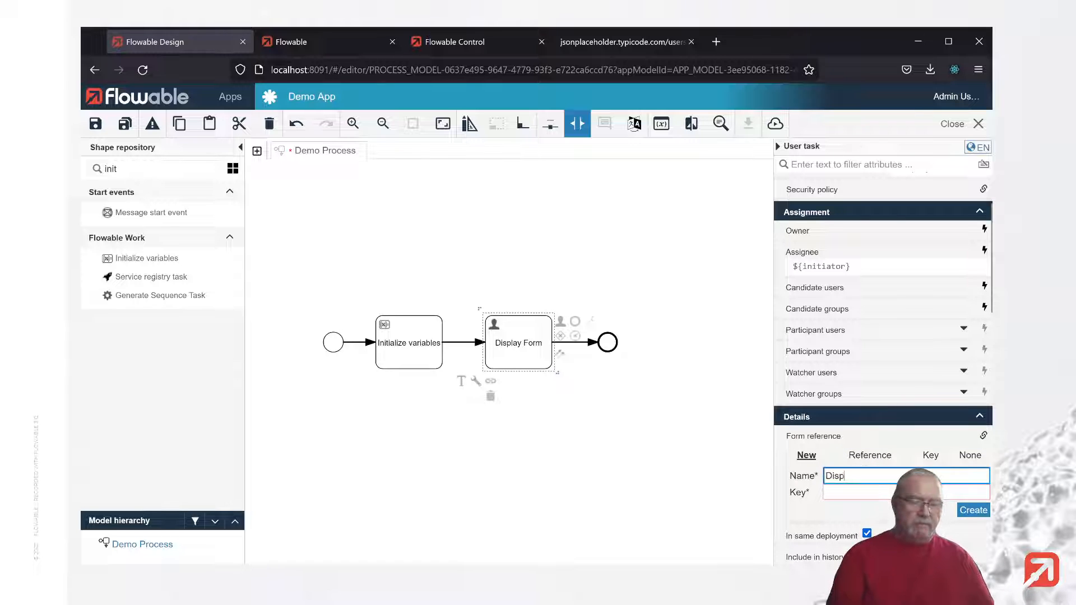
type("Display Form")
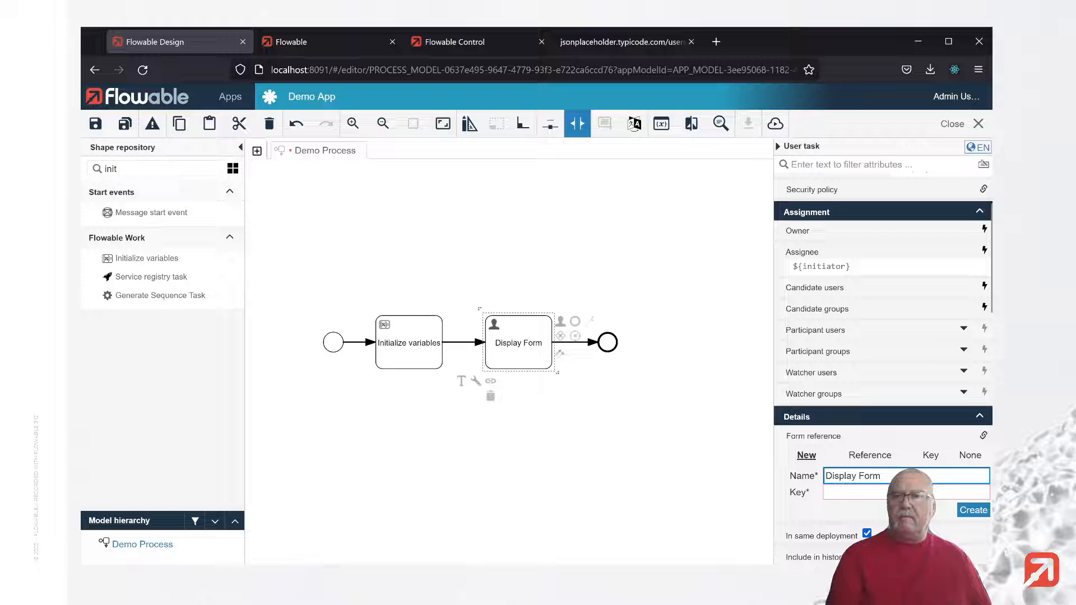
type("displayForm")
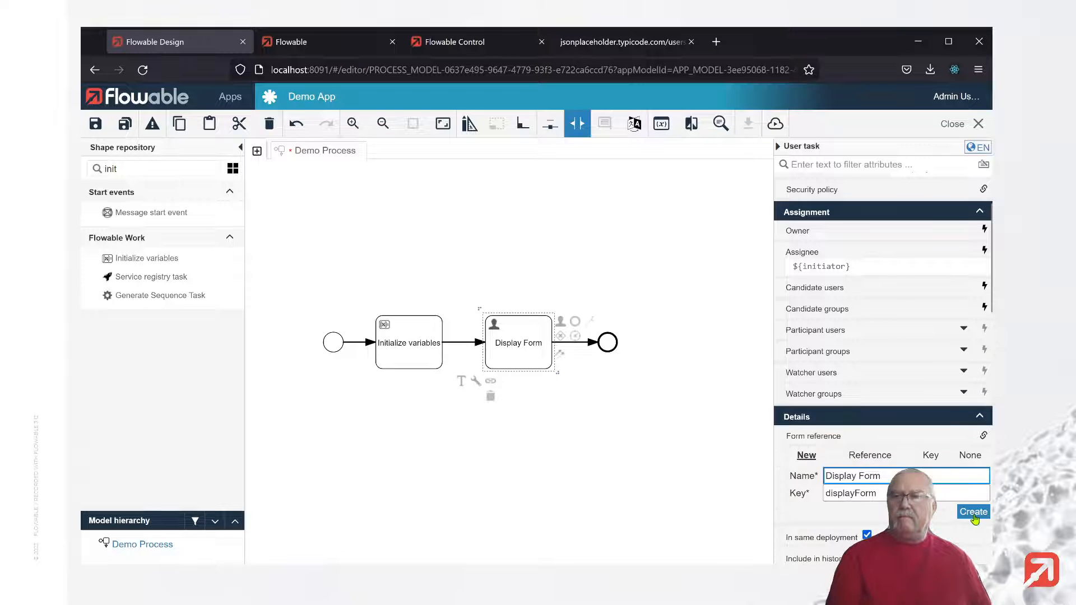
left_click(973, 511)
type("Nm")
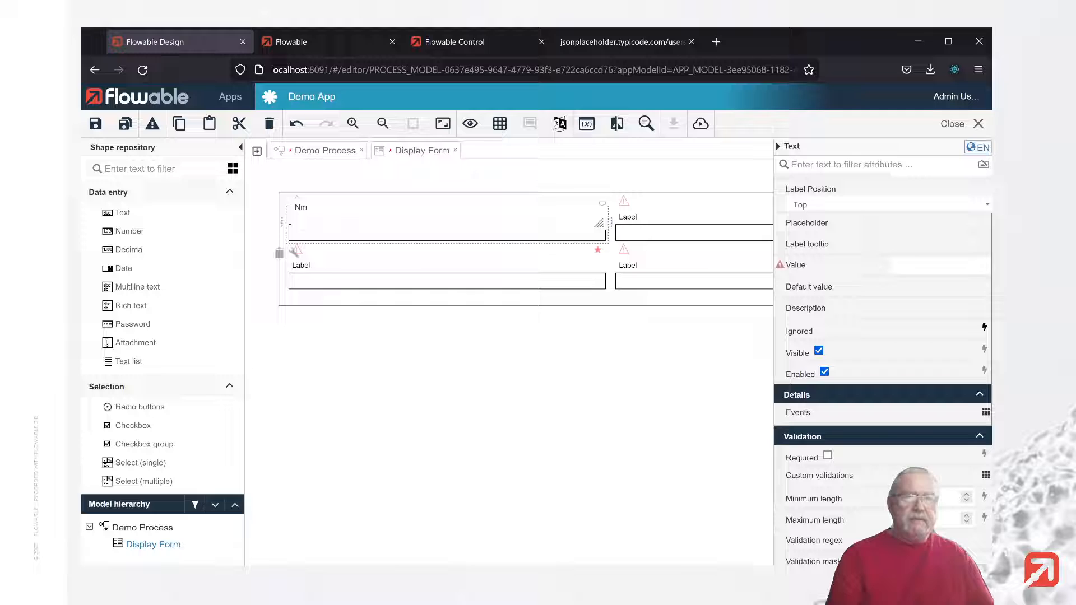
Step: Label the form's text fields Name, User Name, Street and City
type("ame")
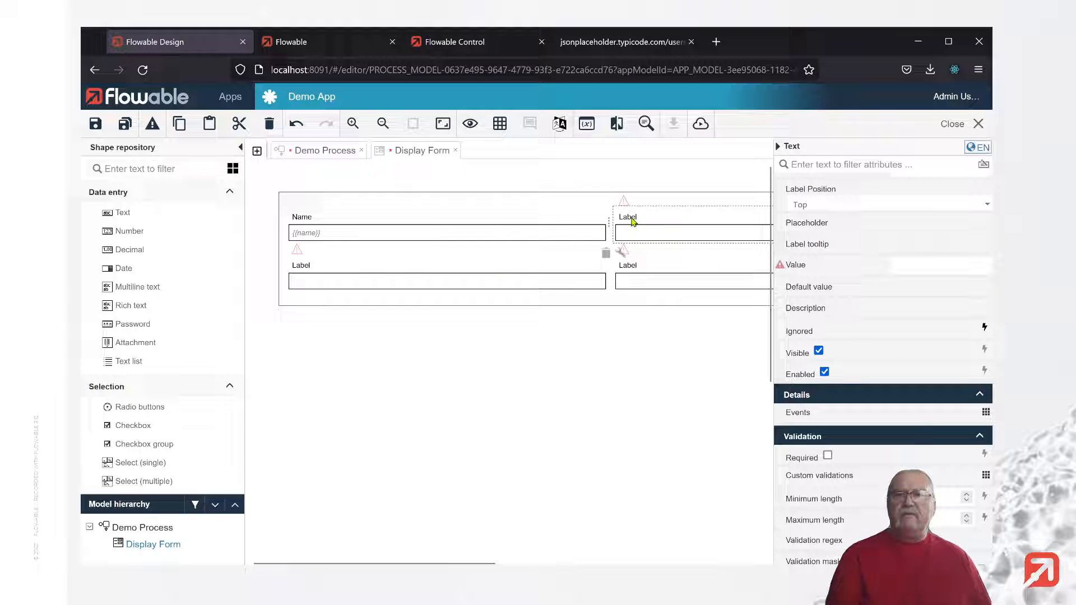
double_click(626, 206)
type("User Name")
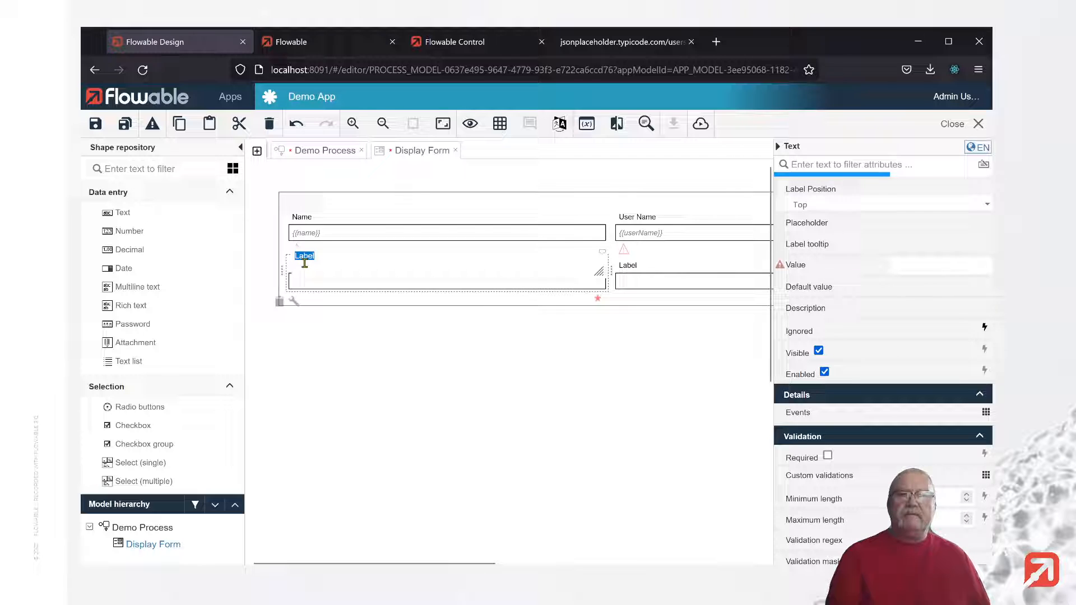
type("Street")
left_click(693, 264)
type("City")
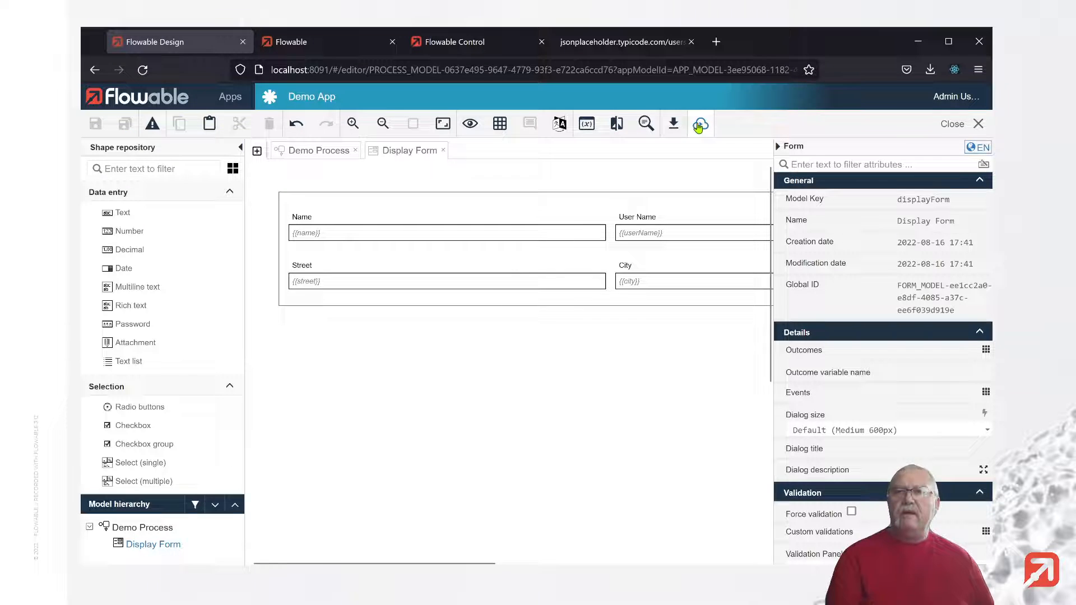
Step: Publish Demo App to the default target and switch to Flowable Work
left_click(699, 124)
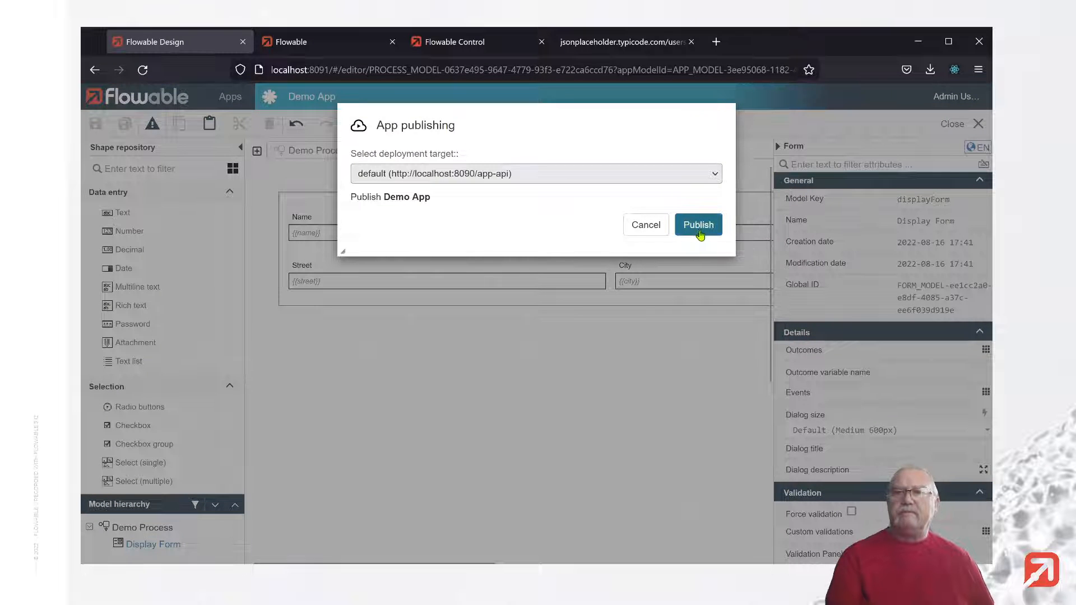
left_click(698, 224)
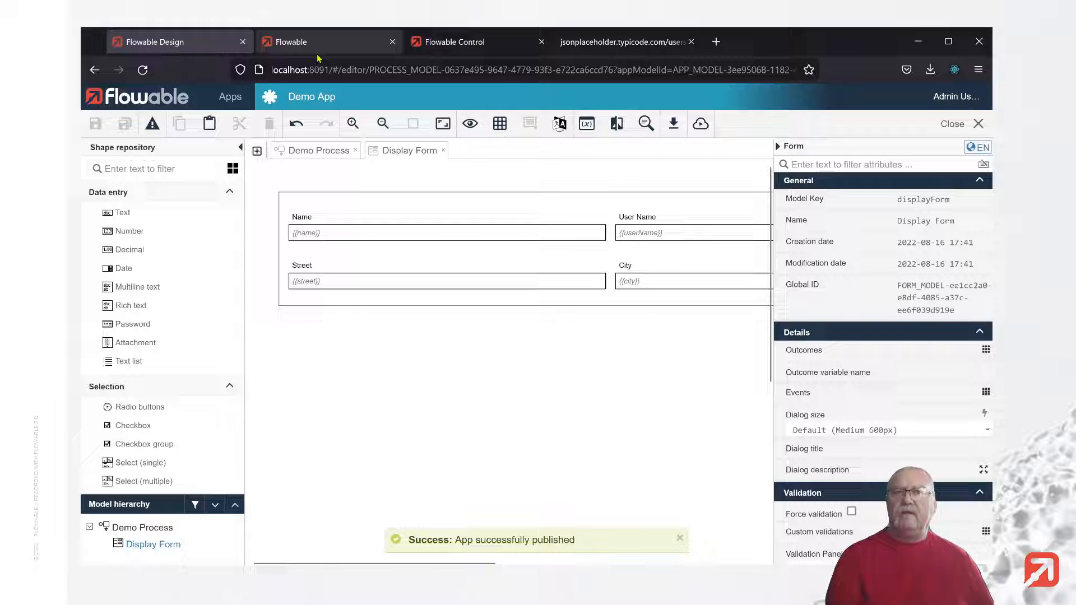
left_click(329, 41)
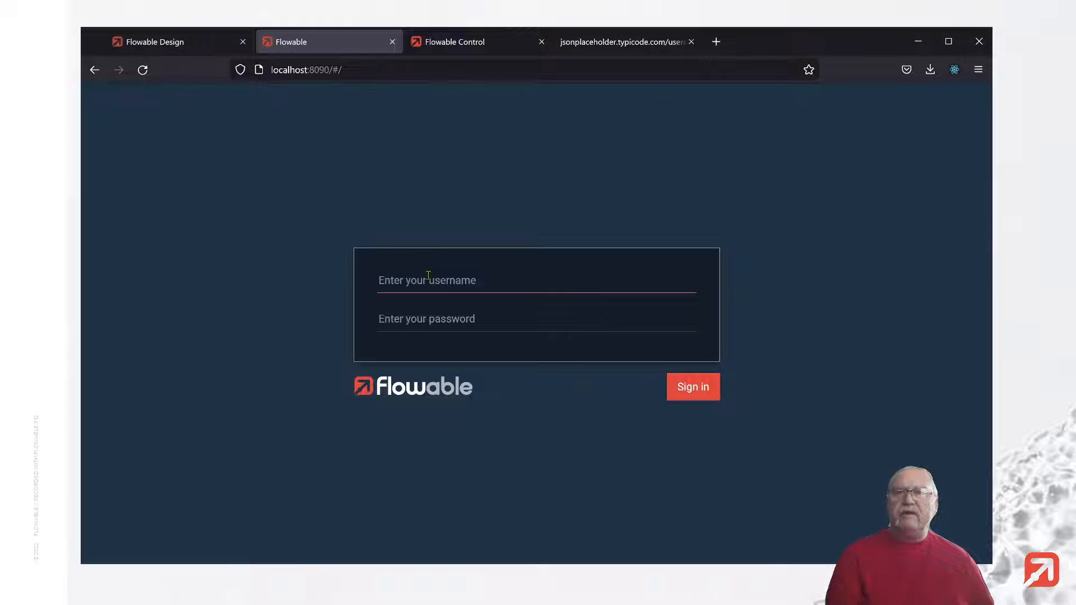
Step: Sign in to Flowable Work as admin and start a new Demo Process work item
type("admin")
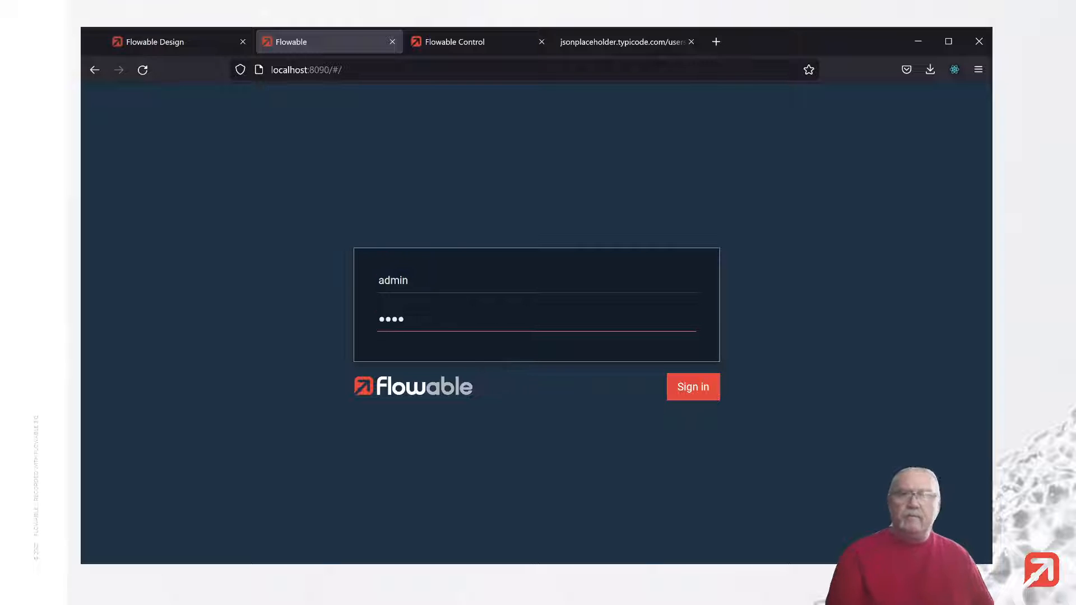
left_click(693, 386)
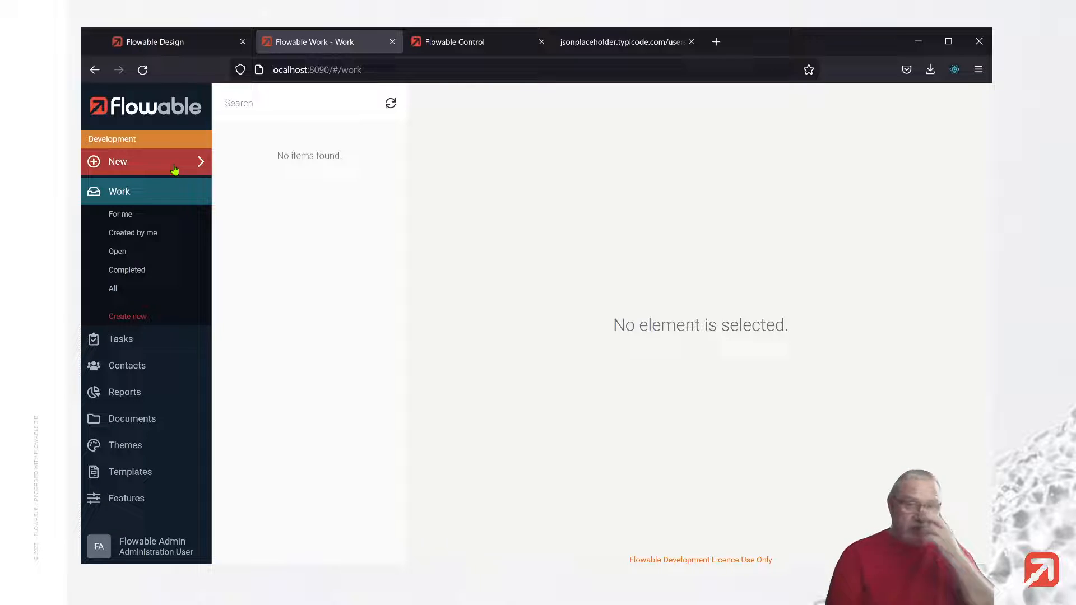
left_click(117, 161)
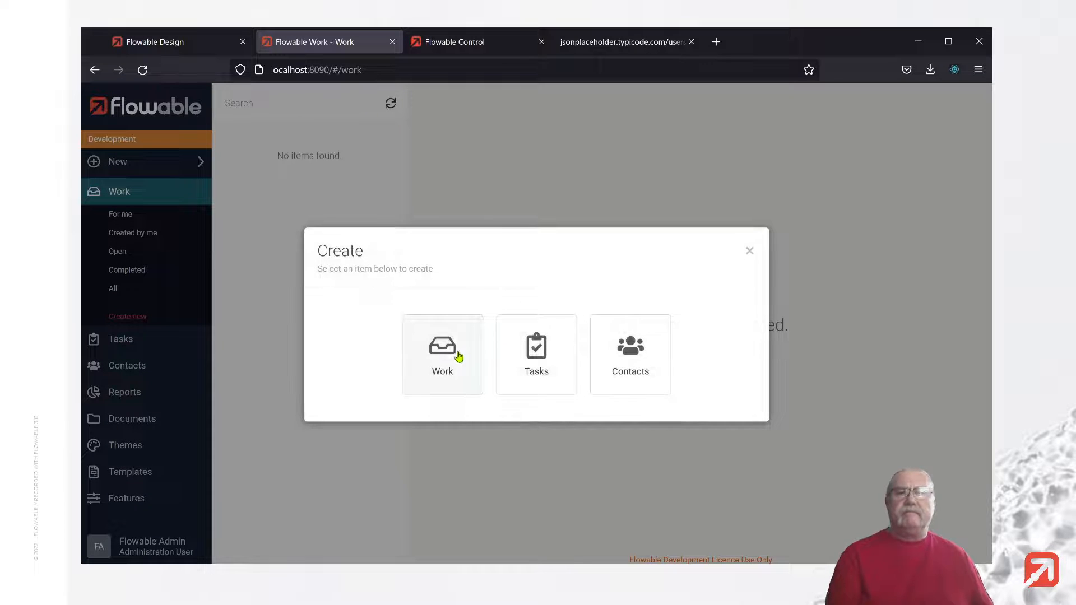
left_click(442, 354)
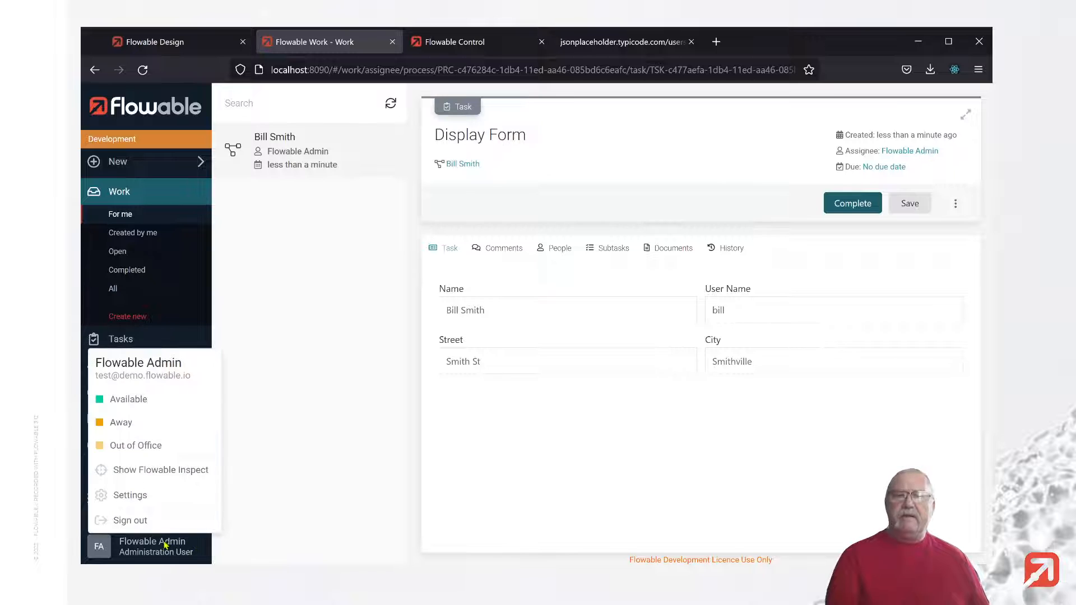
Step: Inspect the process variables and complete the Display Form task
left_click(160, 469)
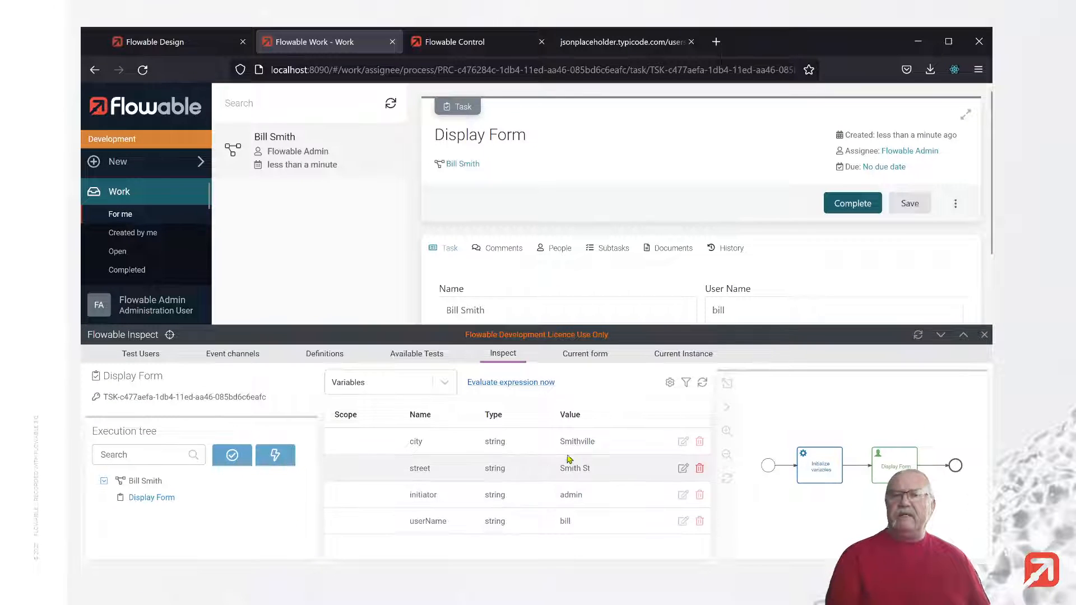
mouse_move(578, 558)
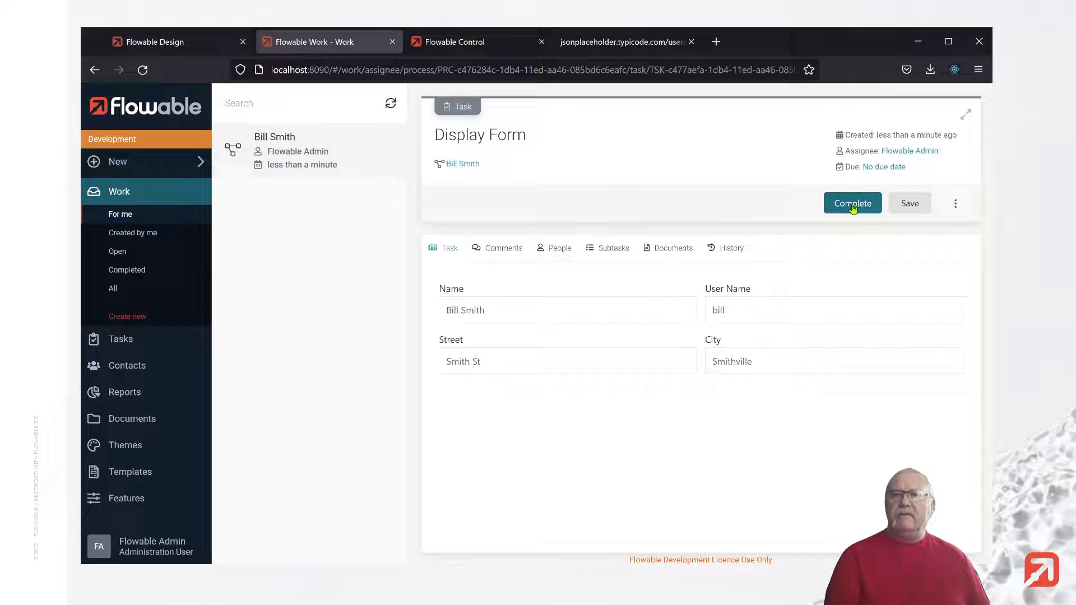
left_click(852, 203)
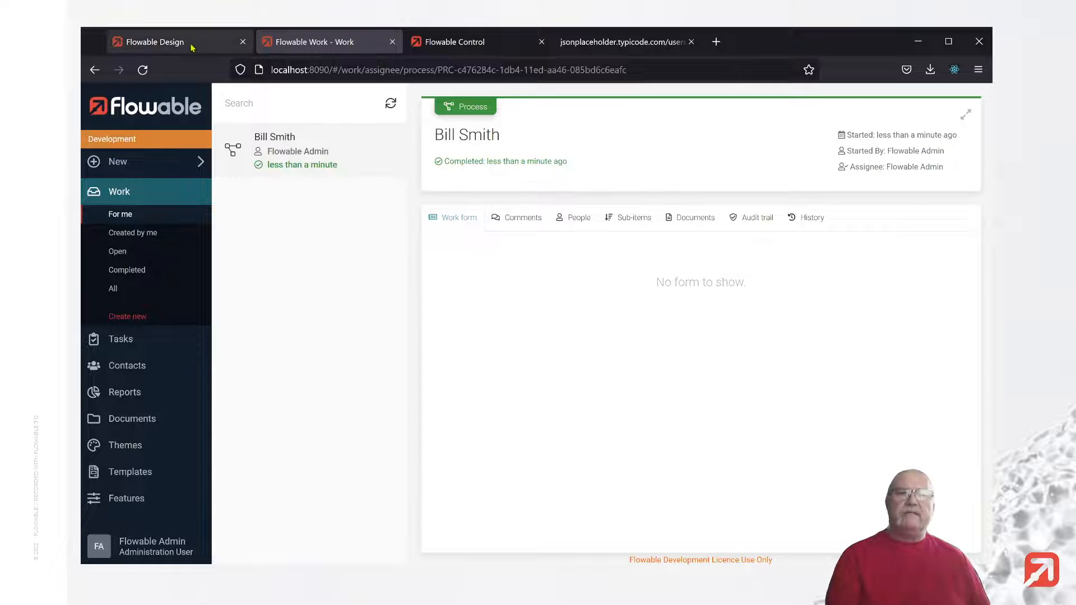
Step: Return to Demo Process in Flowable Design and reopen the Init variables dialog
left_click(158, 41)
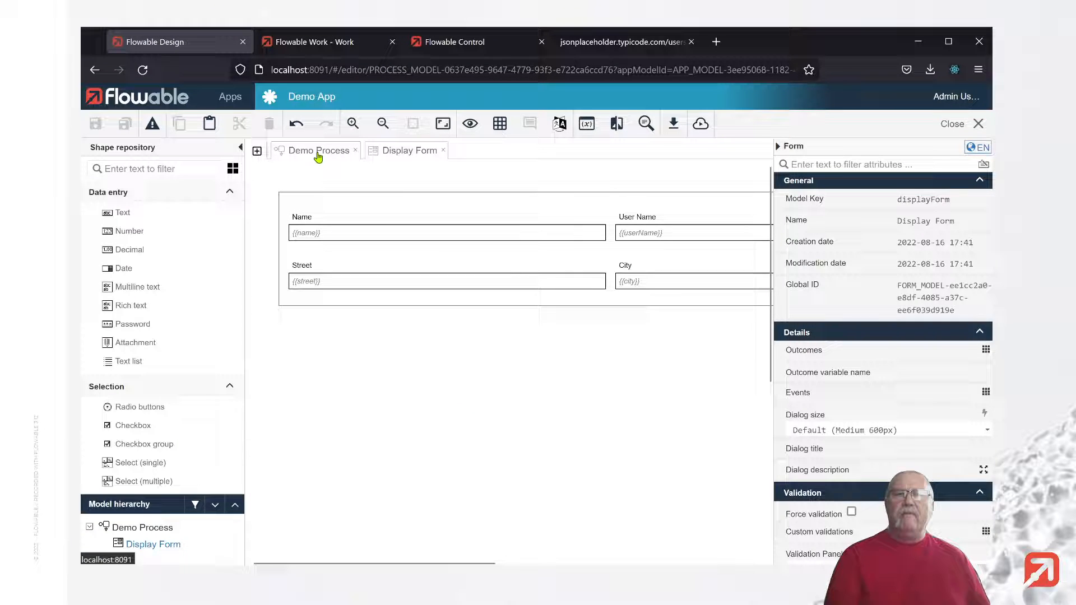
left_click(314, 150)
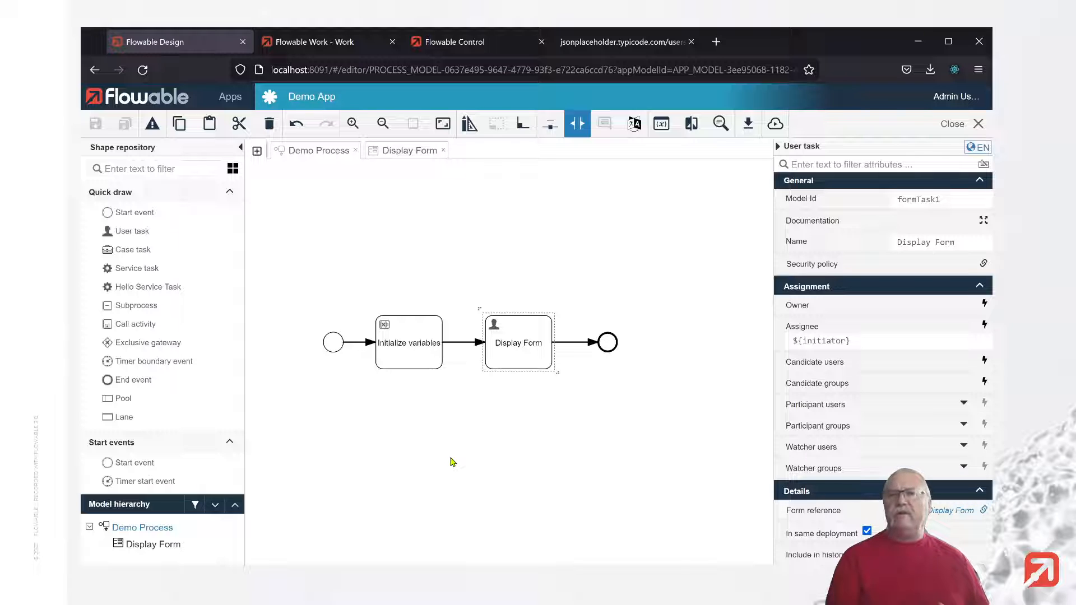
left_click(408, 343)
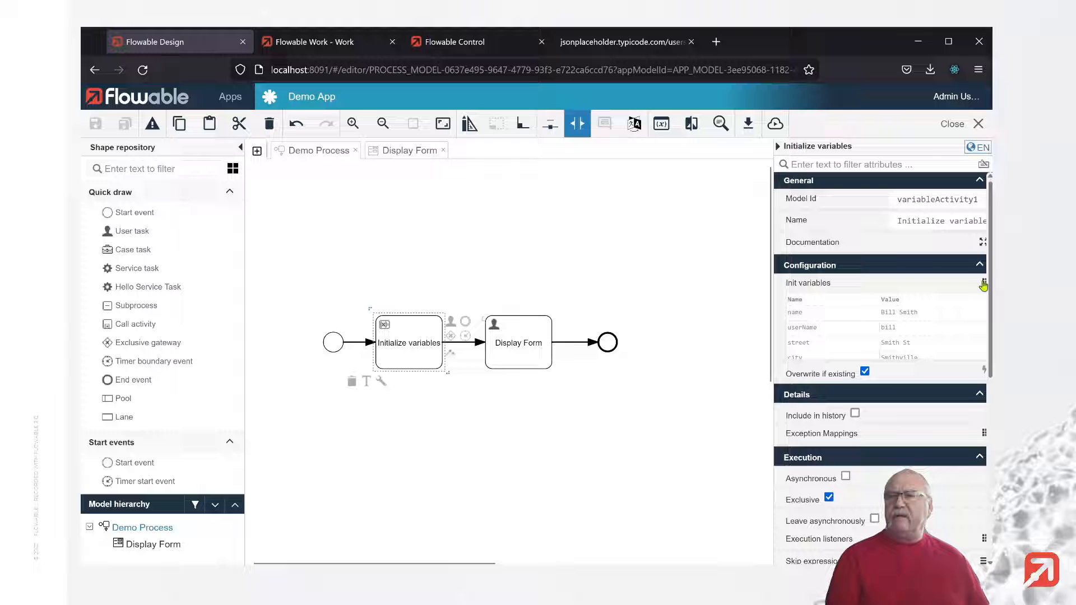
left_click(983, 284)
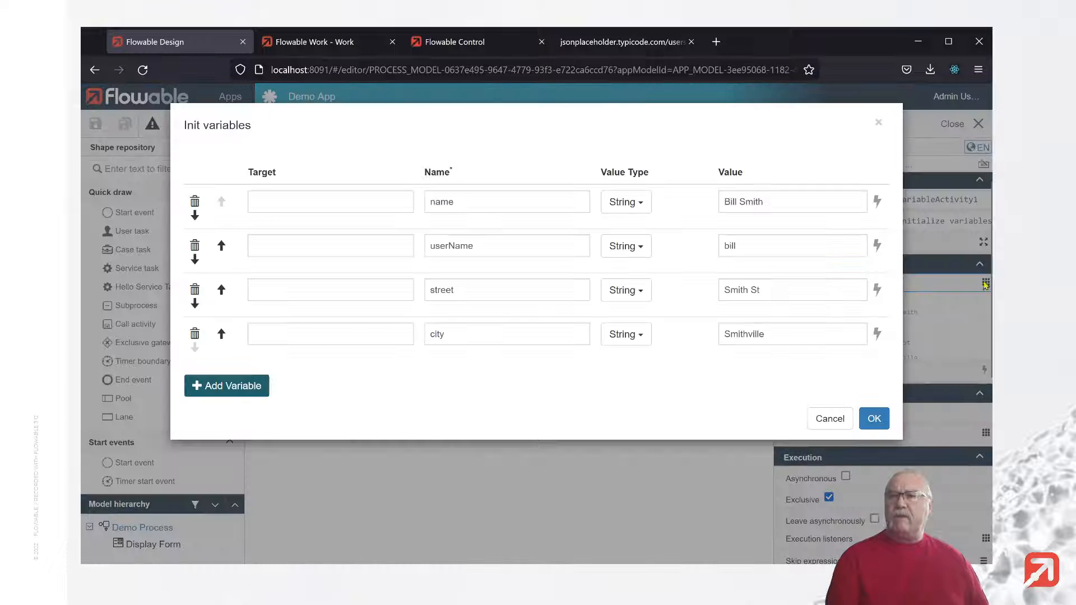
Step: Add a person variable of type JSON Object and move it to the top row
left_click(225, 386)
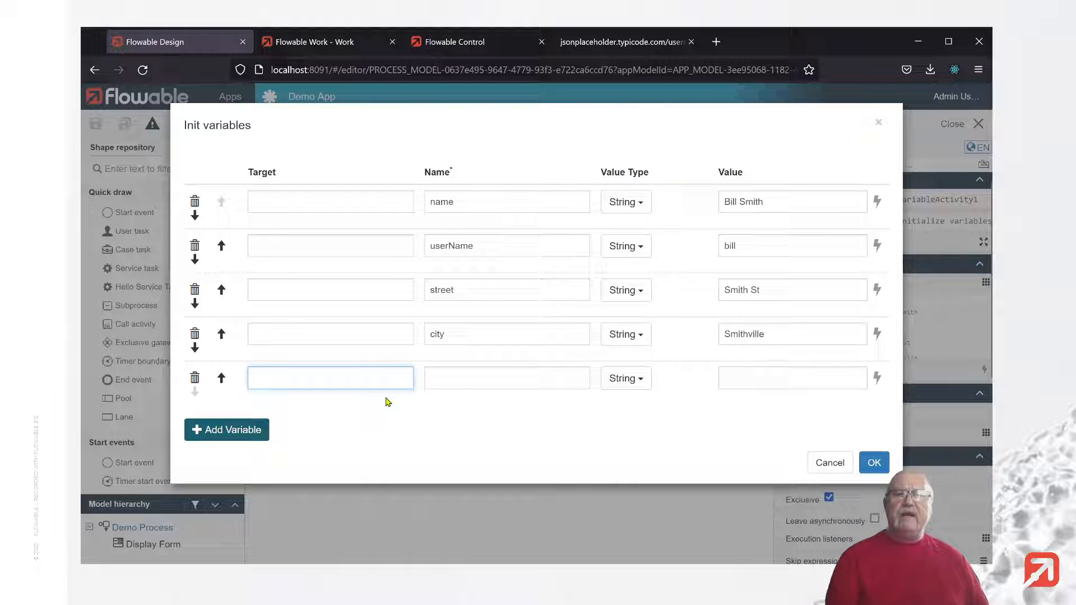
left_click(507, 378)
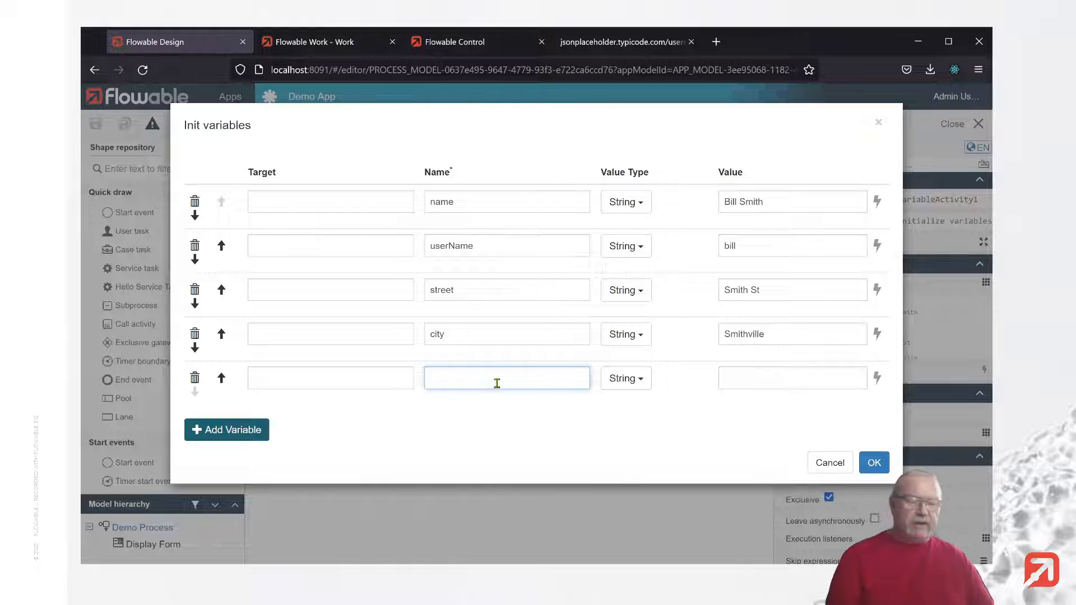
type("person")
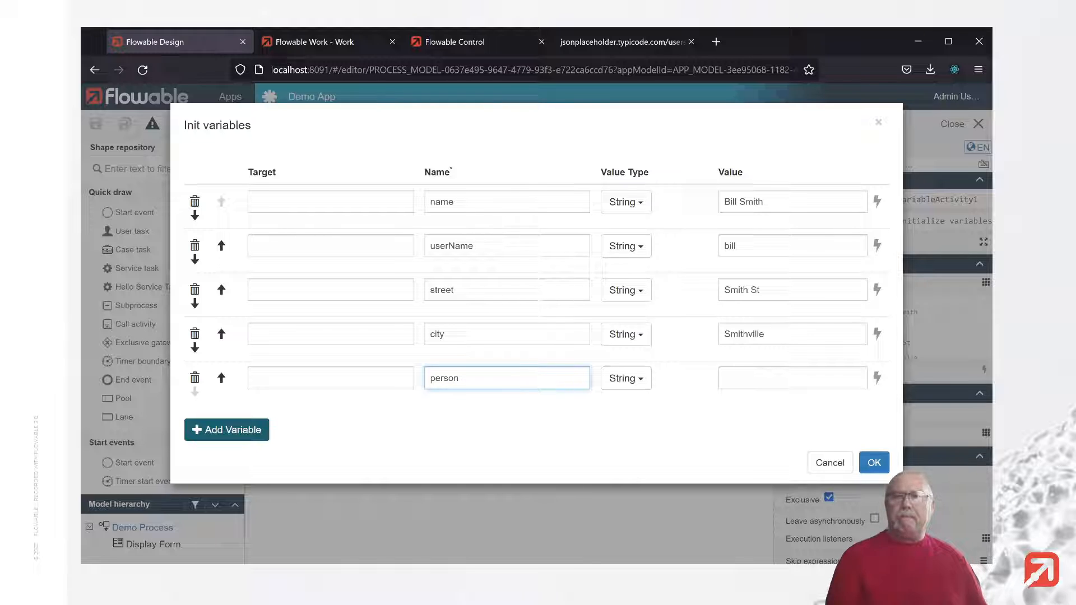
left_click(624, 378)
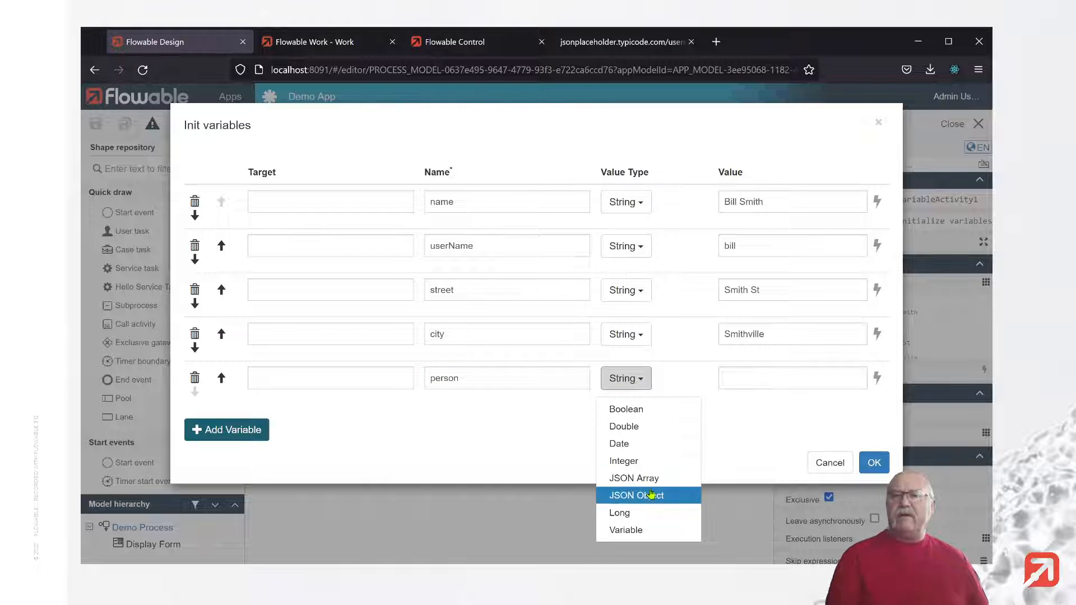
left_click(636, 494)
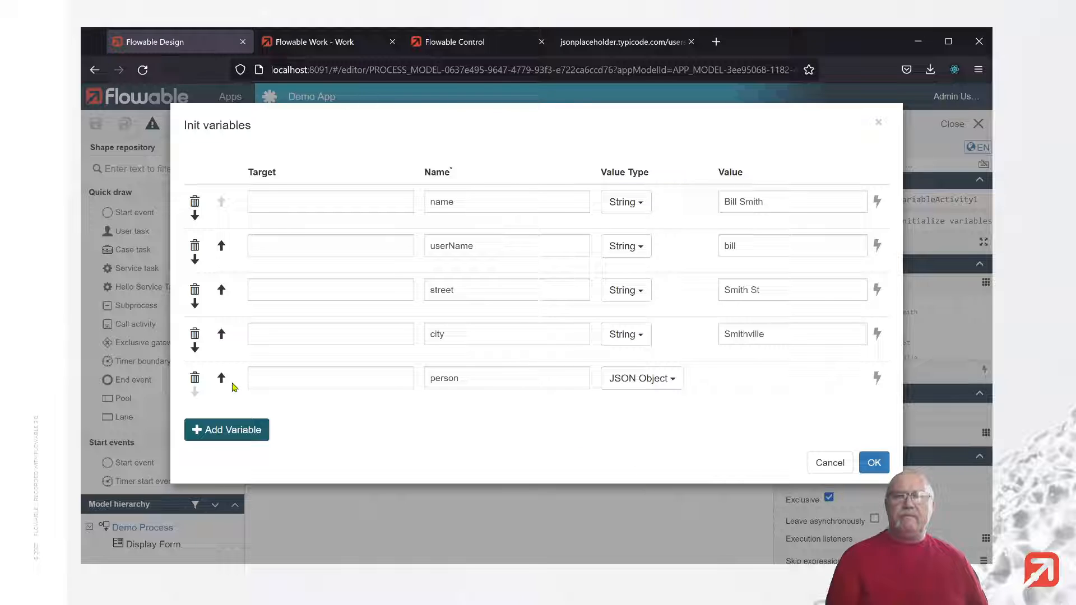
left_click(195, 378)
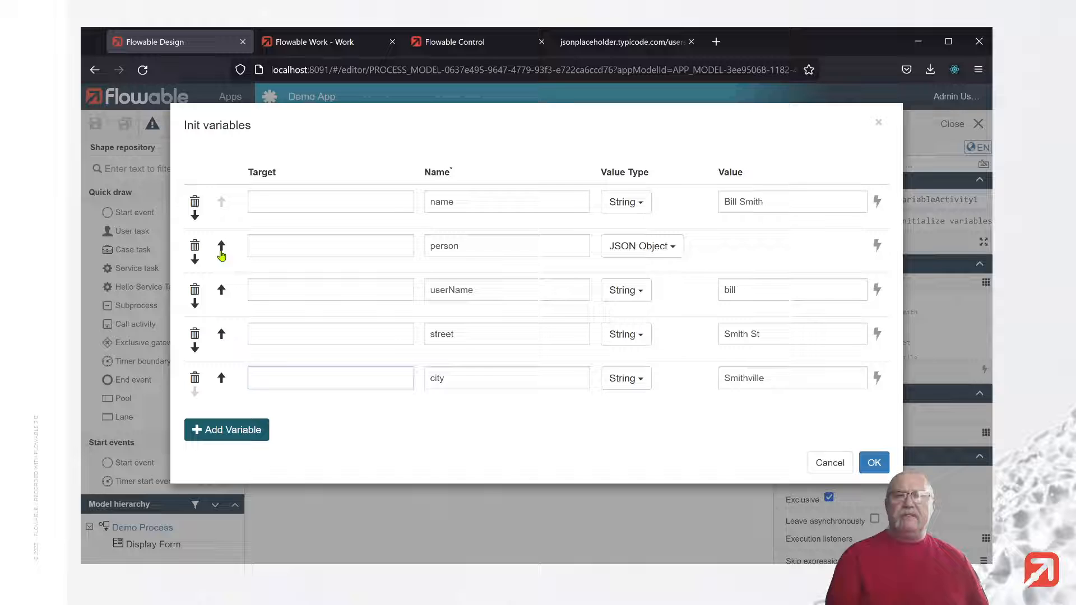
left_click(221, 251)
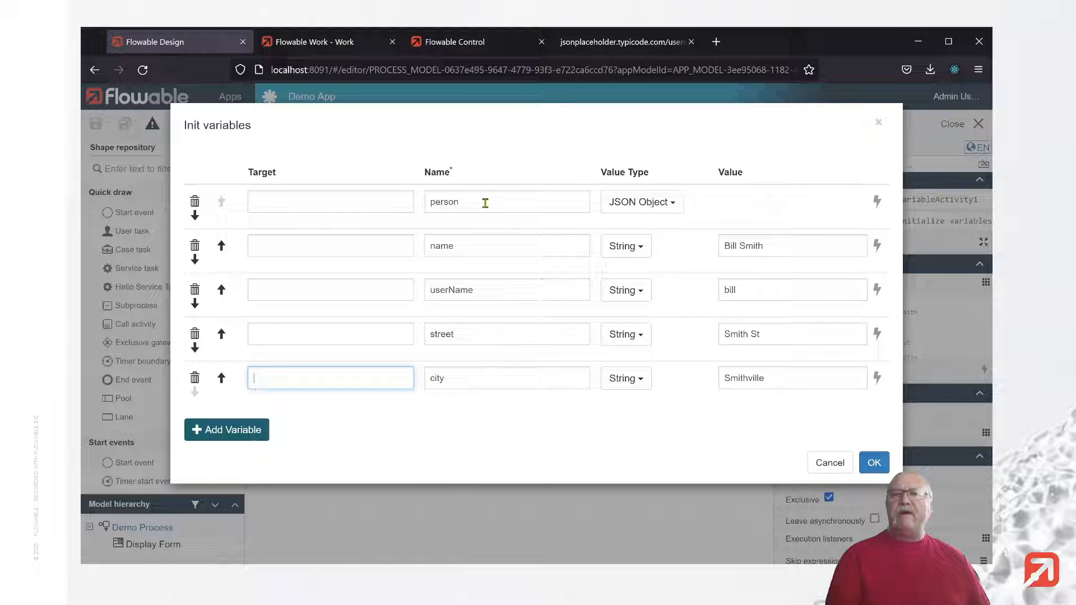
mouse_move(548, 246)
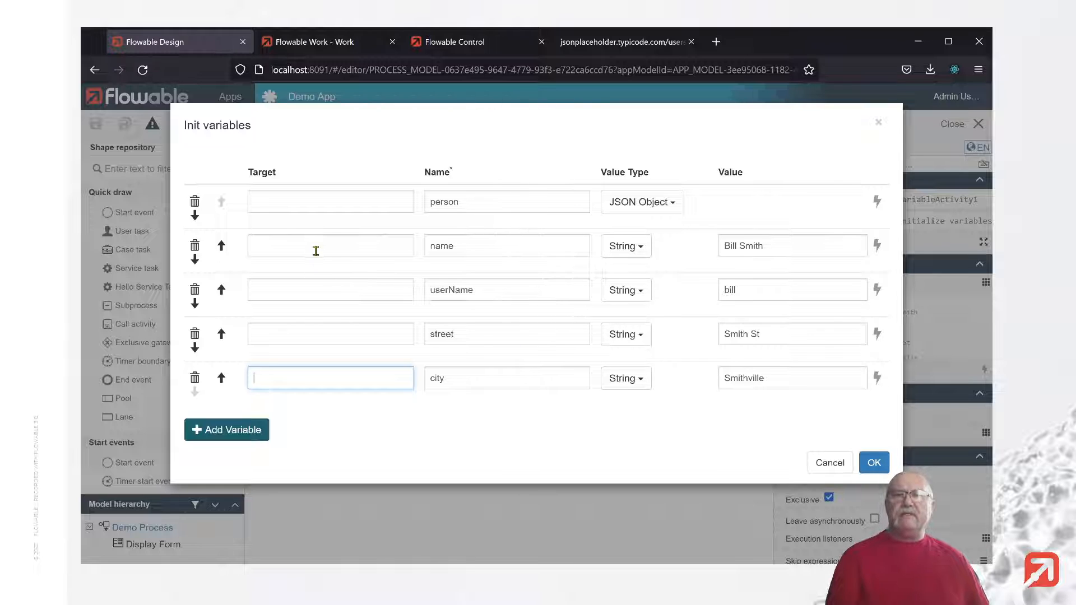
Step: Target name, userName, address.street and address.city into person and confirm
type("person")
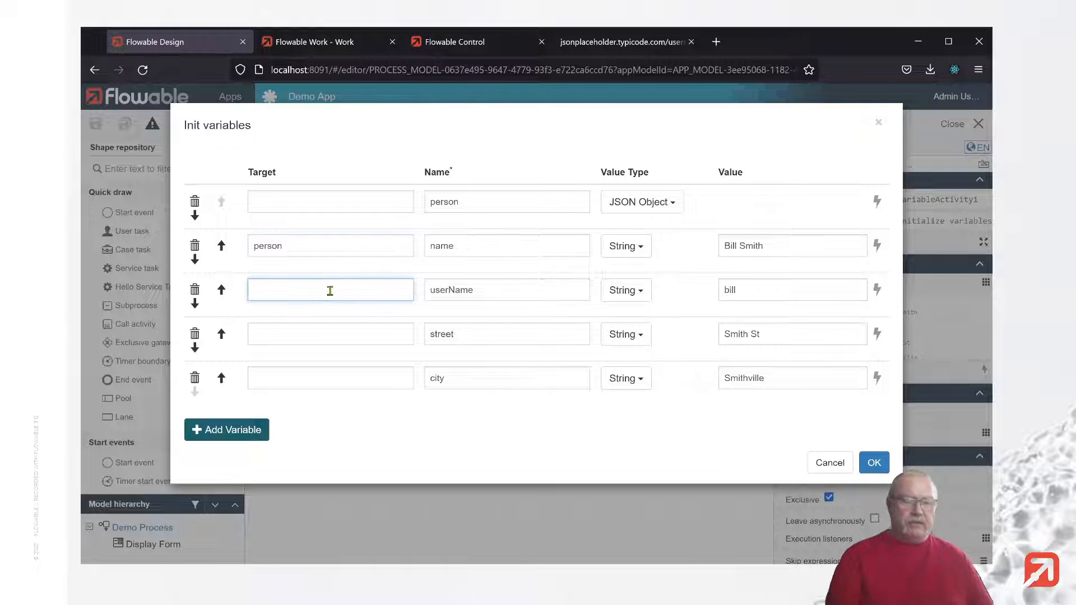
type("person")
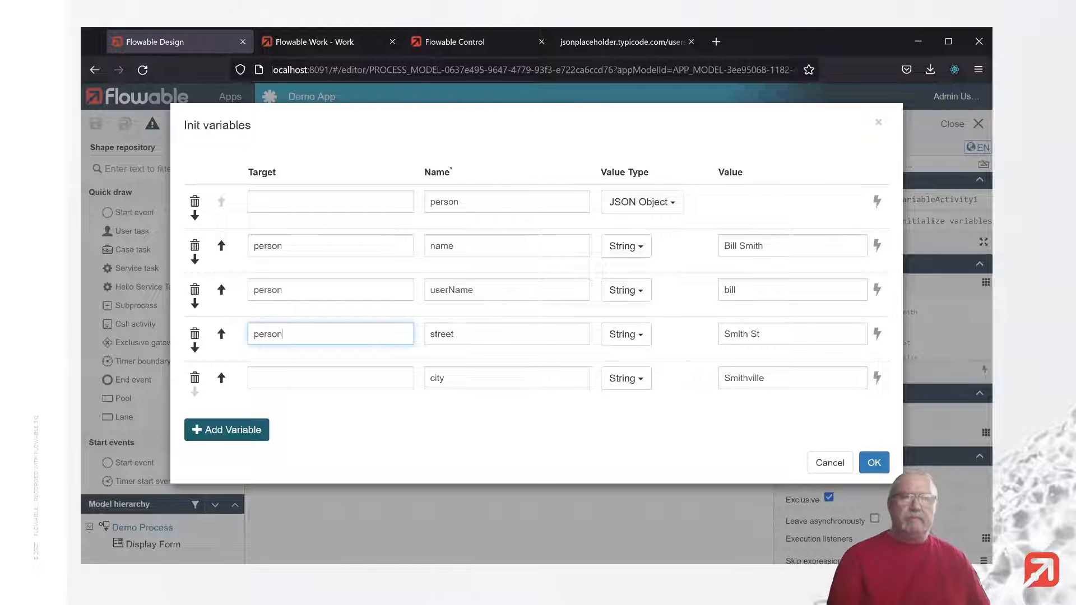
type("person")
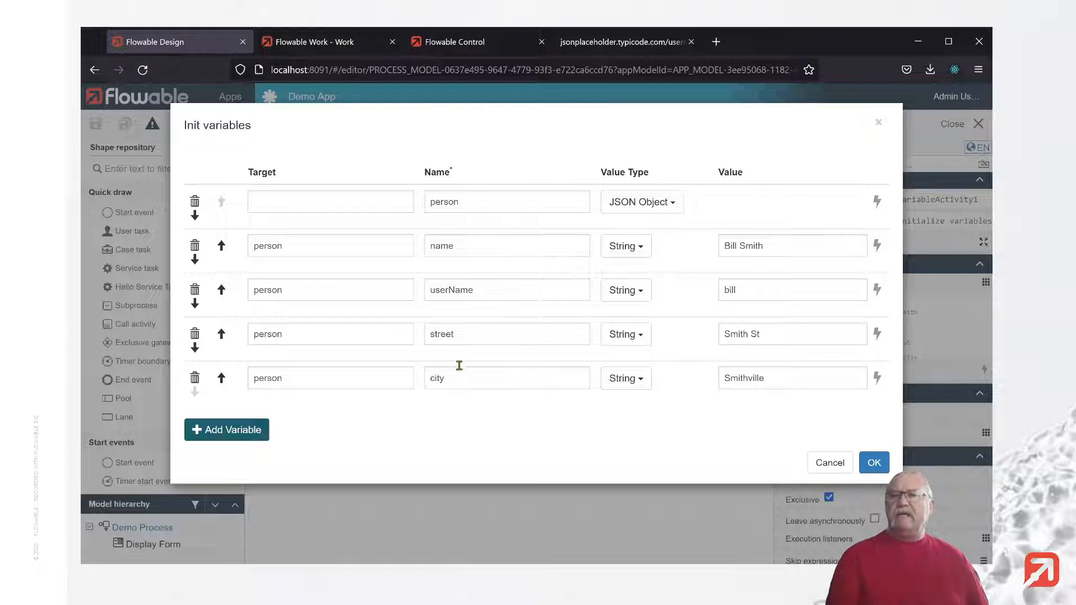
left_click(506, 334)
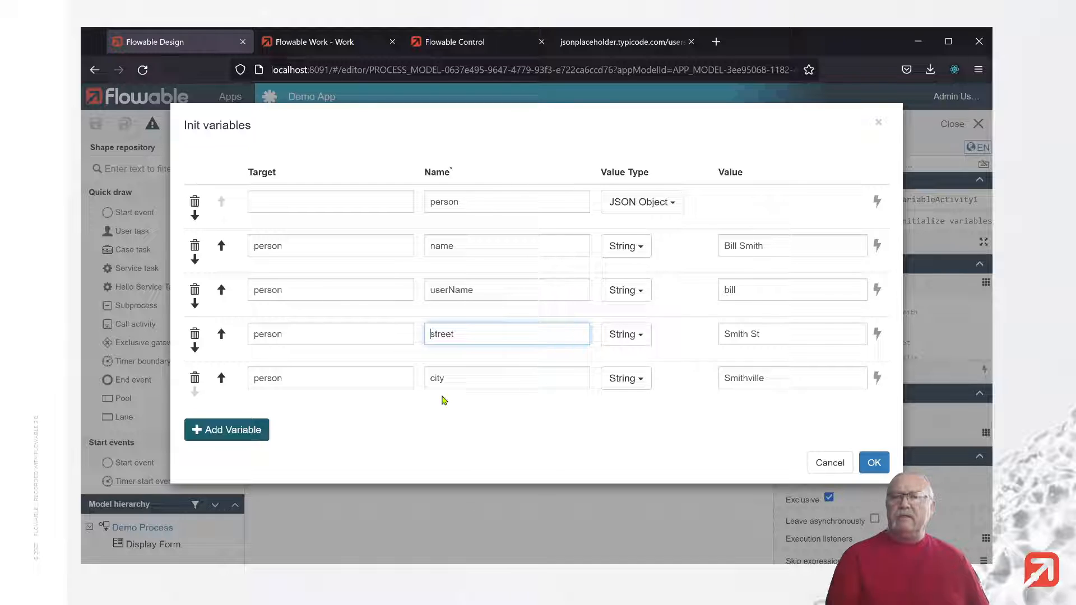
type("address.")
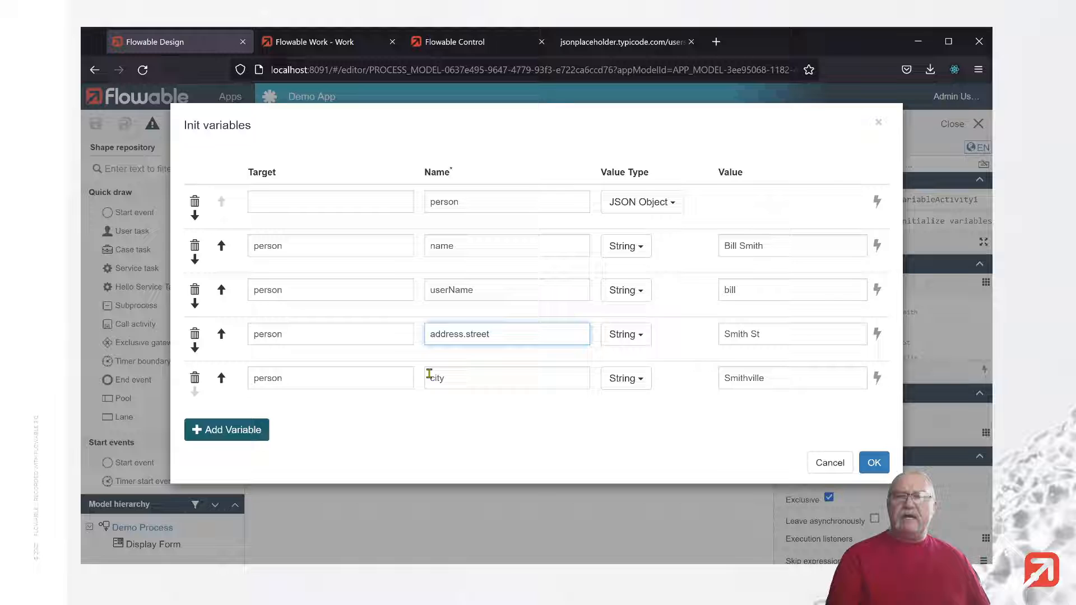
left_click(506, 378)
type("address.")
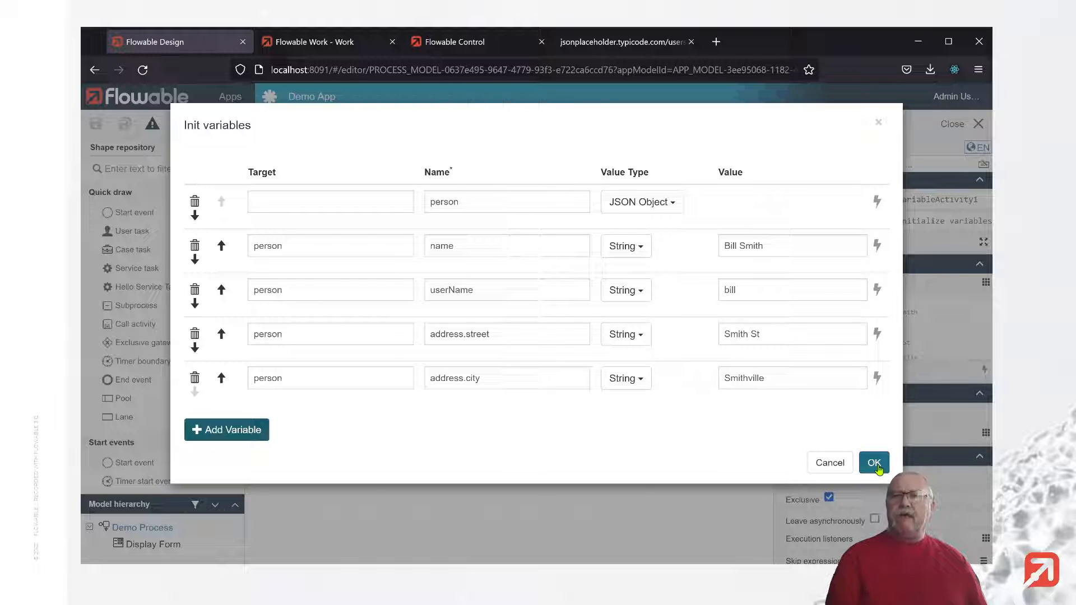
left_click(874, 462)
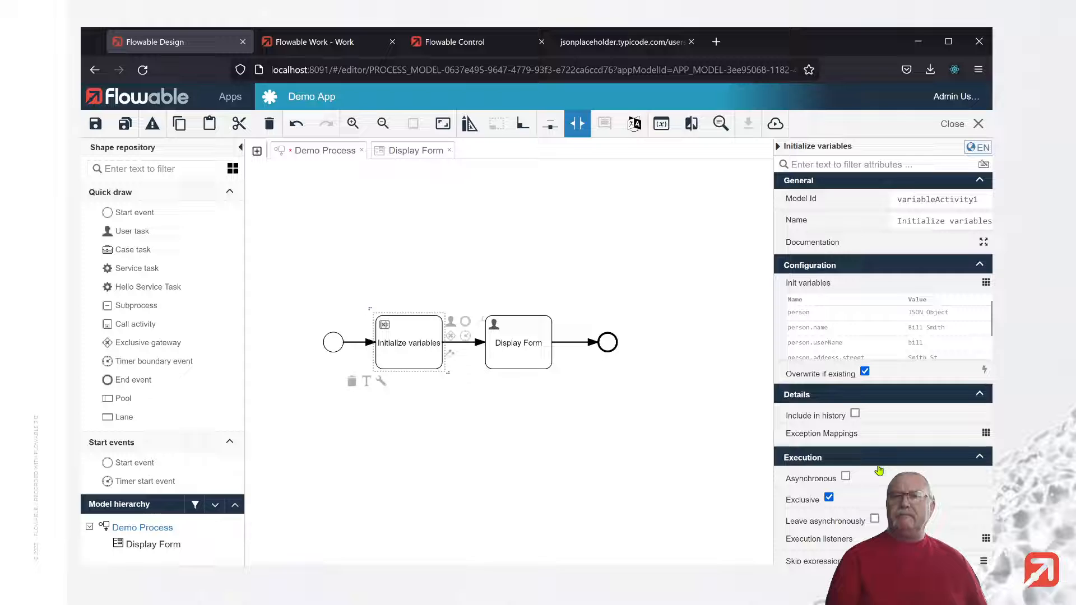
Step: Set Display Form's Street and City values to {{person.address.street}} and {{person.address.city}}, then publish the app
left_click(517, 343)
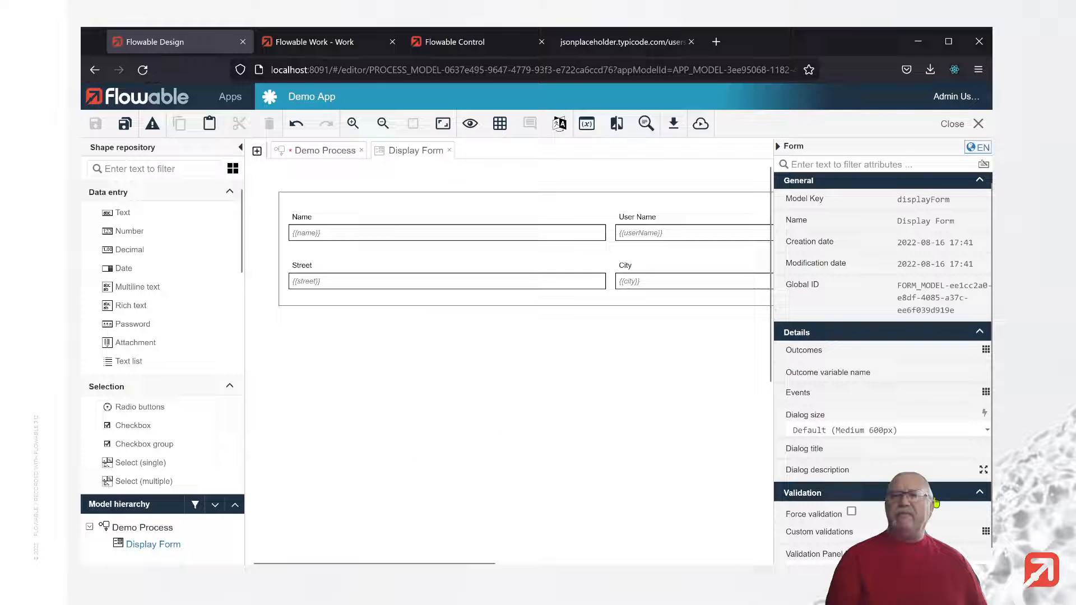
left_click(446, 226)
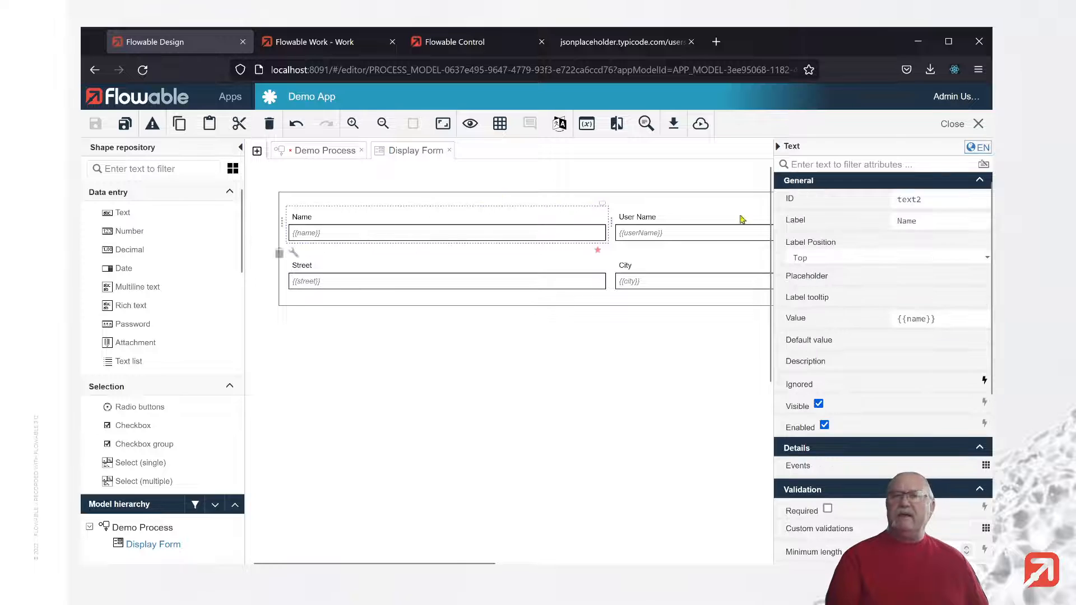
left_click(916, 318)
type("person.")
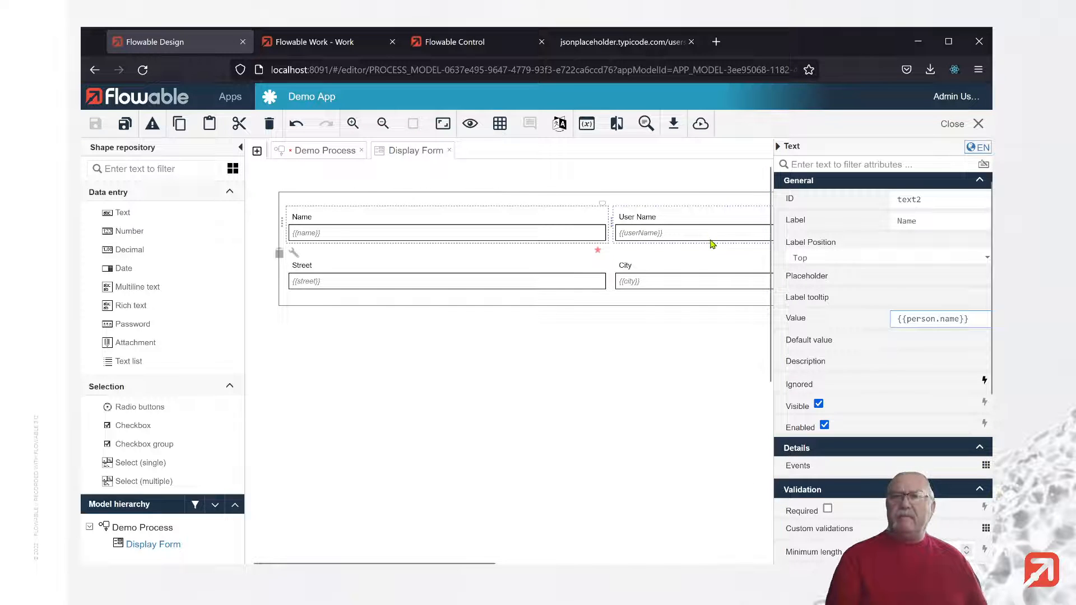
left_click(693, 216)
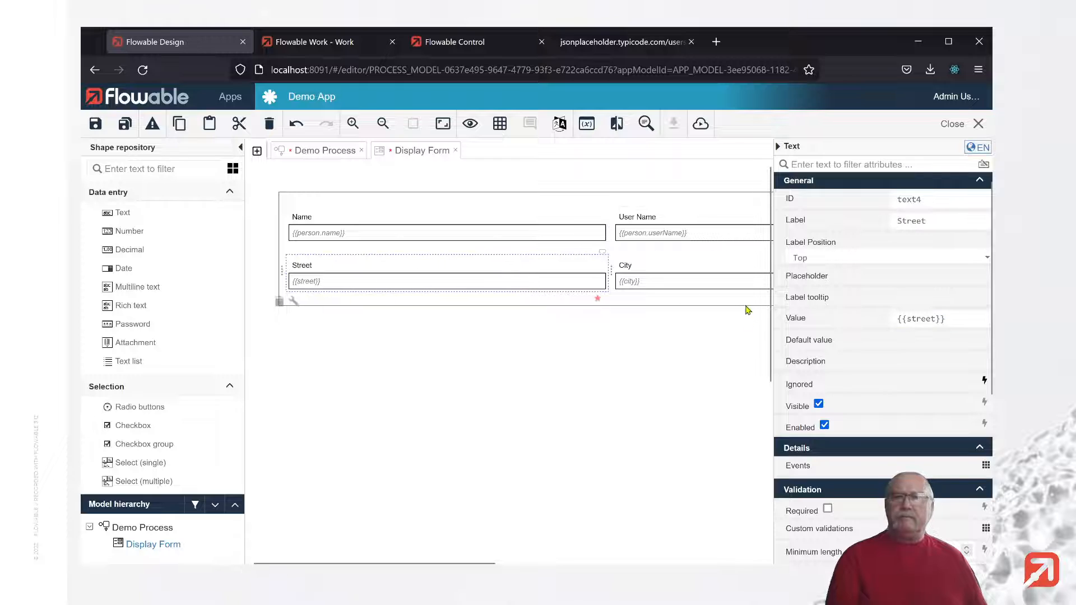
left_click(919, 318)
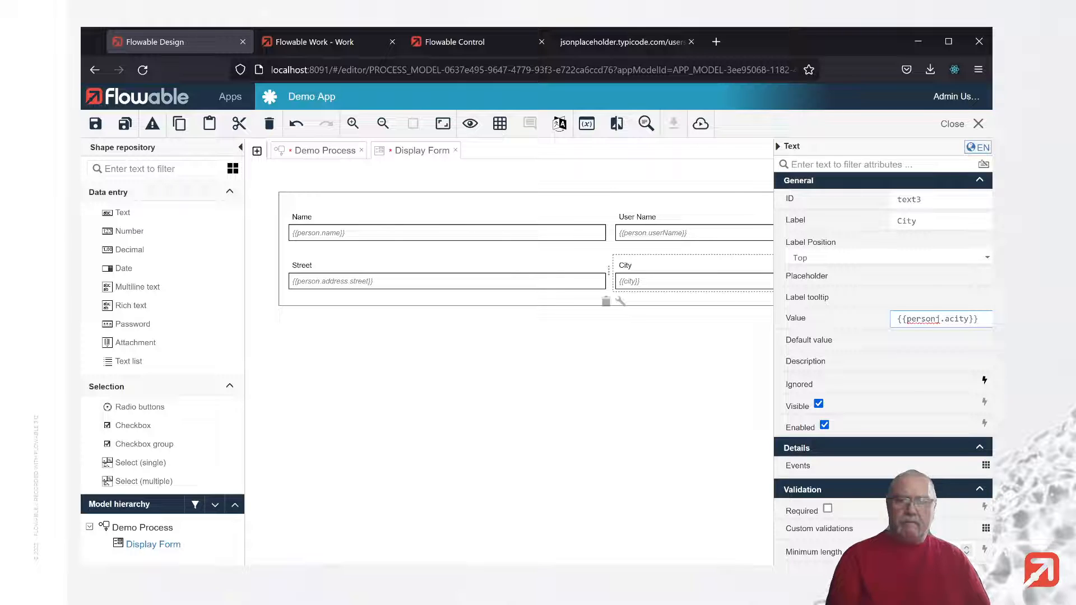
type("{{person.city}}")
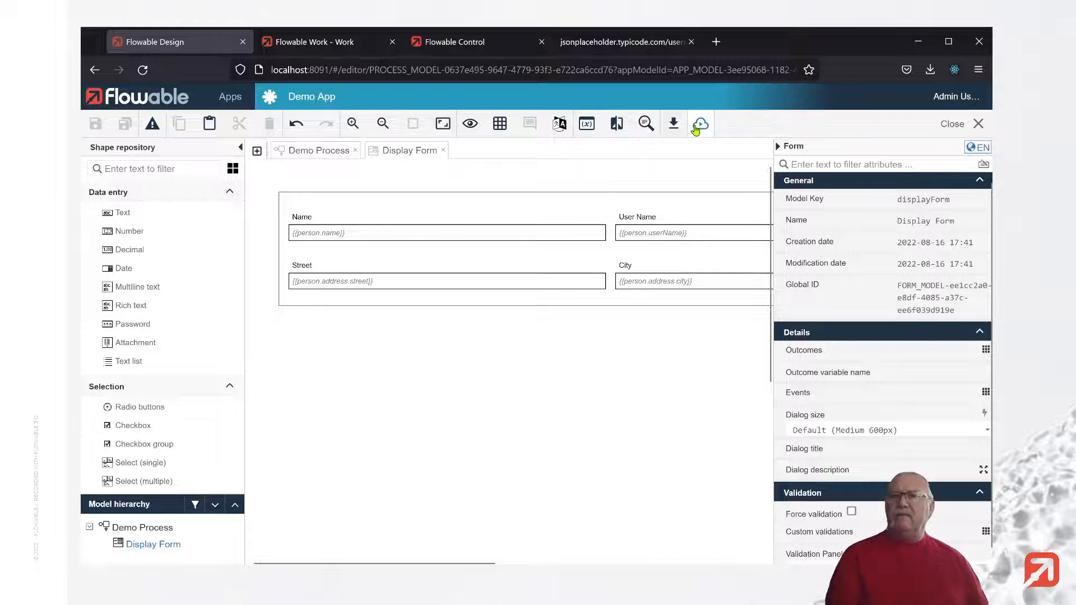
left_click(700, 124)
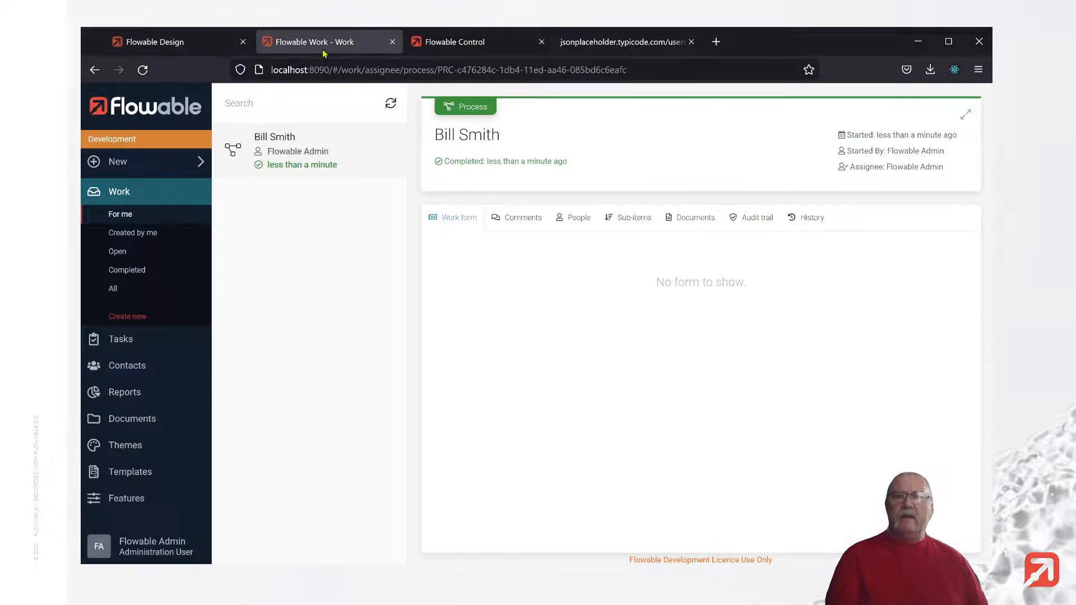
Step: Start a new Demo Process work item and inspect the person variable showing Bill Smith's details
left_click(128, 316)
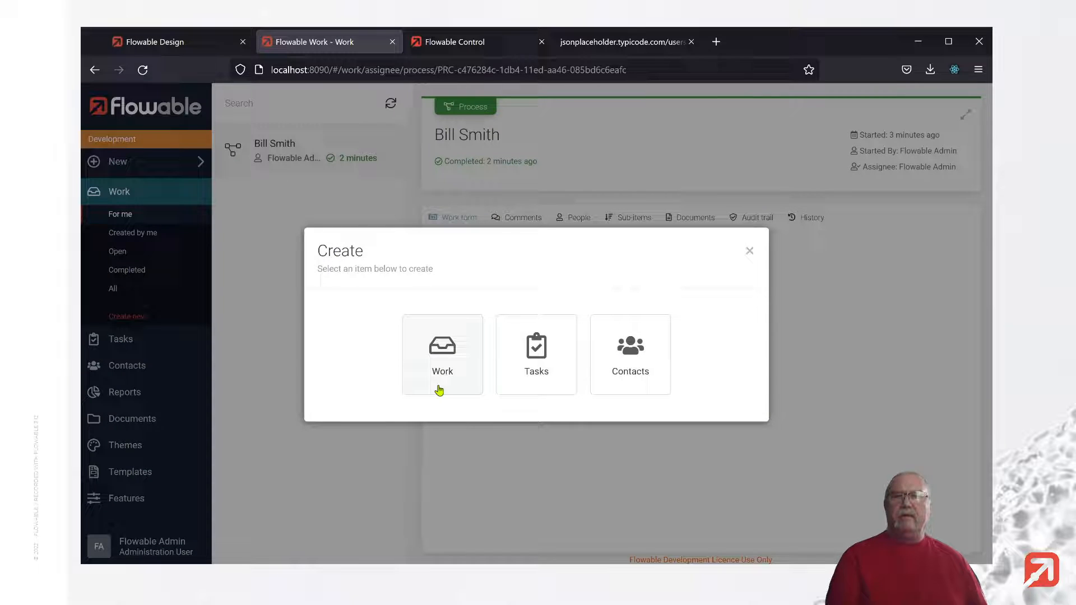
left_click(443, 354)
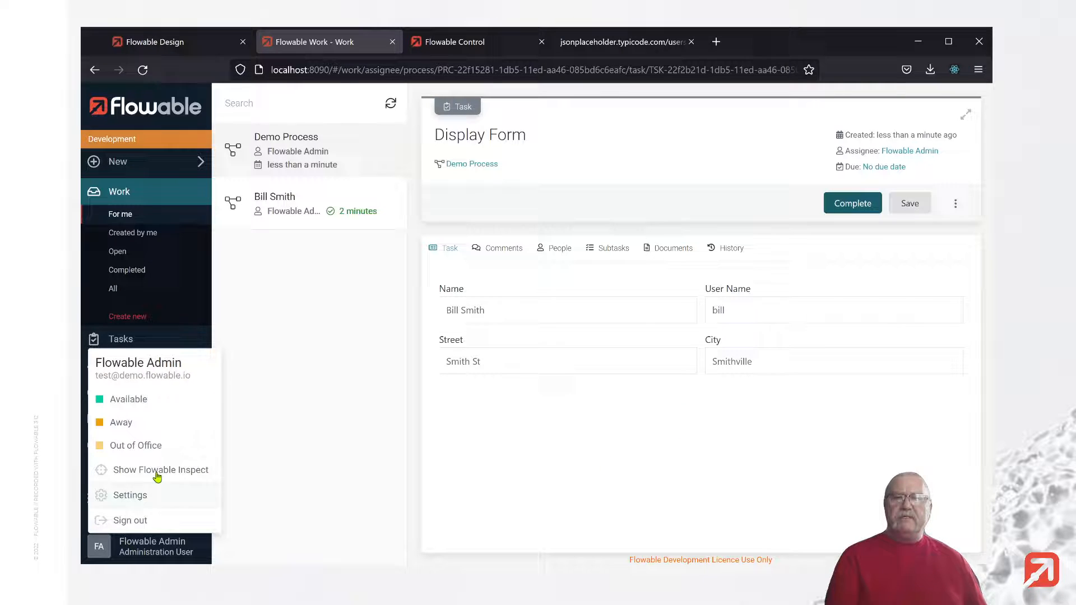
left_click(164, 469)
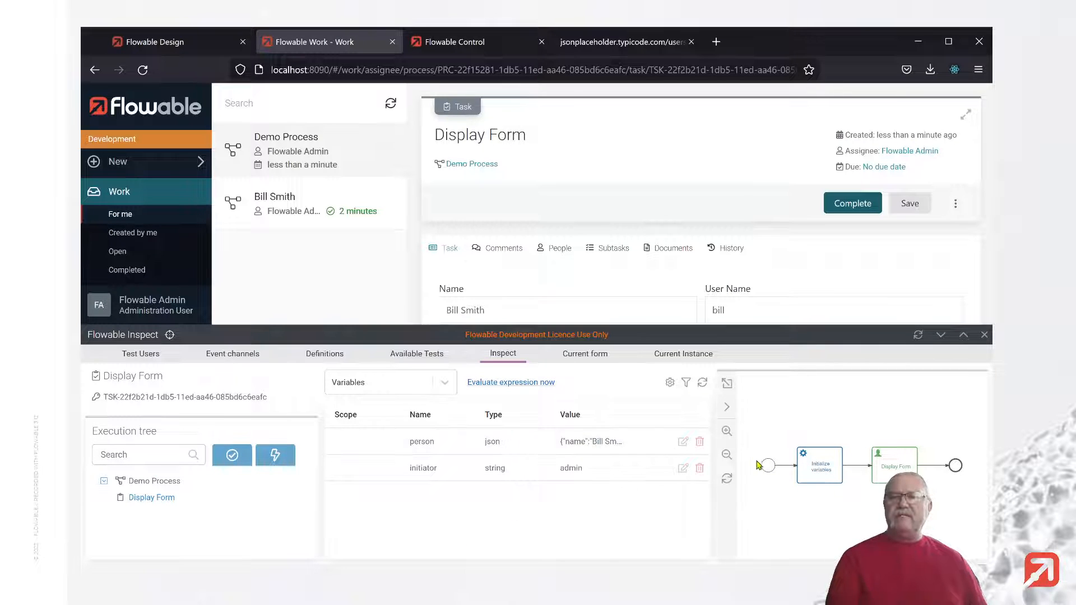
left_click(682, 441)
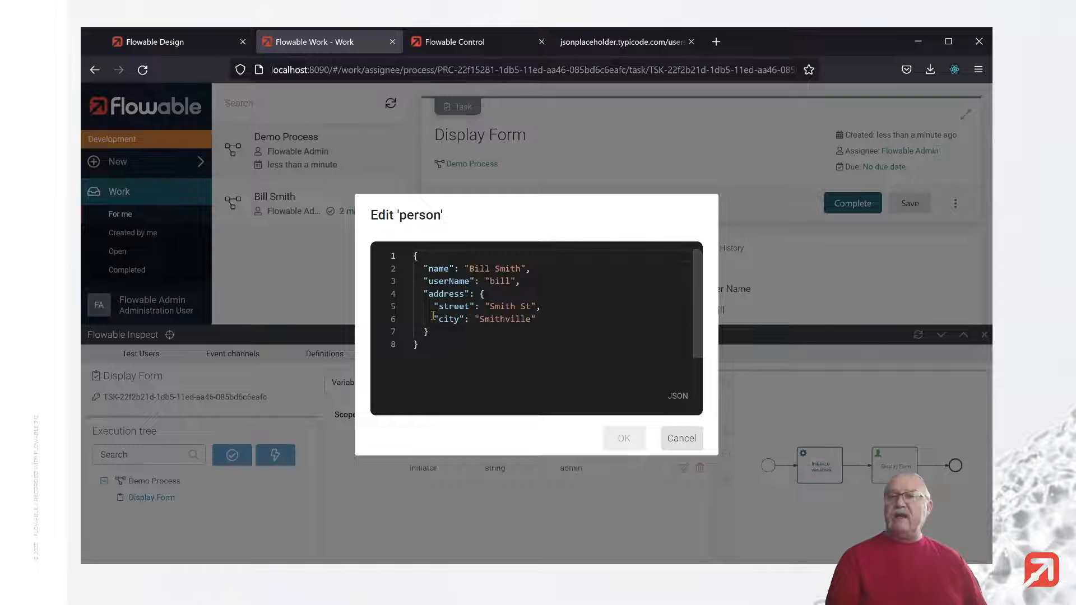
left_click(681, 438)
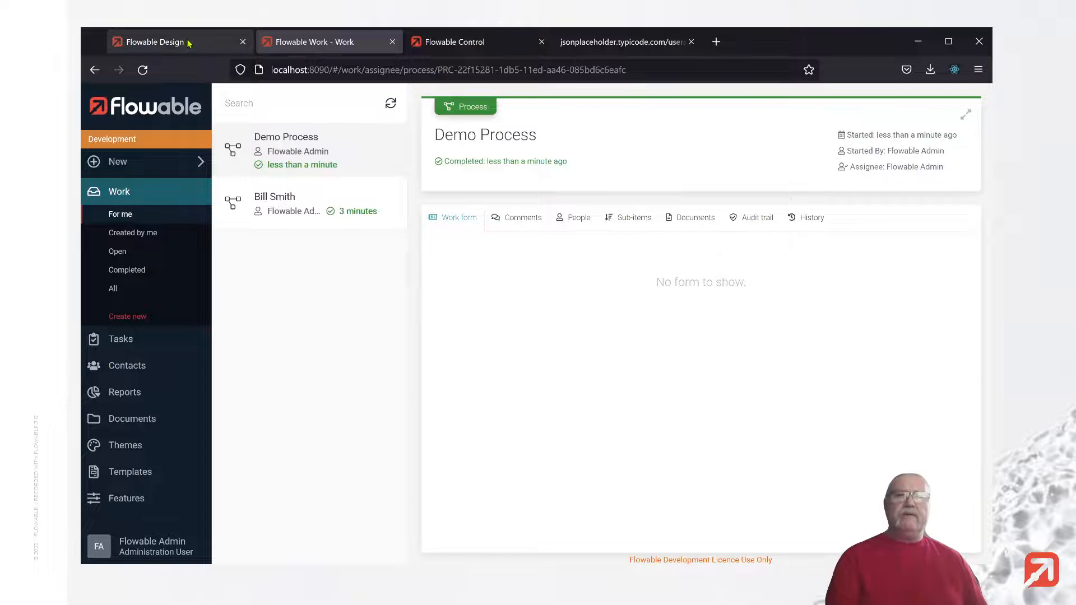
Step: Drag an HTTP task from the shape repository onto the flow before Initialize variables and select it
left_click(158, 41)
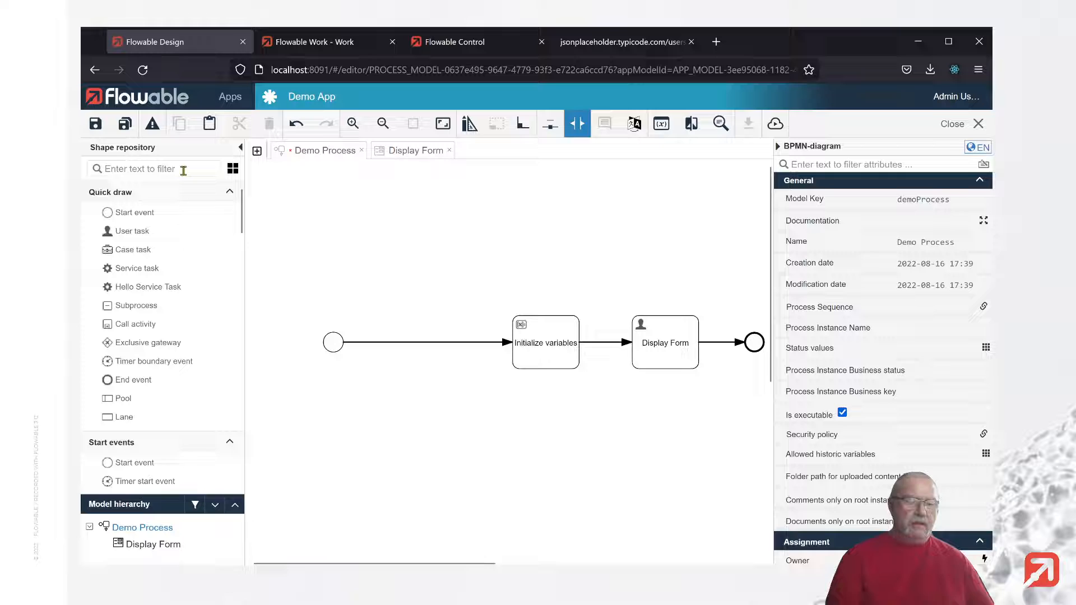
type("htpp")
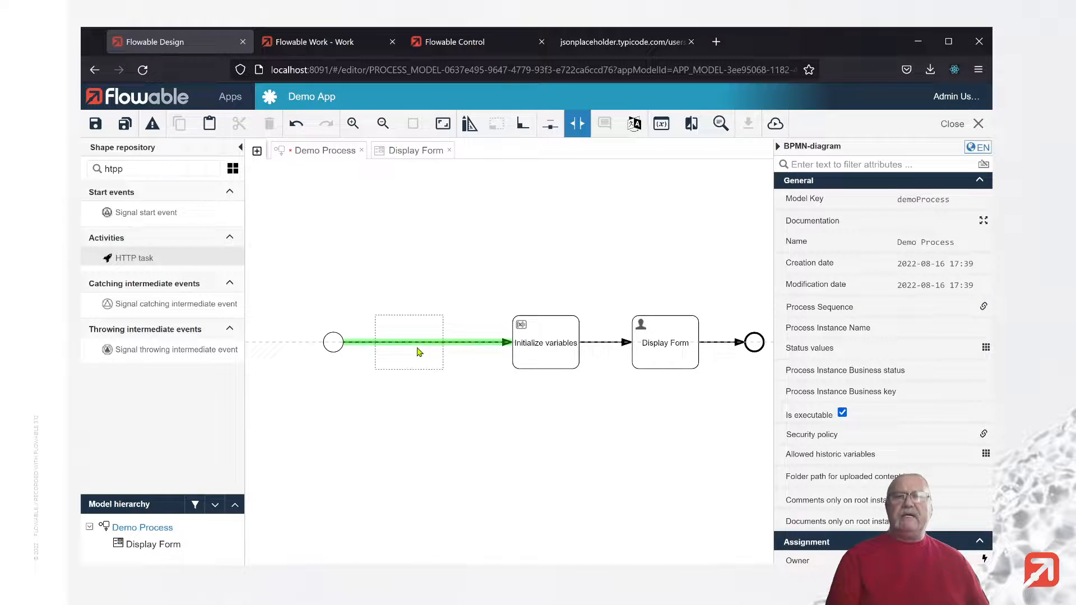
left_click_drag(135, 258, 417, 341)
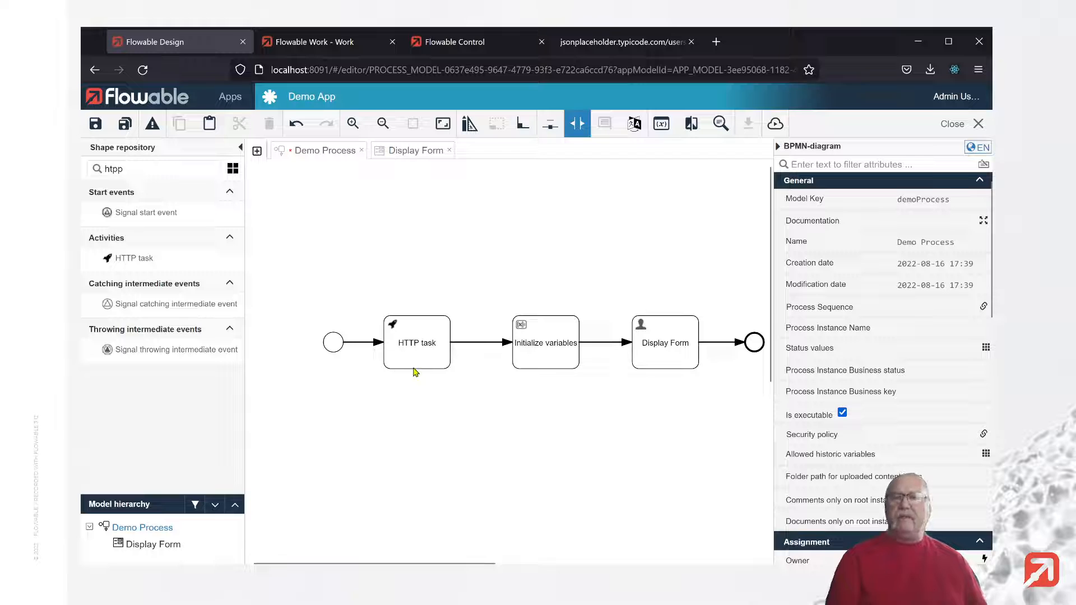
left_click(416, 343)
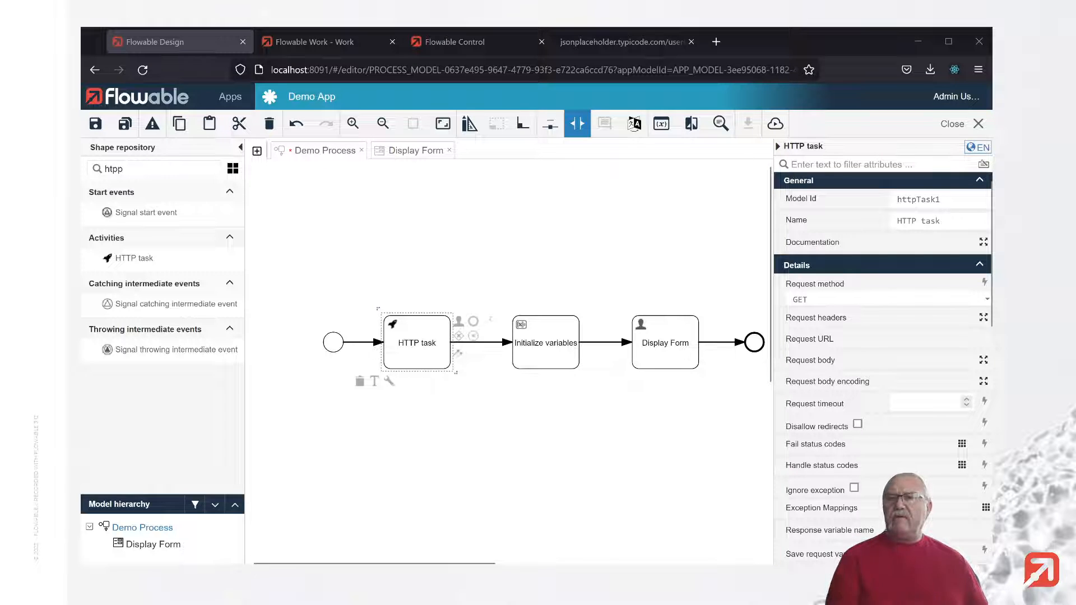
left_click(885, 353)
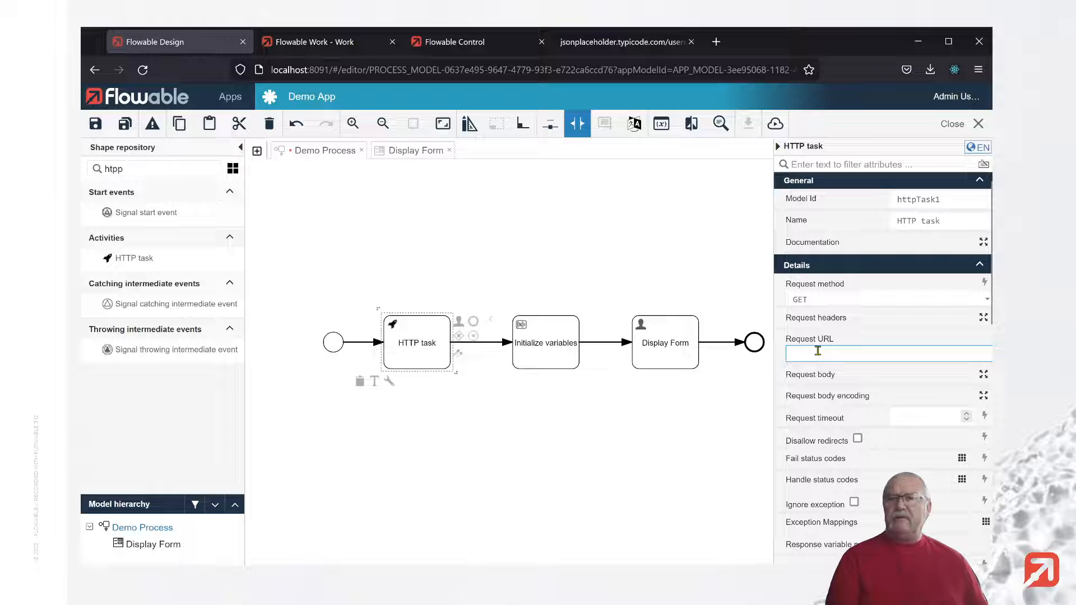
type("https://jsonplaceholder.typicode.com/users/1")
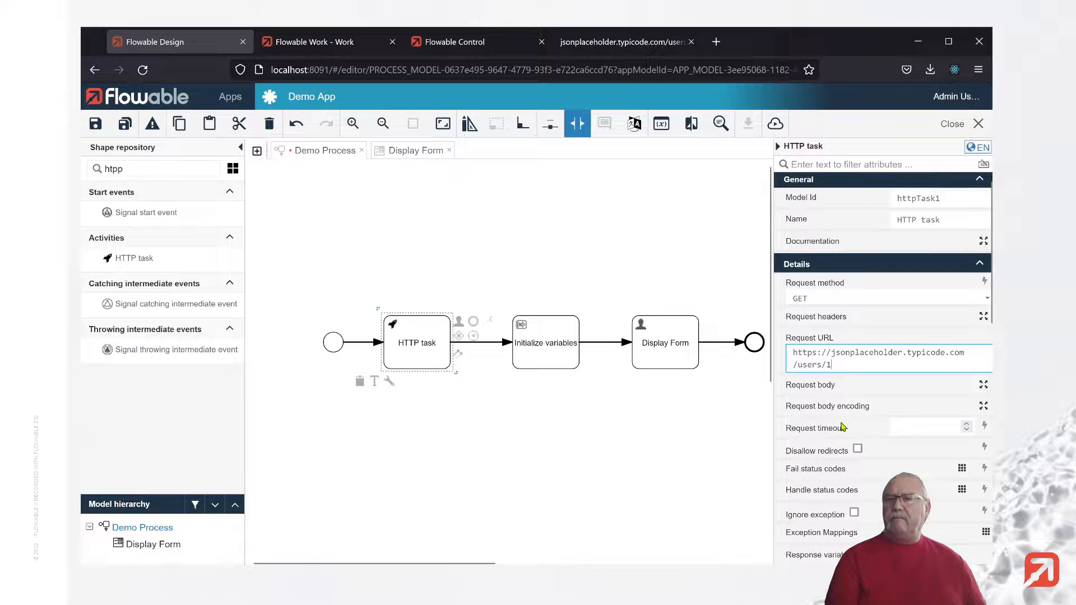
scroll("down", 3)
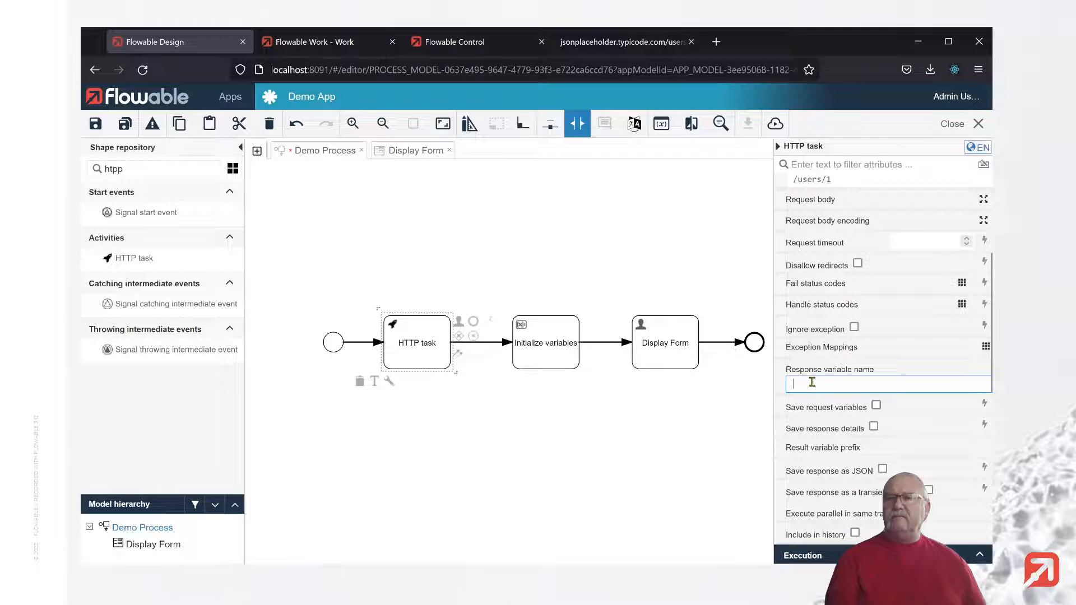
type("response")
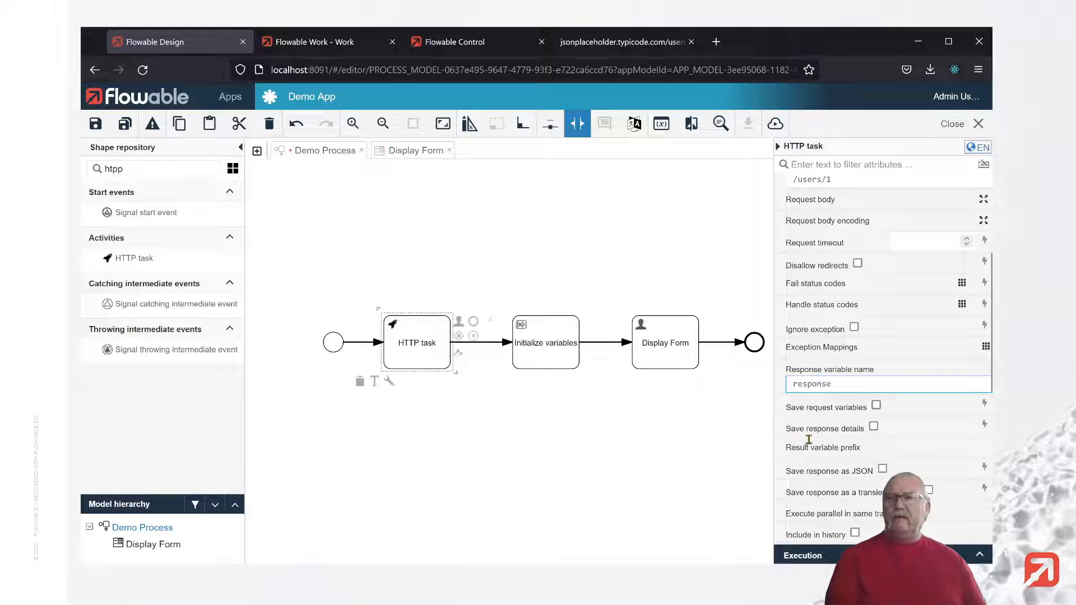
left_click(883, 469)
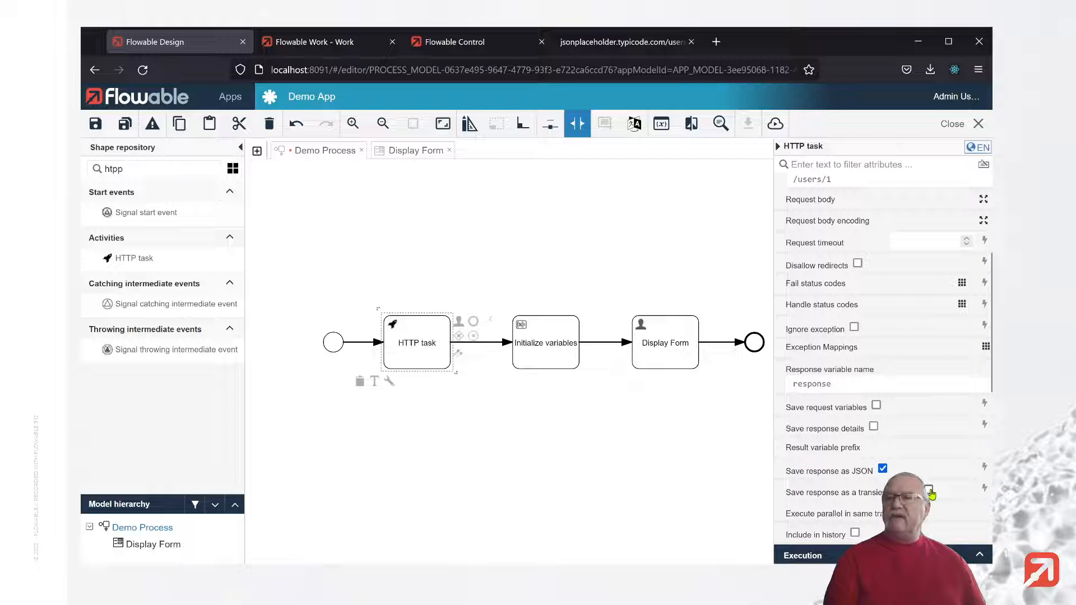
left_click(928, 490)
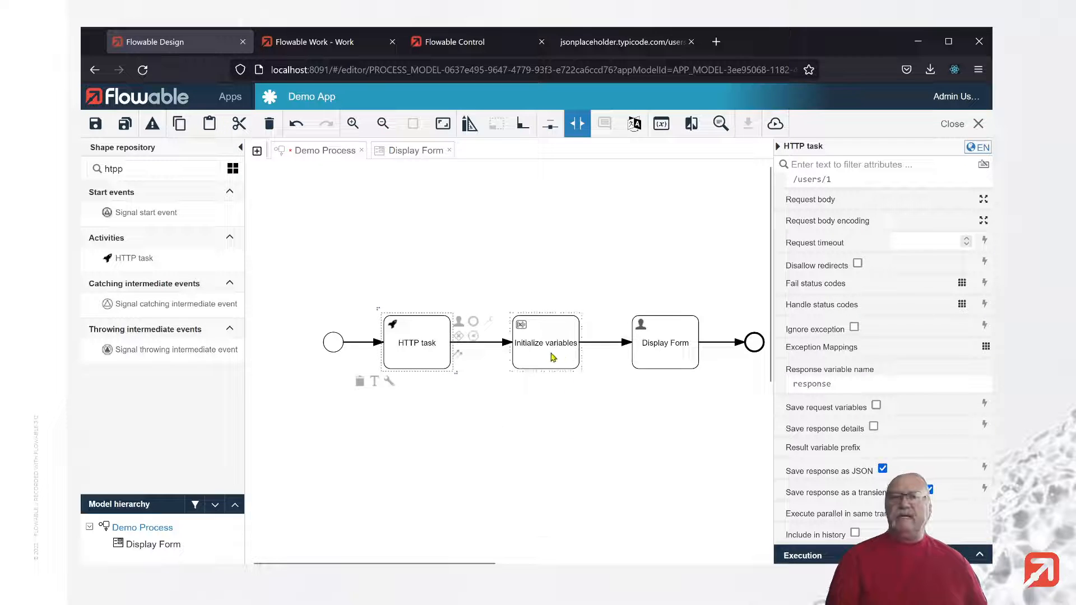
Step: In Init variables, map person name and userName to ${response.name} and ${response.username}
left_click(544, 343)
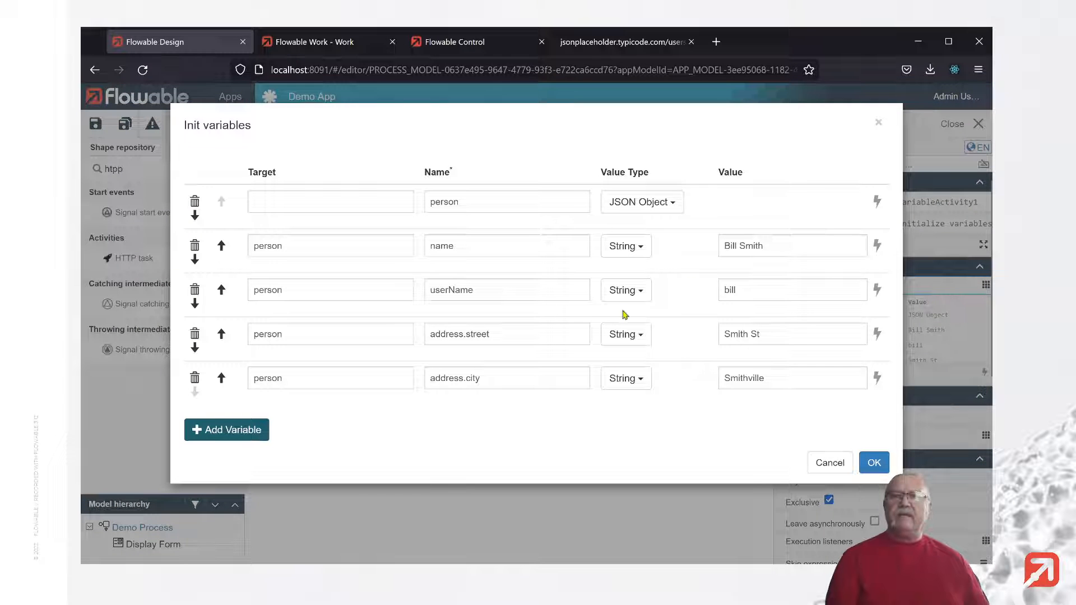
mouse_move(539, 469)
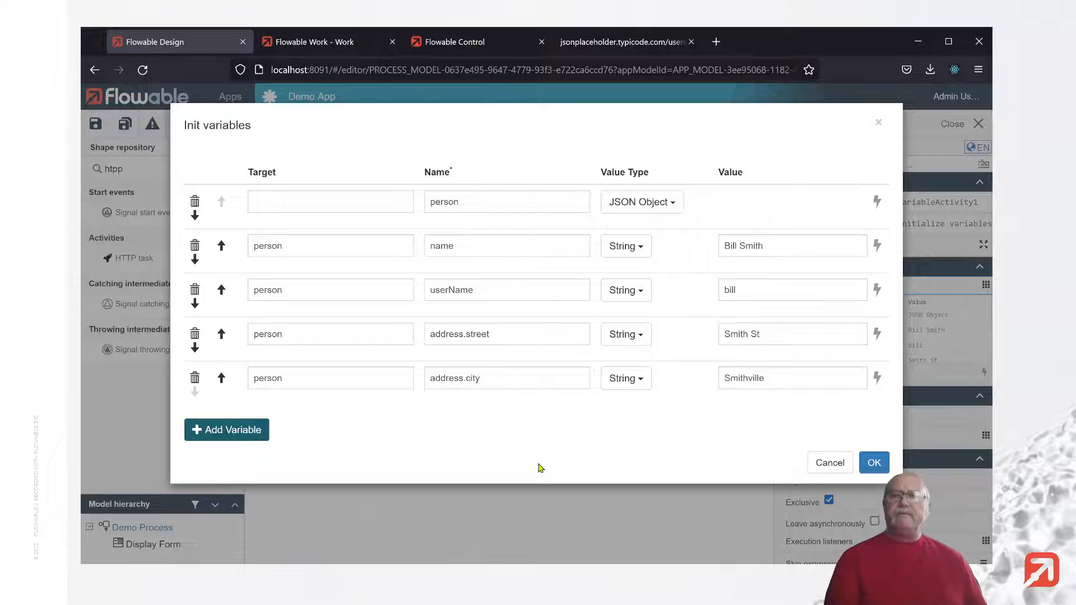
mouse_move(528, 310)
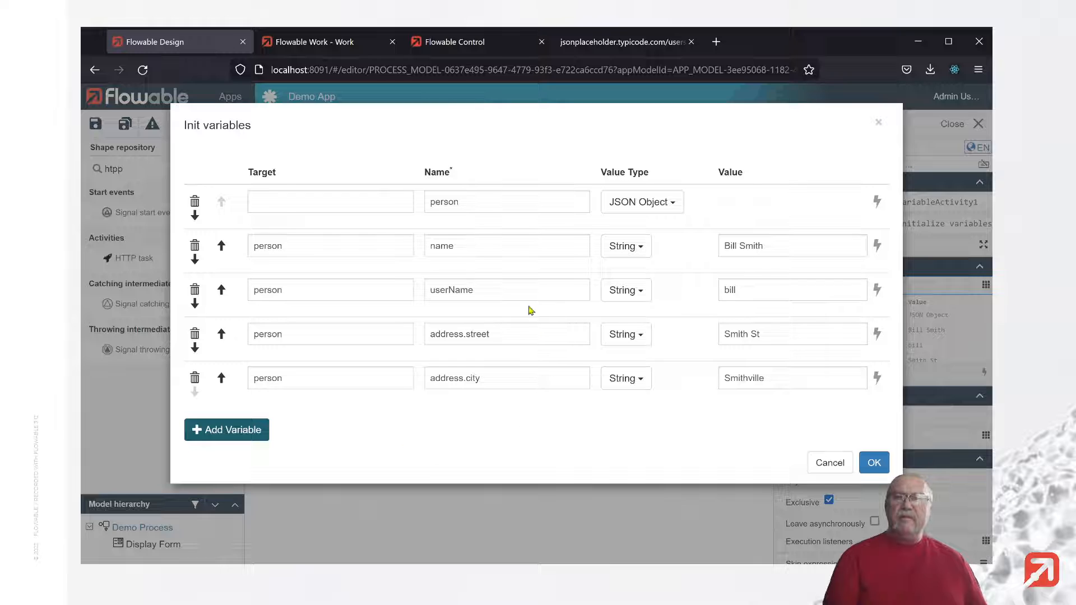
mouse_move(567, 439)
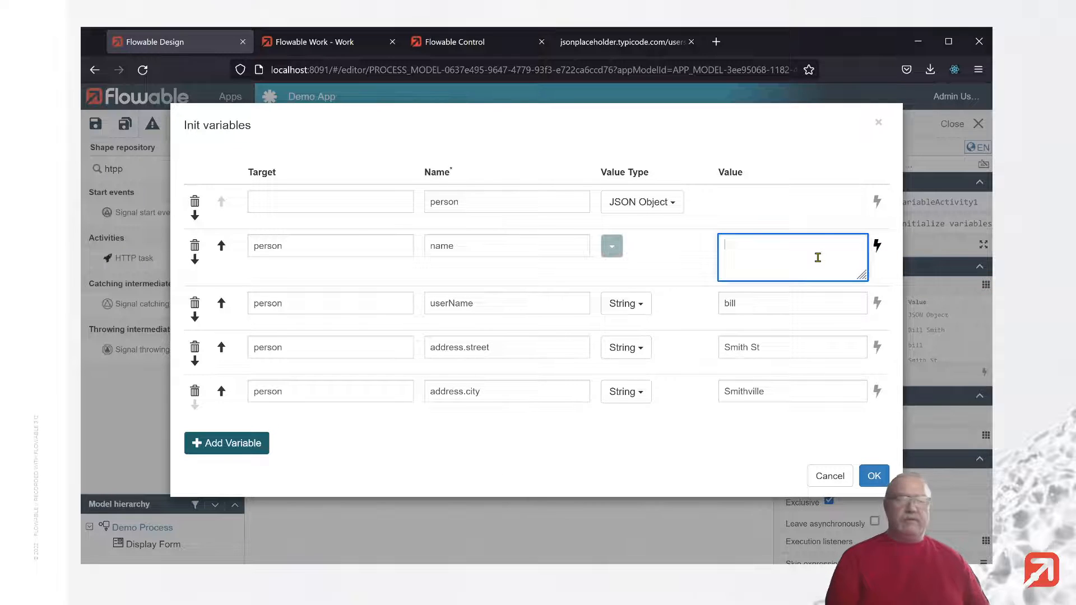
type("${response")
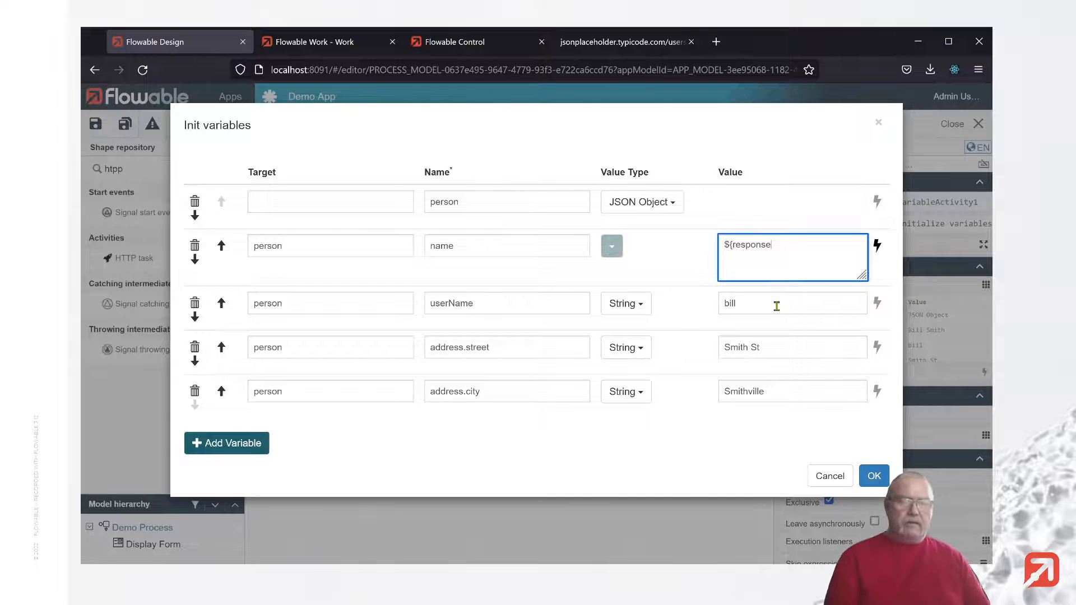
type(".")
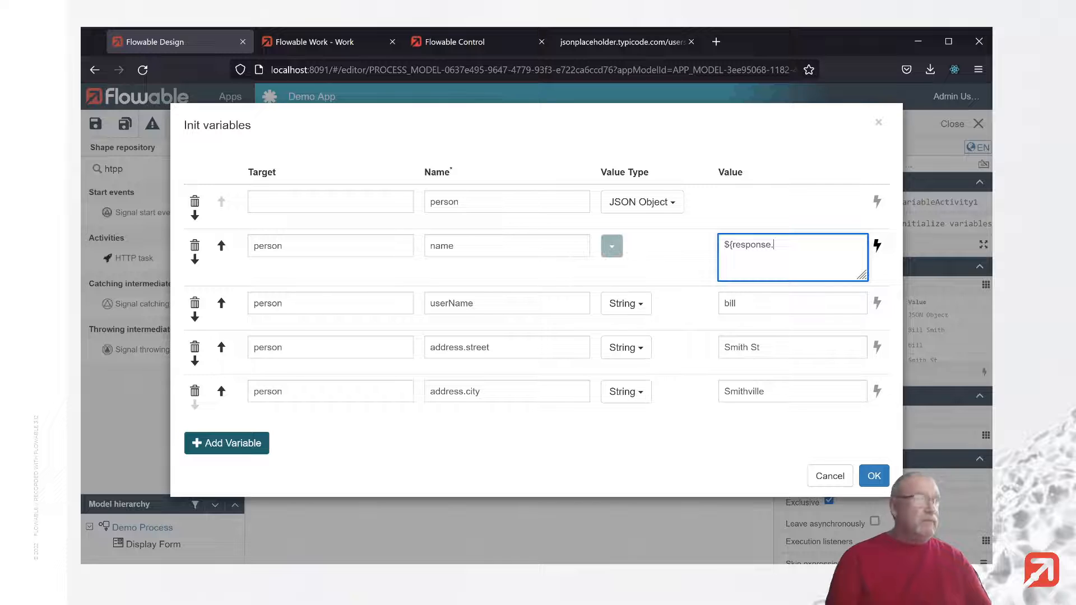
type("name")
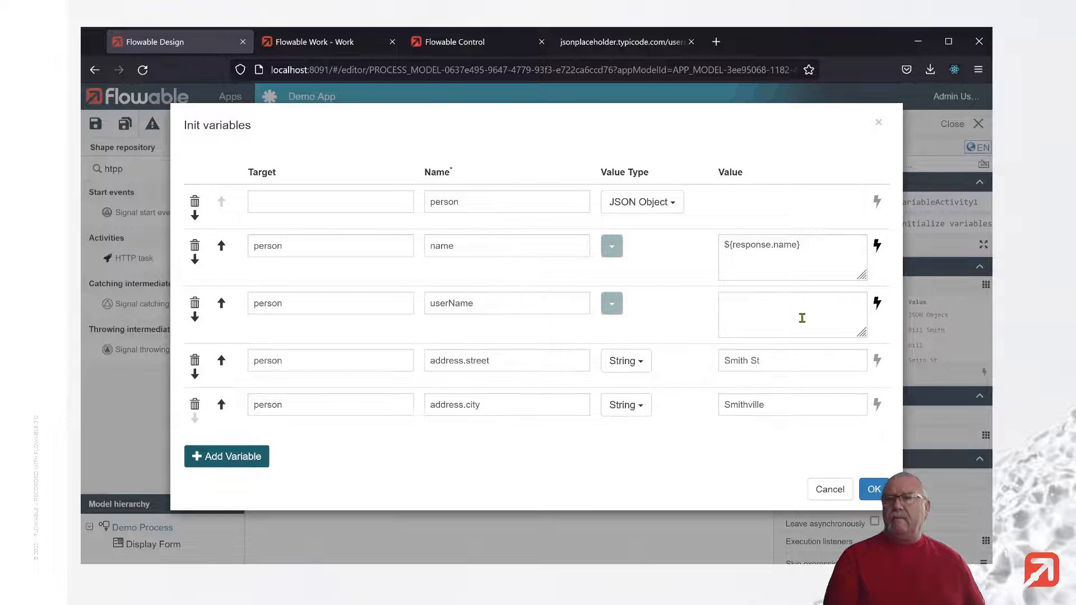
type("$")
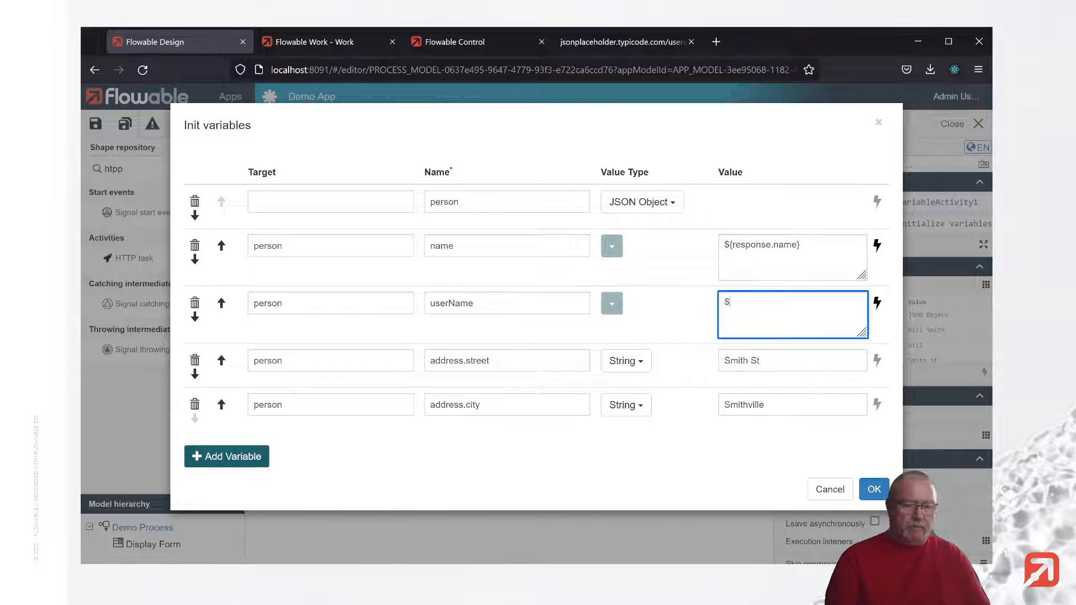
type("resp")
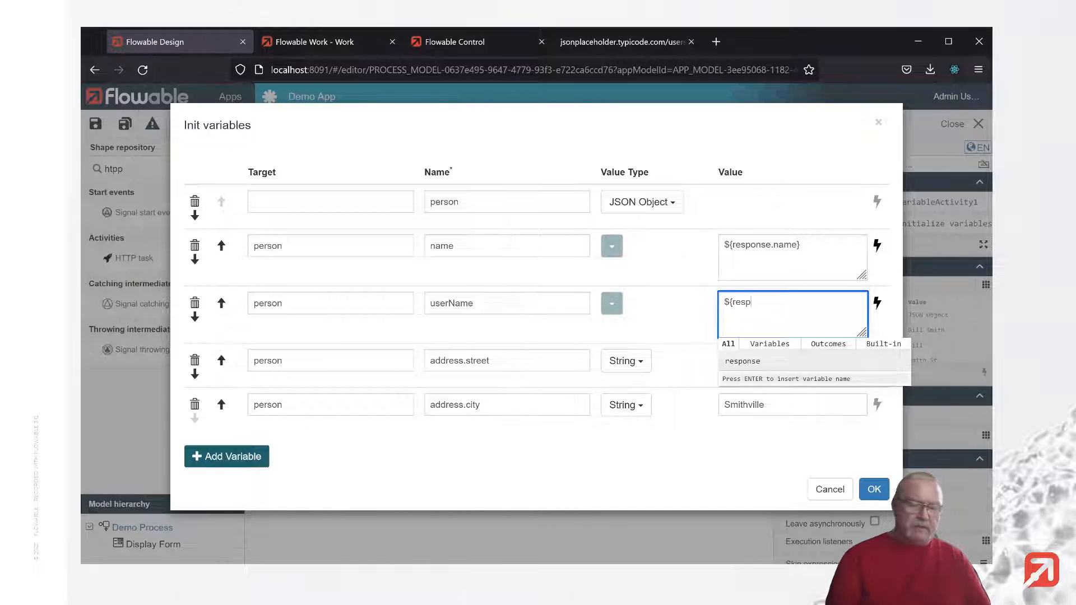
type("onse")
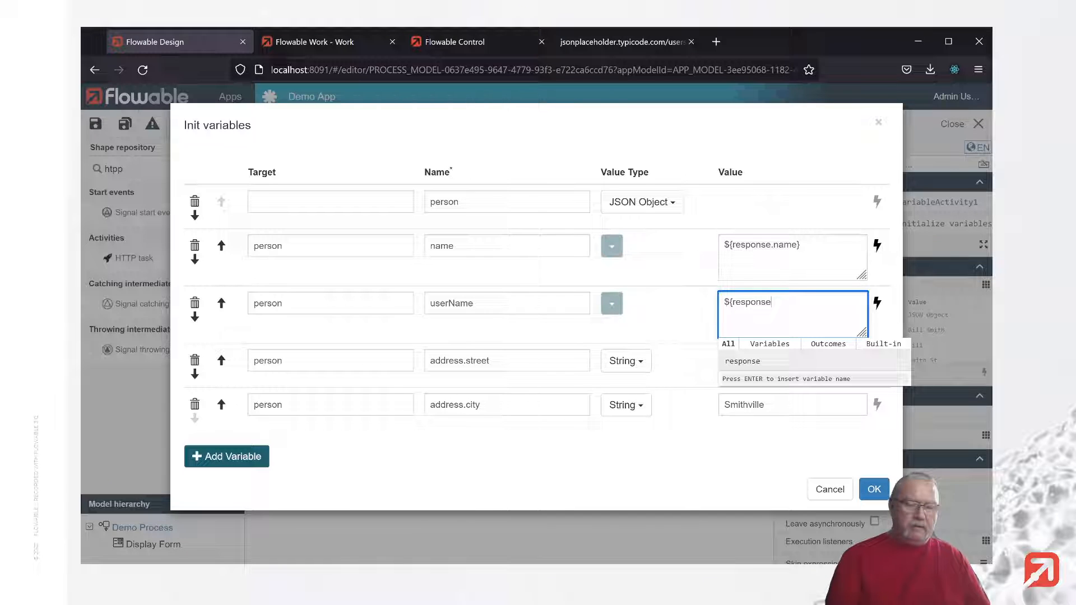
type(".username")
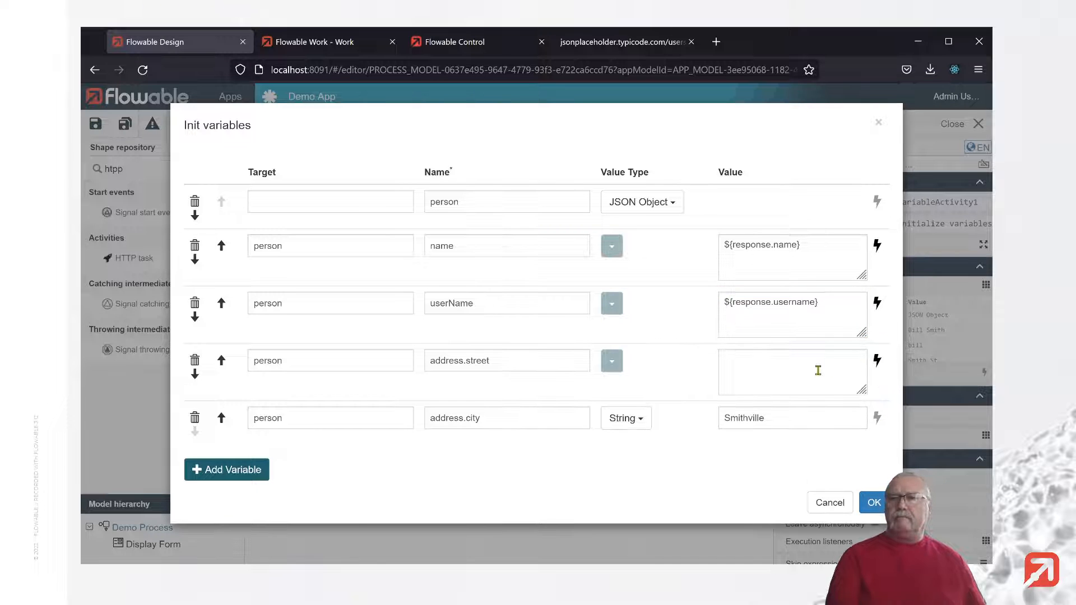
Step: Map address.street and address.city to ${response.address.street} and ${response.address.city} and apply
type("${response")
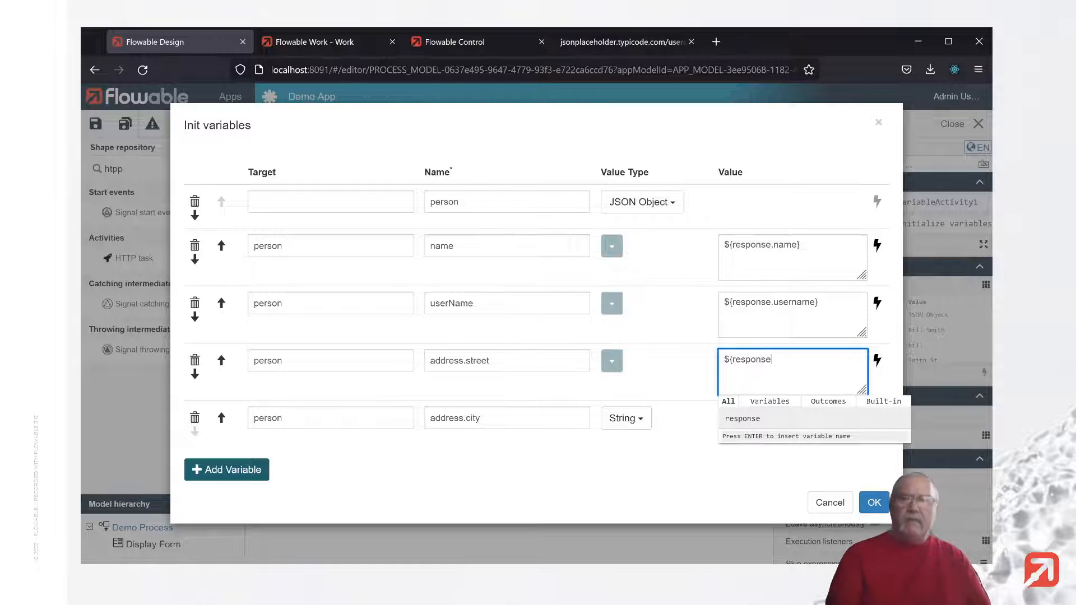
type(".address.")
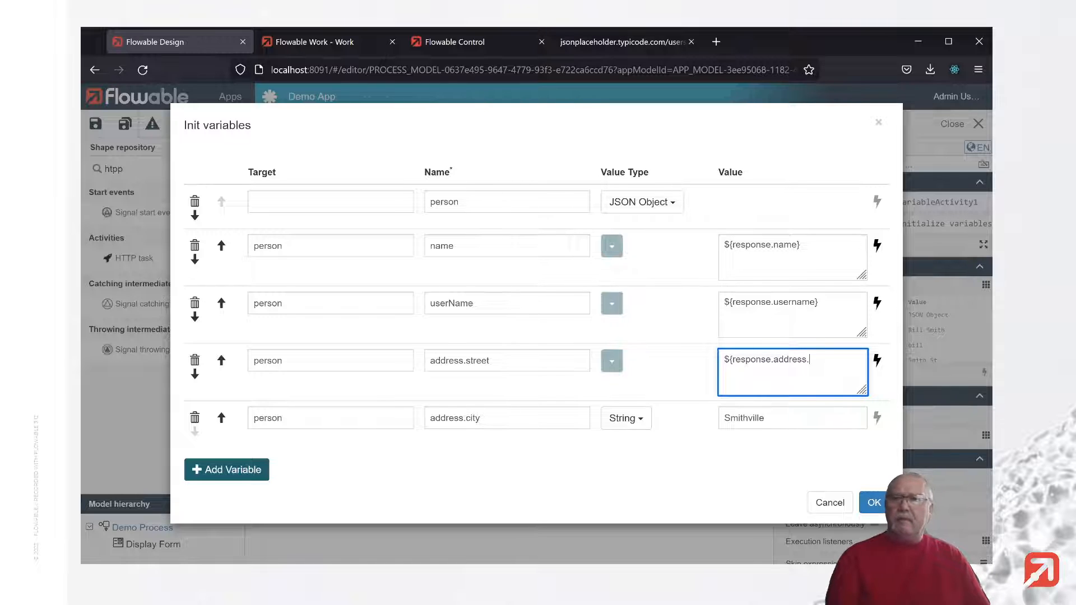
type("street")
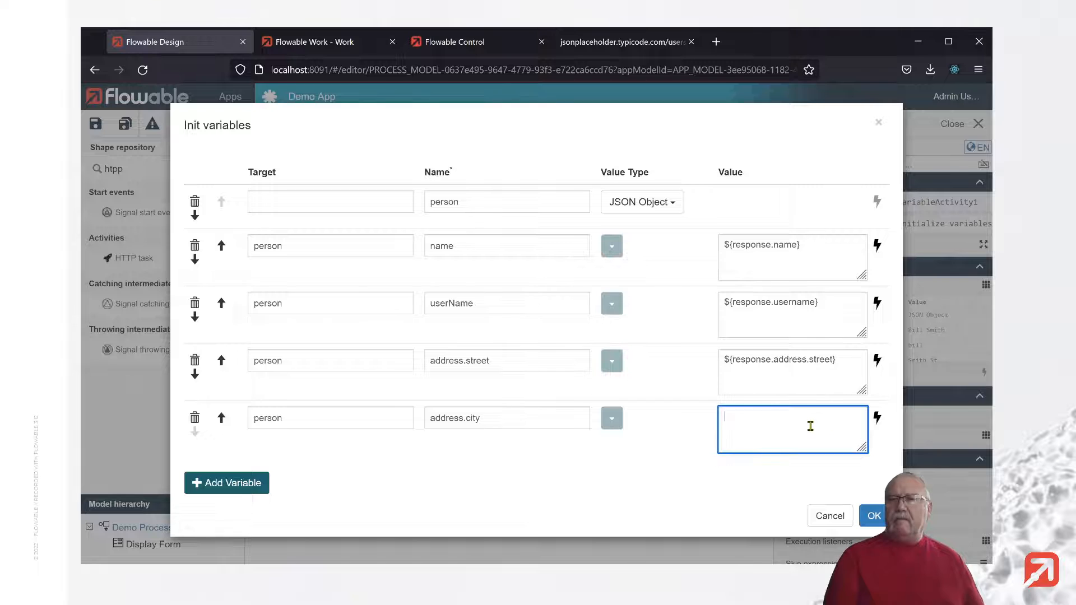
type("$")
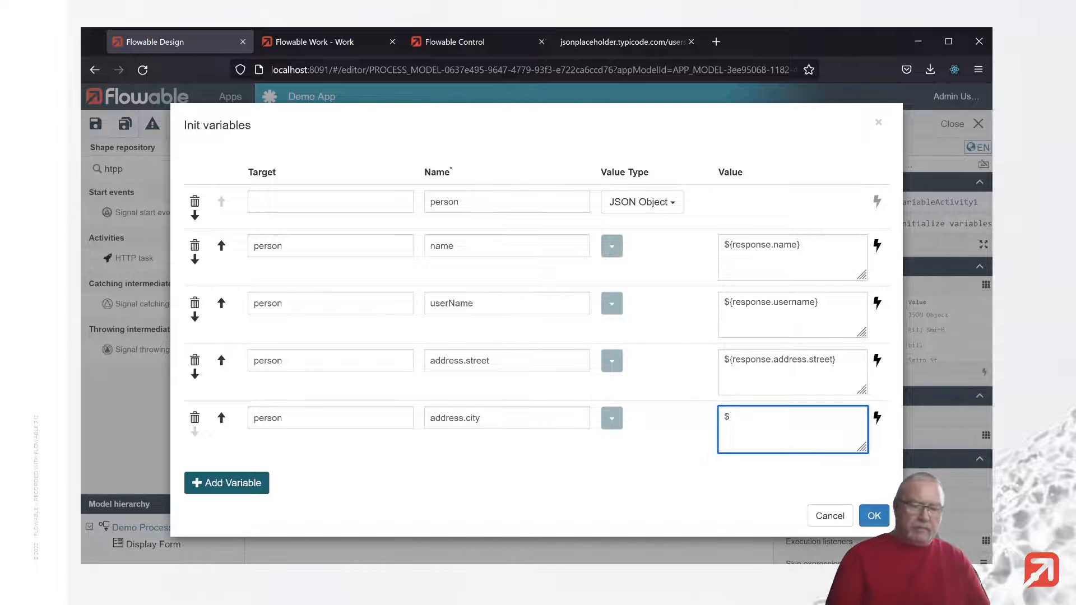
type("{response")
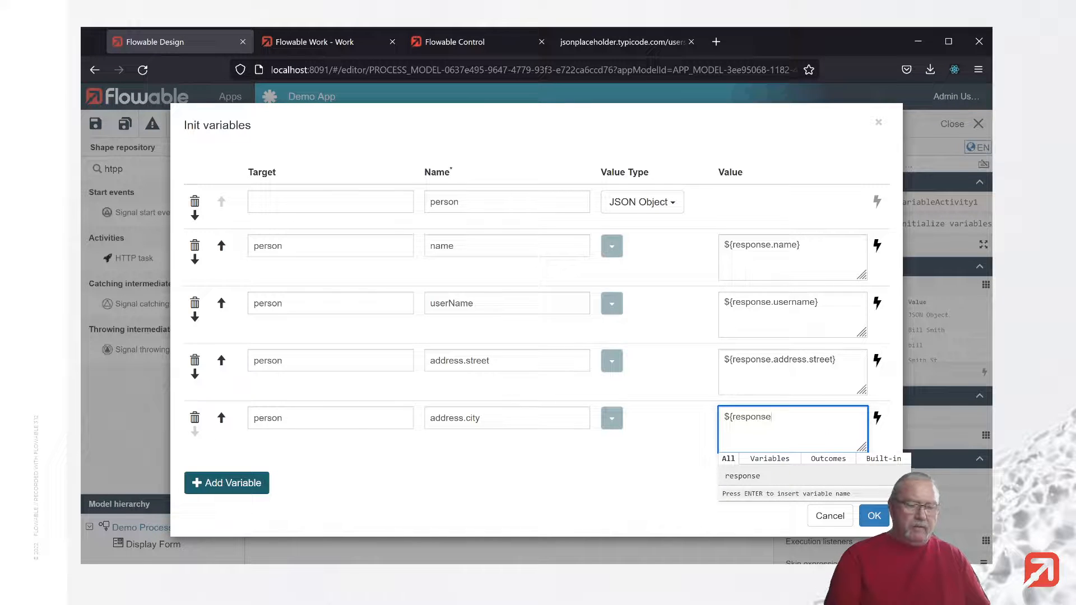
type(".address.city")
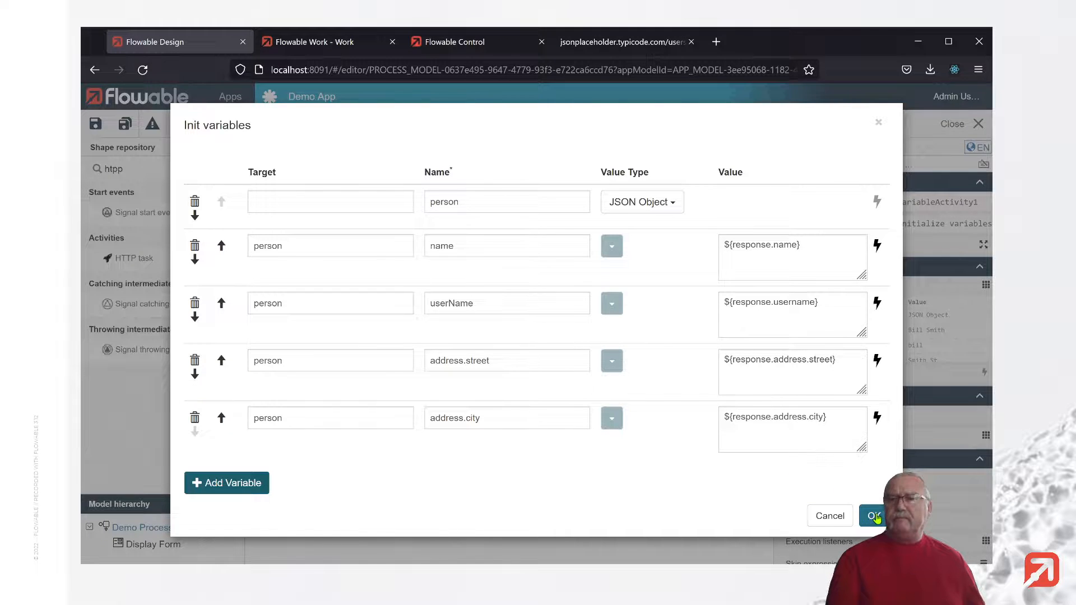
left_click(872, 516)
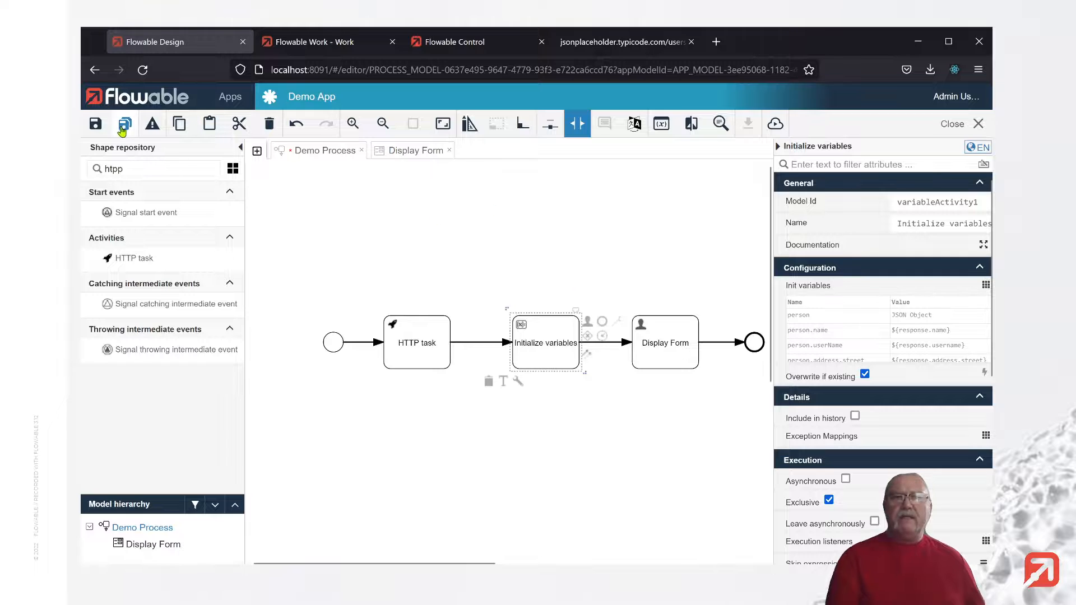
Step: Save Demo Process and view the jsonplaceholder users/1 JSON record
left_click(124, 123)
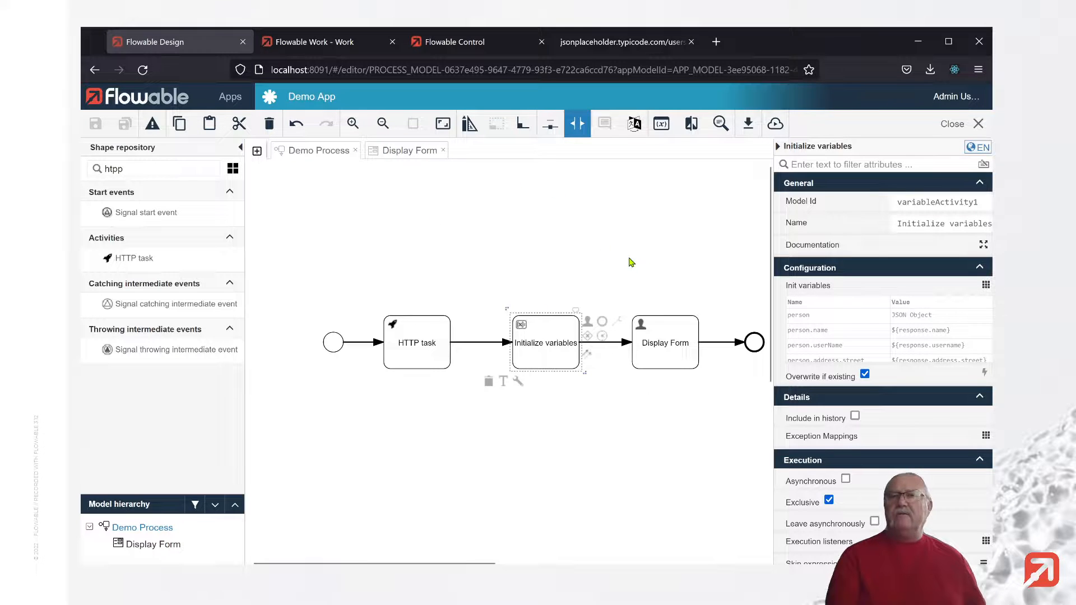
left_click(618, 42)
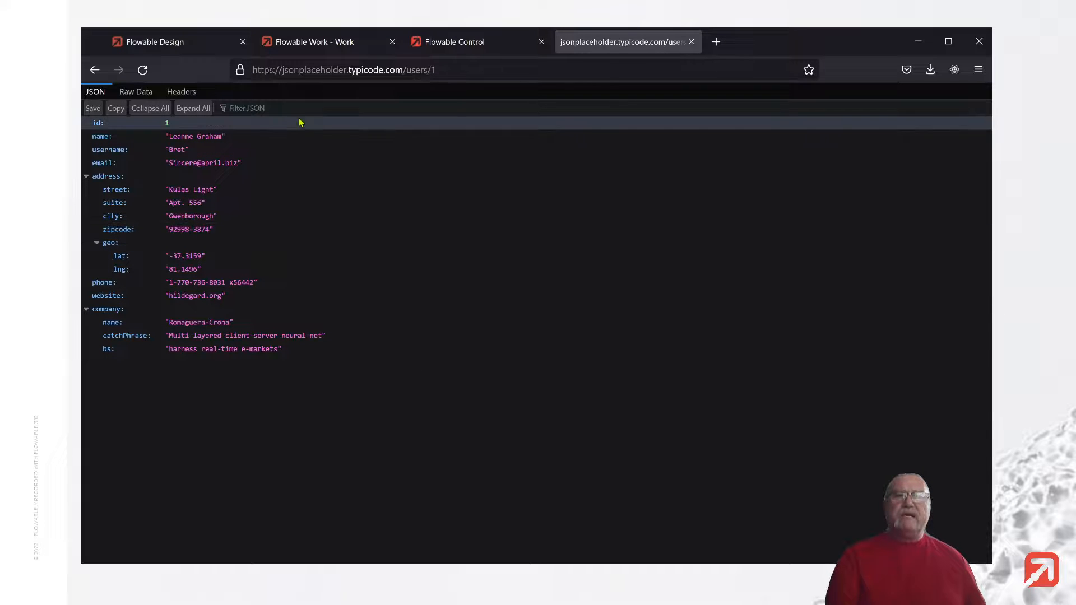
mouse_move(280, 129)
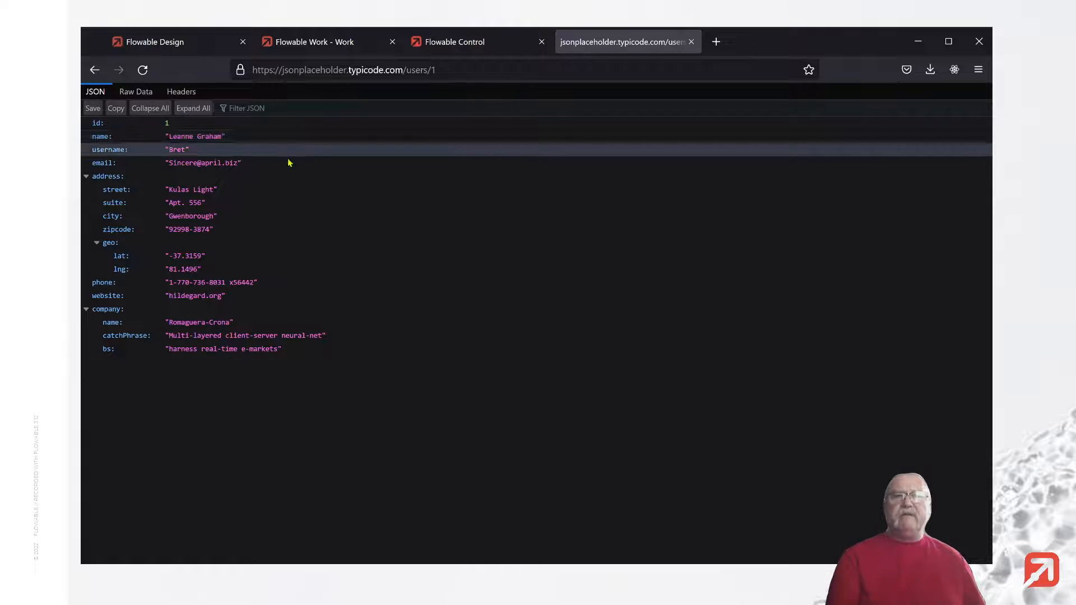
mouse_move(280, 150)
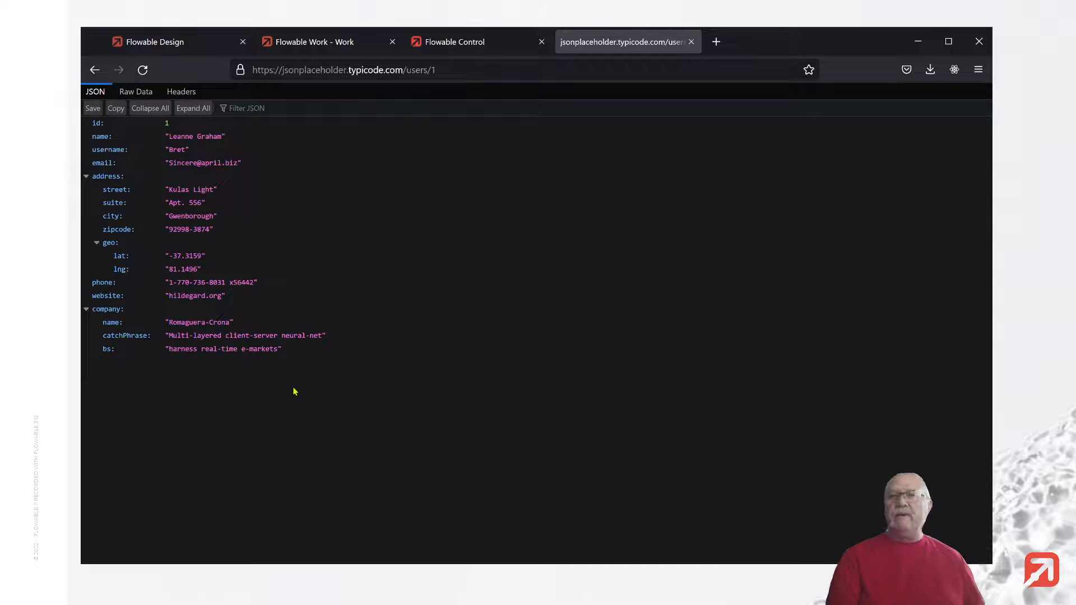
Step: Publish Demo App to the default deployment target
left_click(162, 42)
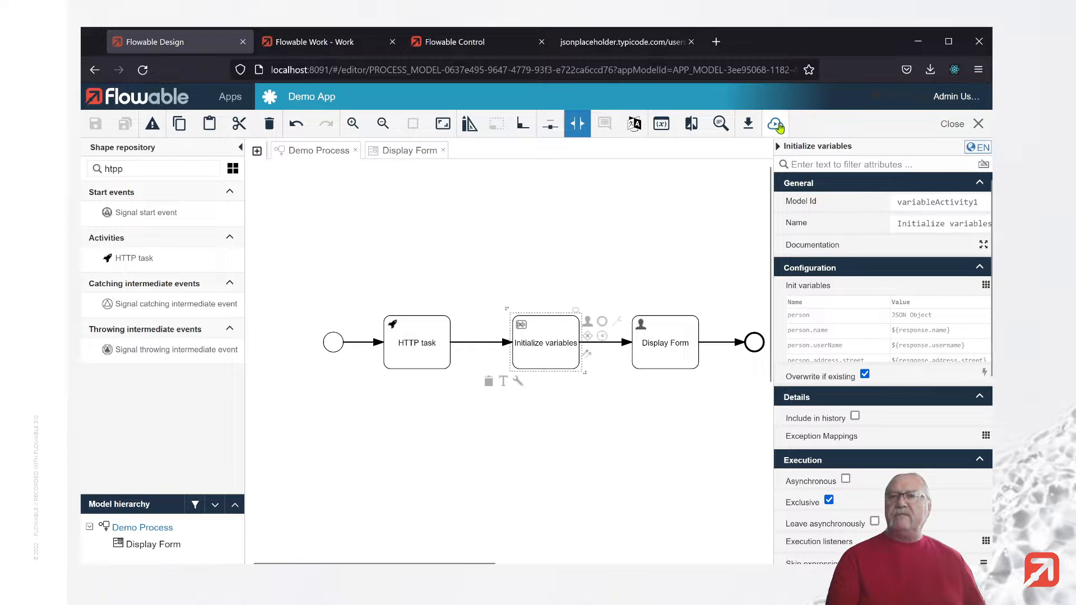
left_click(774, 124)
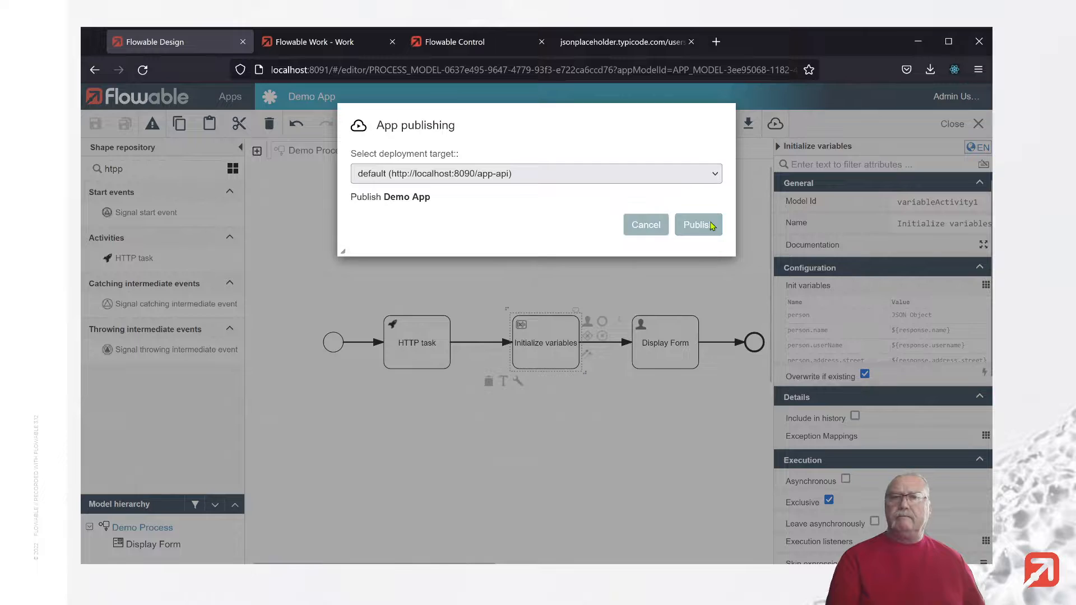
left_click(323, 41)
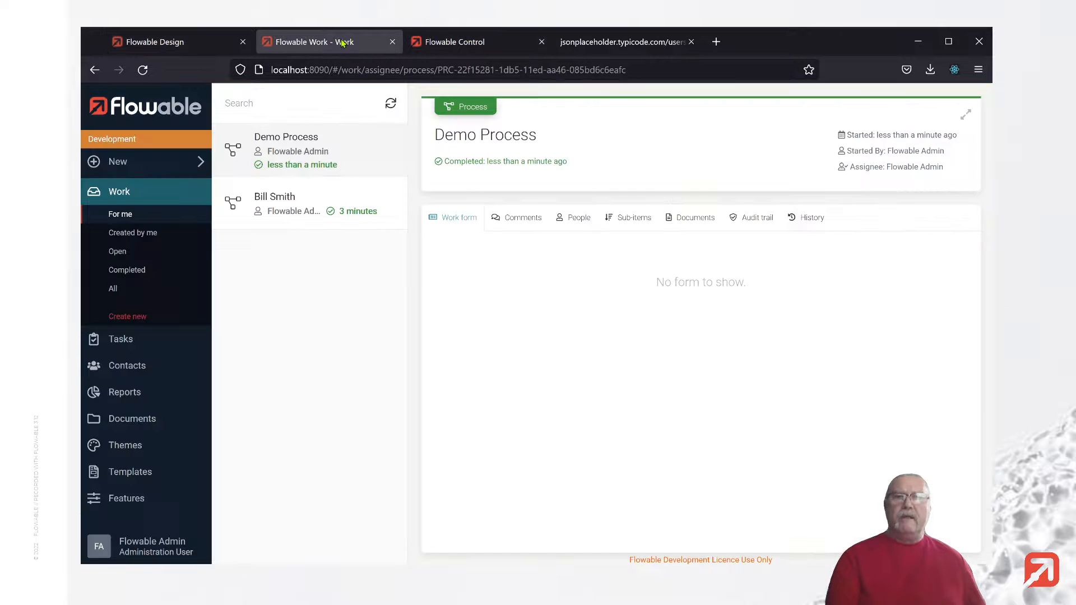
Step: Start a new Demo Process work item whose form shows Leanne Graham's data
left_click(118, 161)
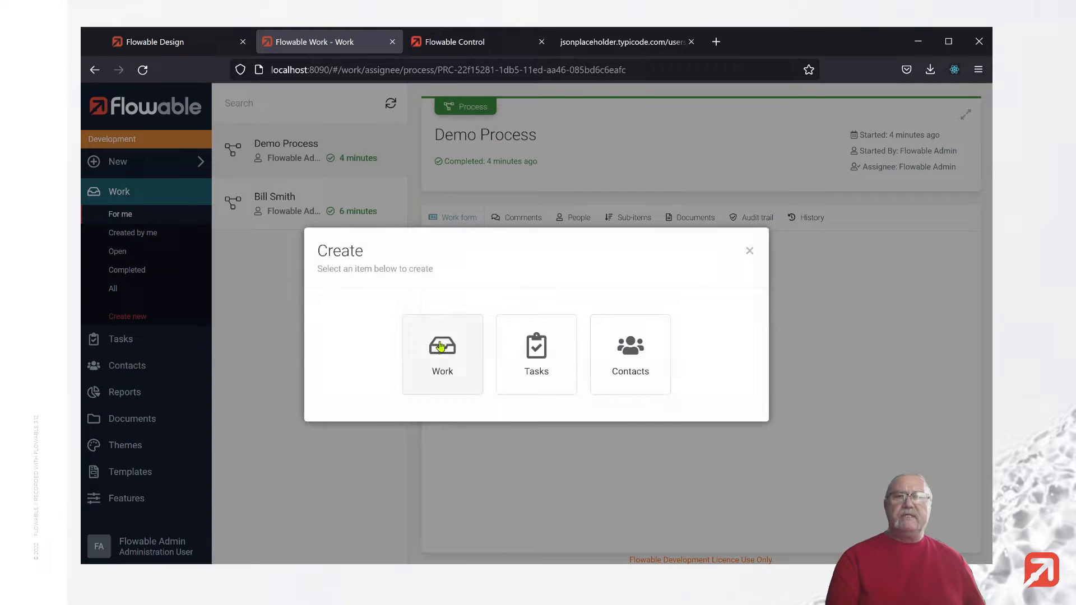
left_click(442, 356)
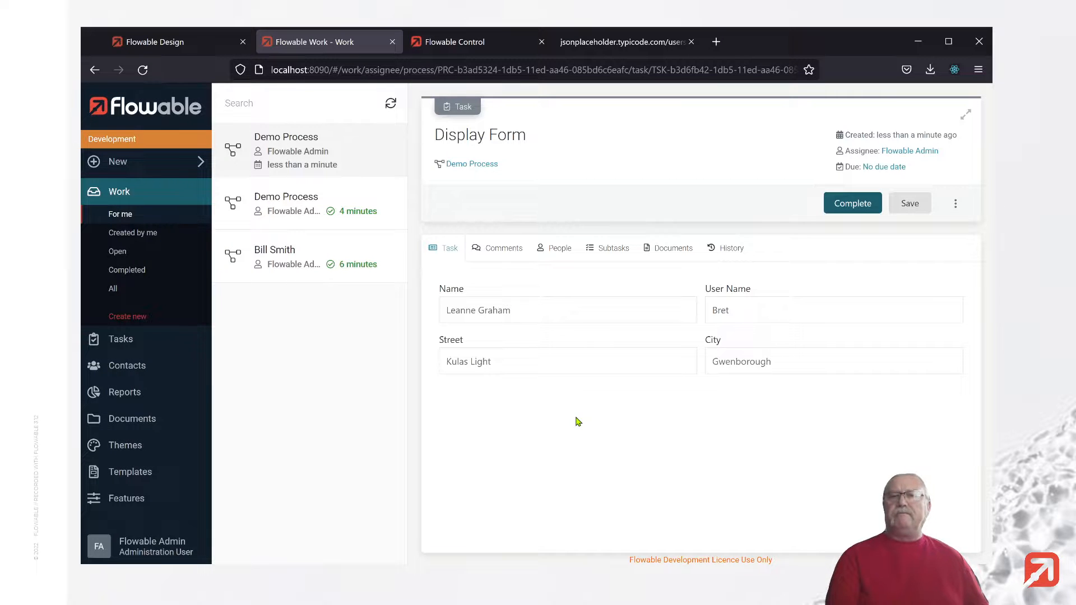
mouse_move(578, 438)
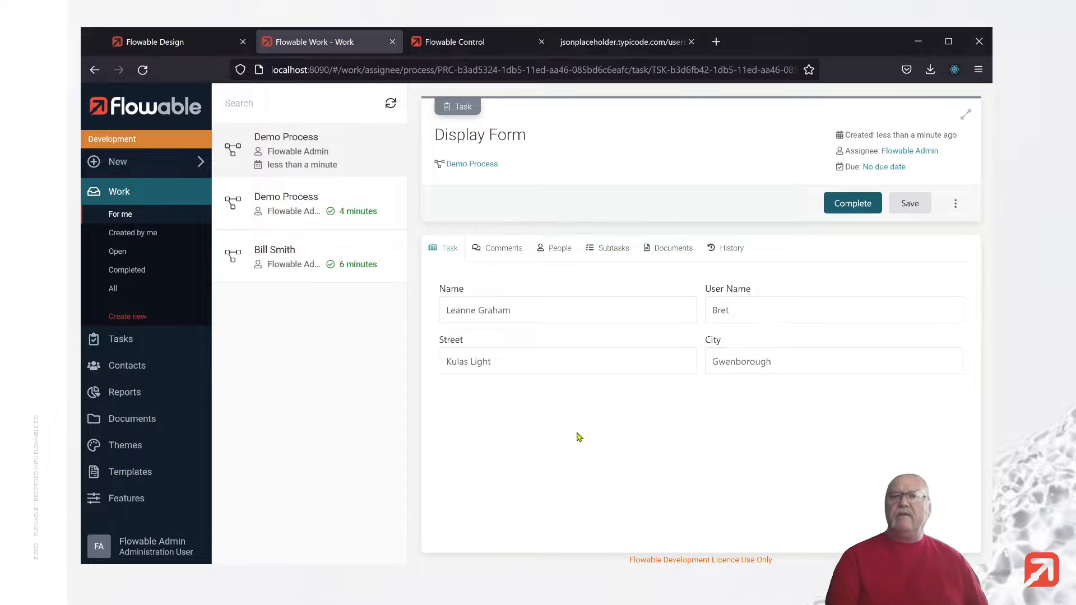
mouse_move(558, 393)
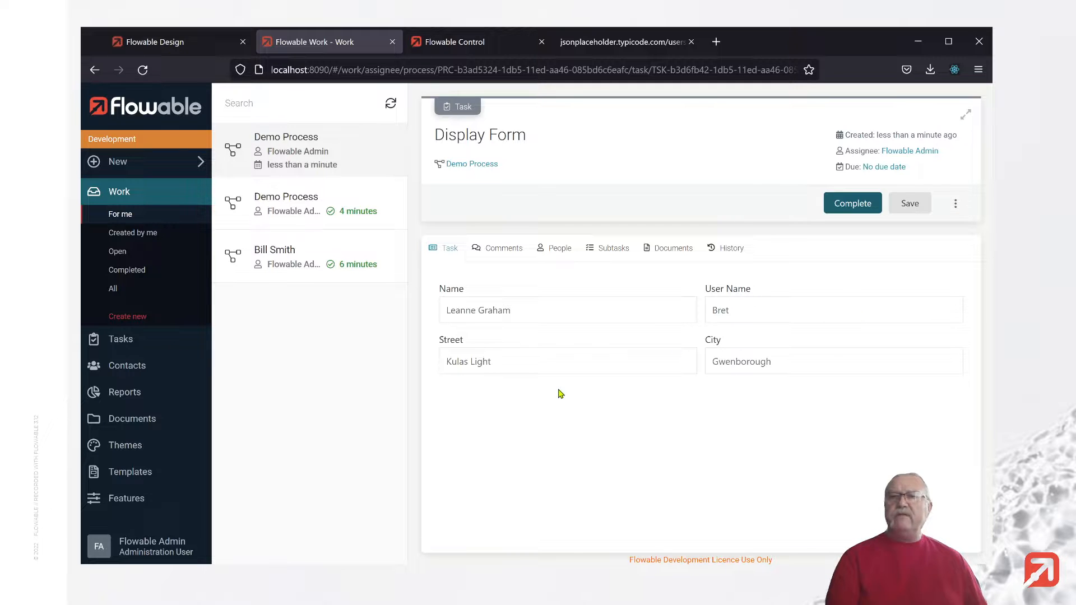
mouse_move(829, 362)
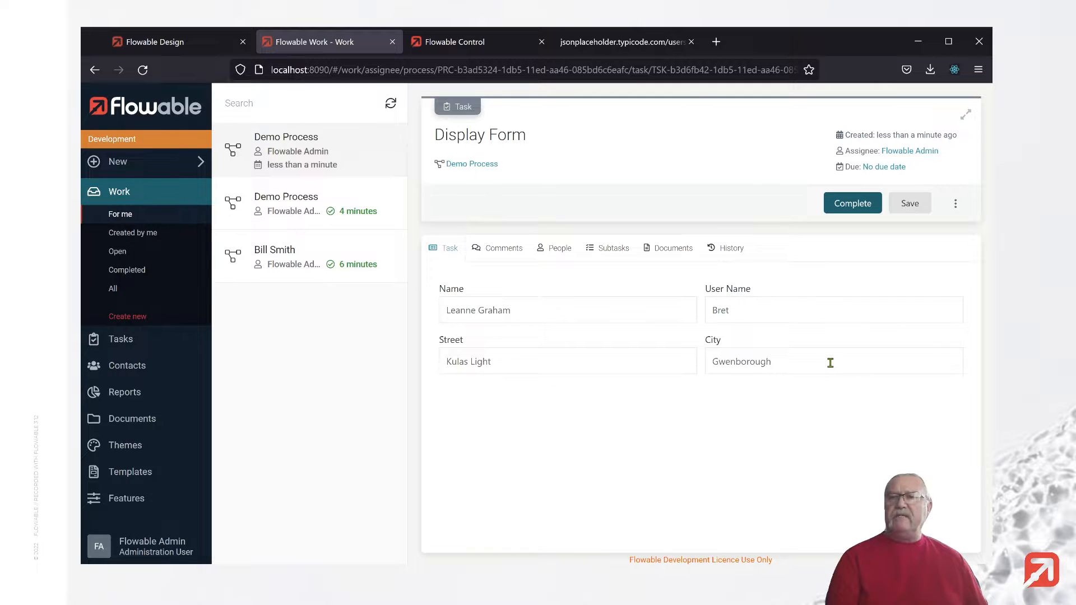
mouse_move(665, 433)
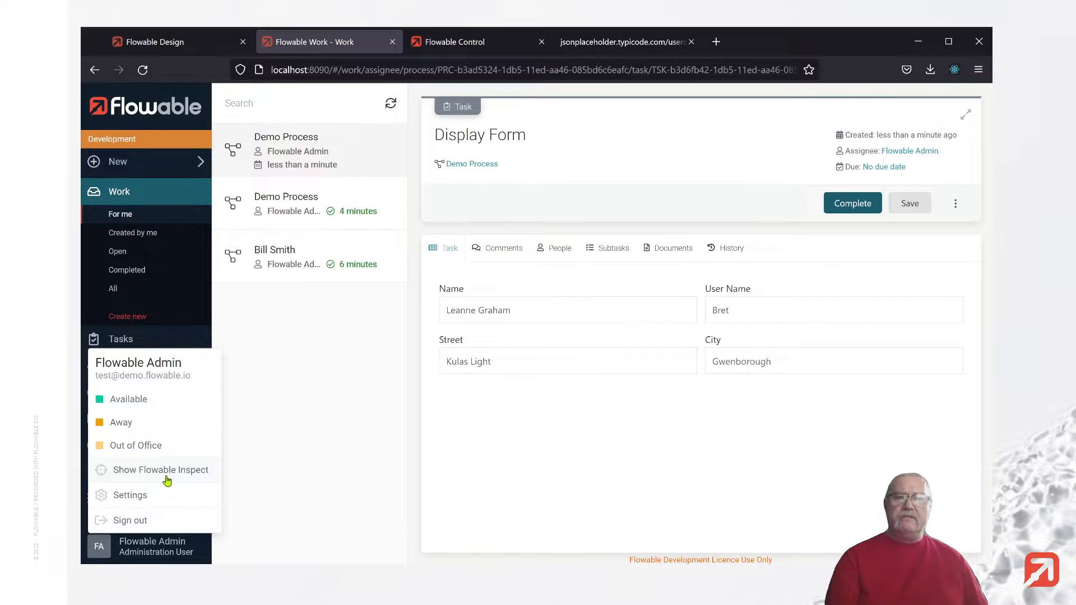
Step: Inspect the person variable confirming Leanne Graham's mapped data, then complete the Display Form task
left_click(161, 470)
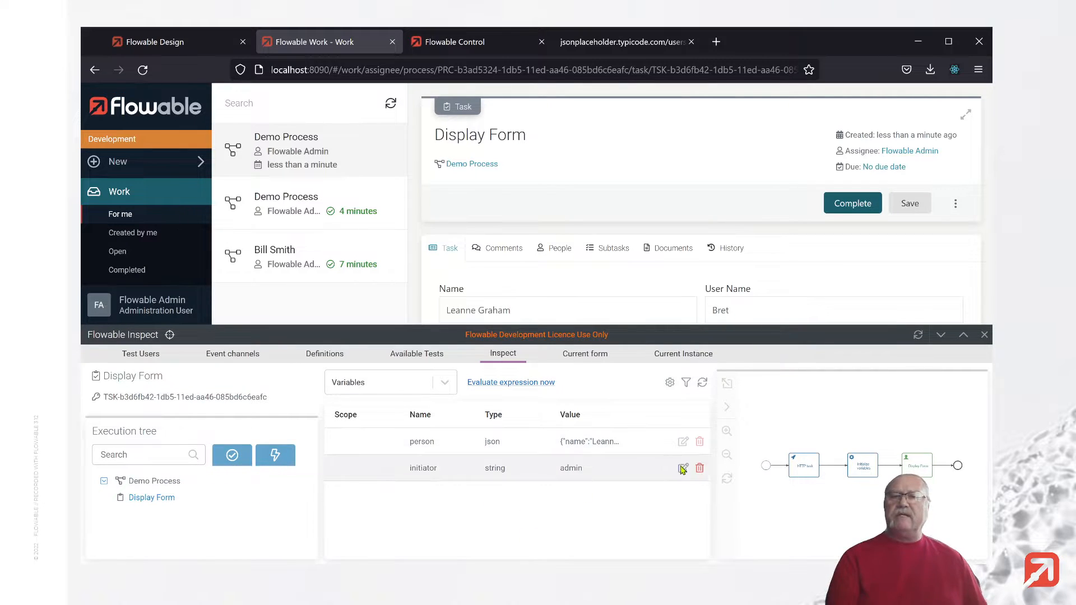
left_click(682, 441)
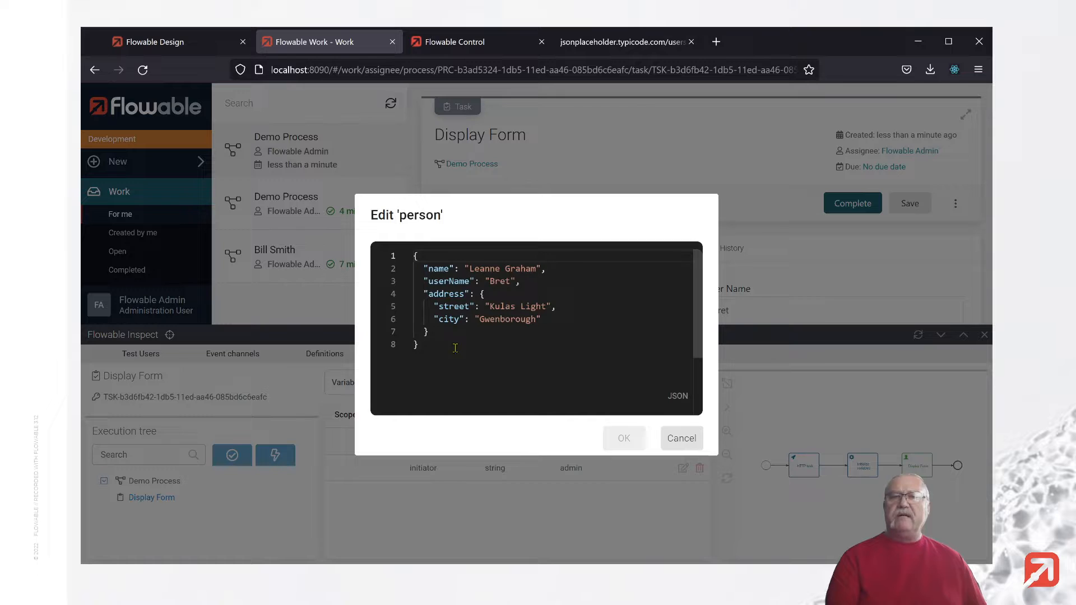
left_click(681, 439)
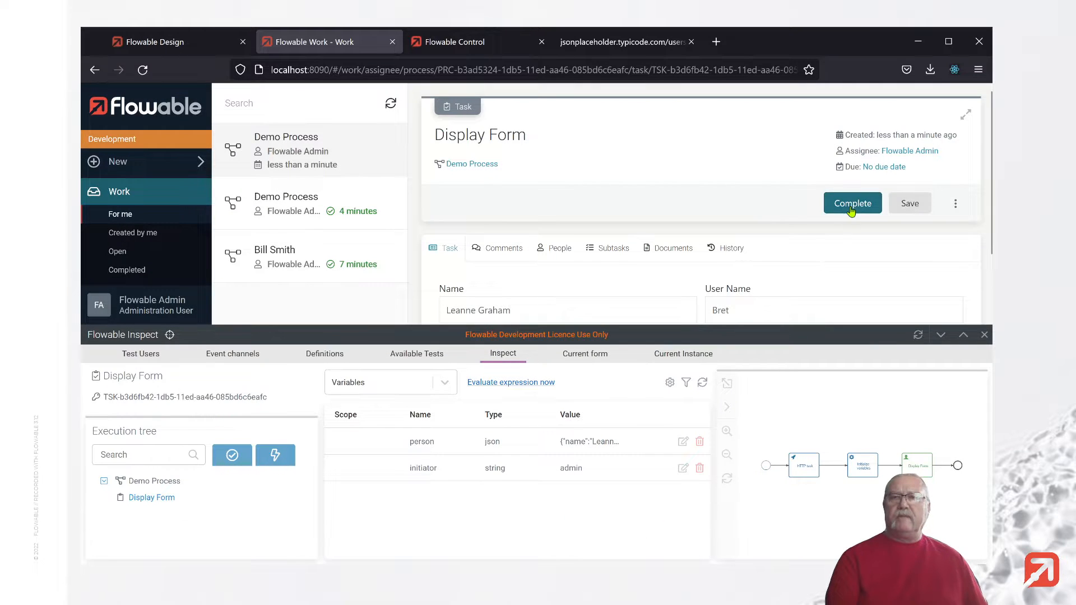
left_click(852, 203)
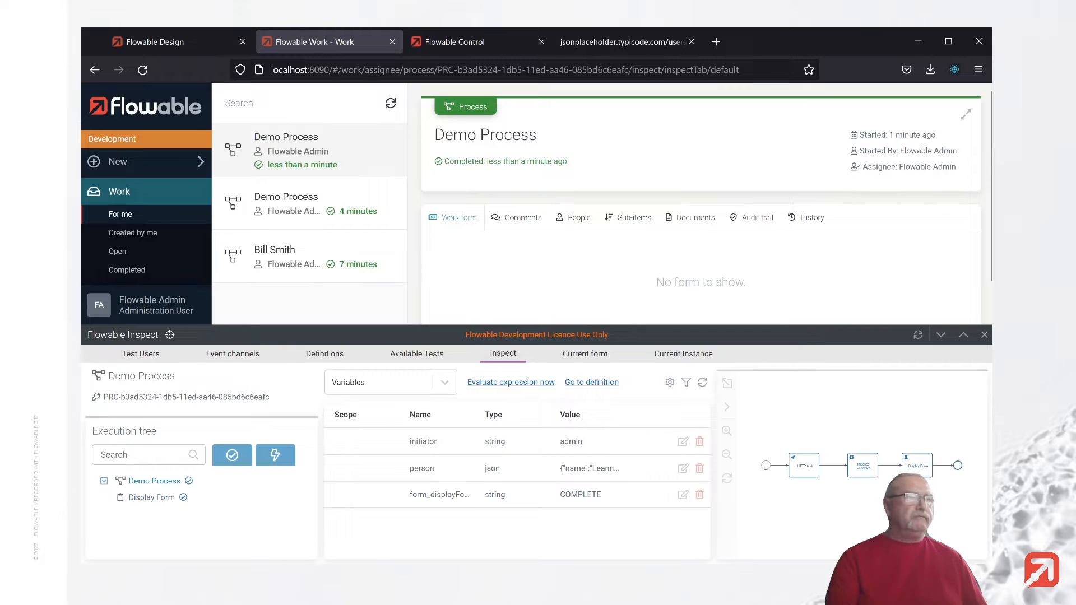